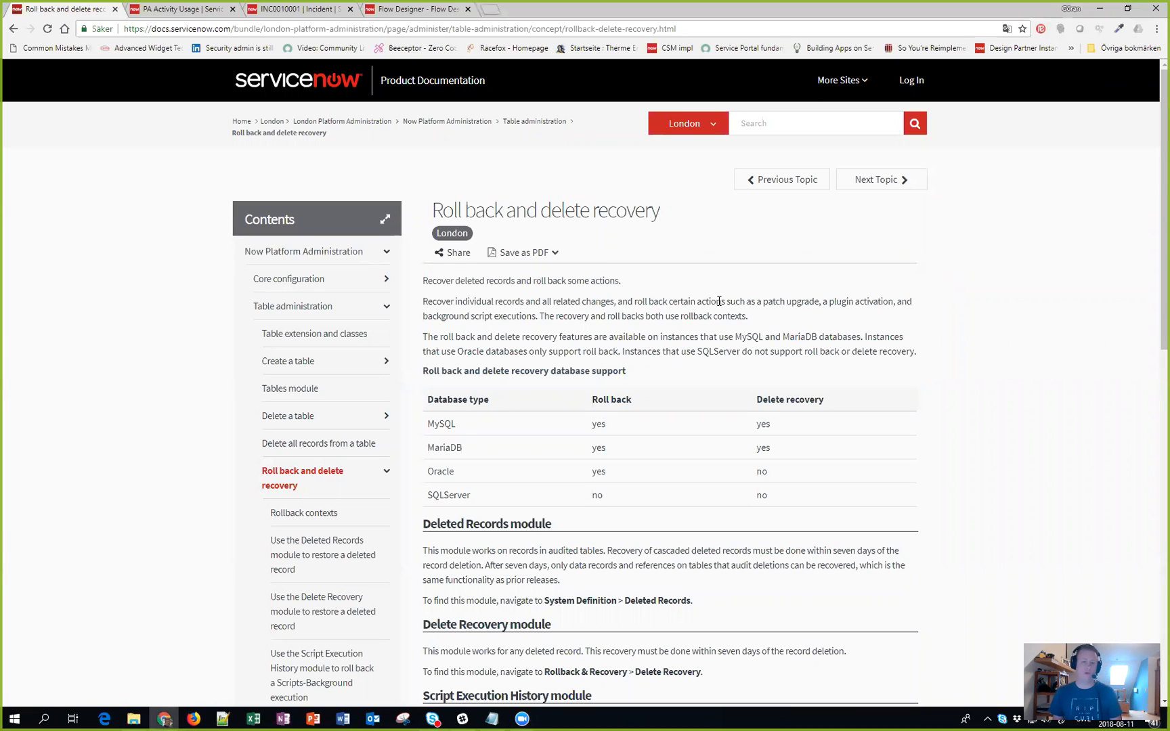
mouse_move(647, 281)
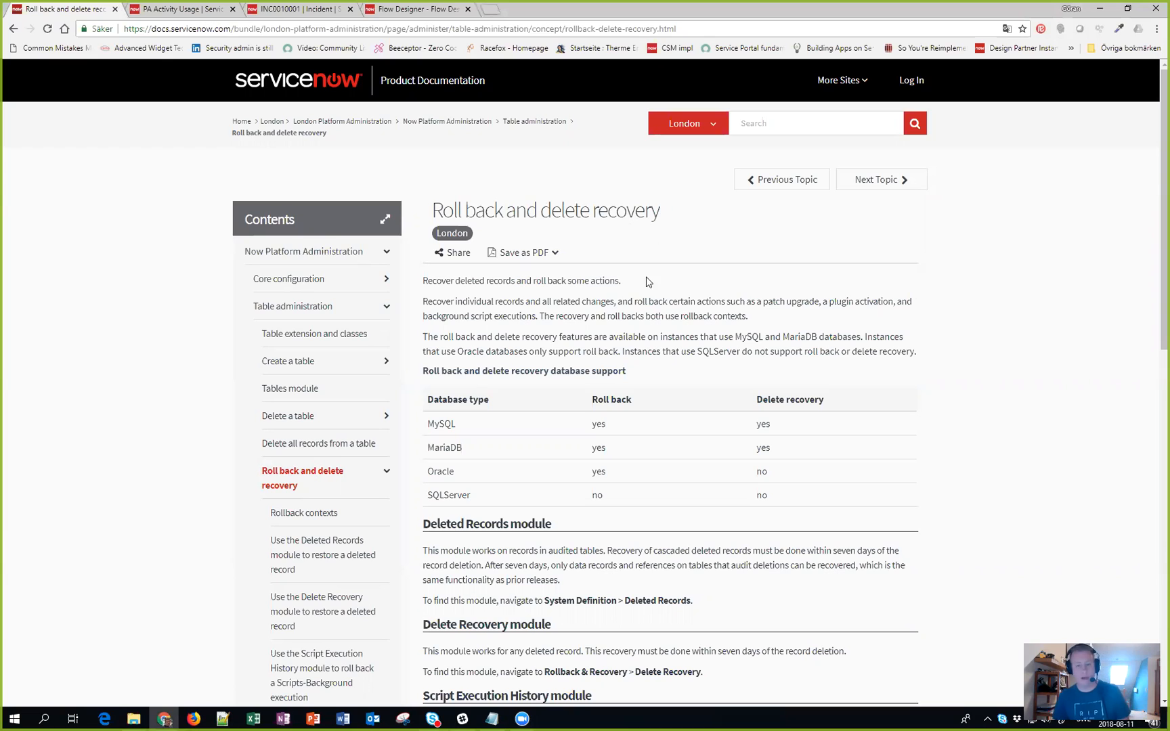
mouse_move(799, 373)
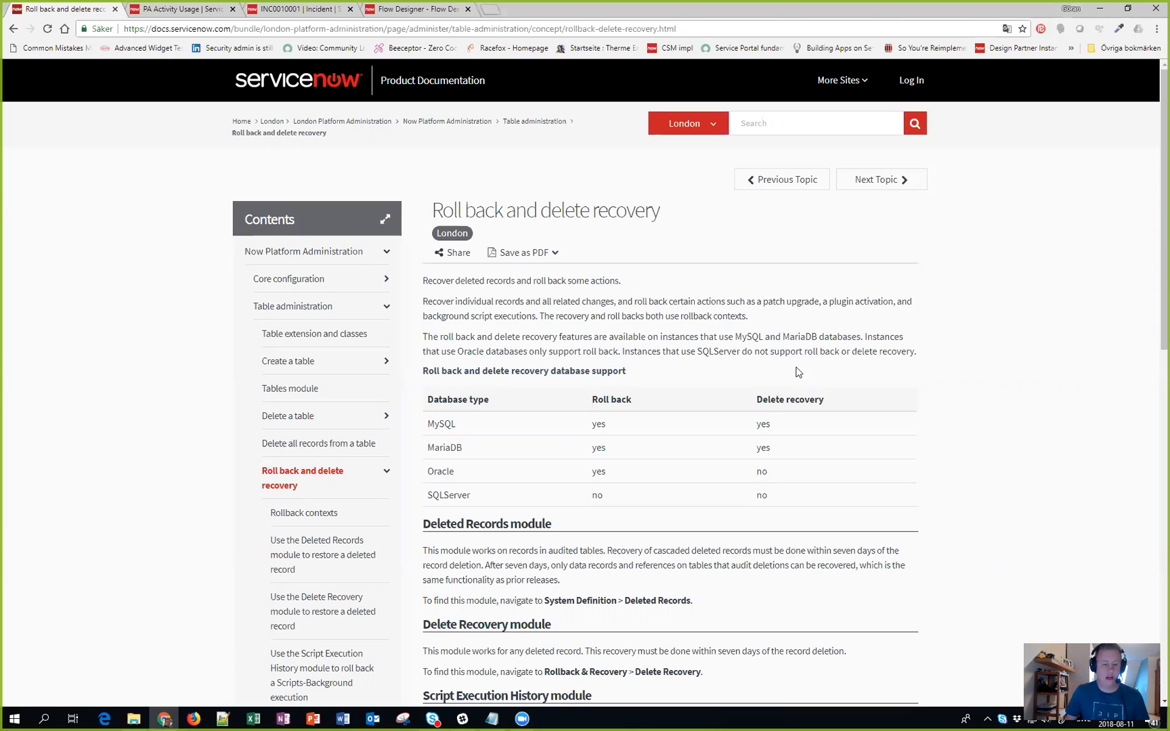
mouse_move(458, 313)
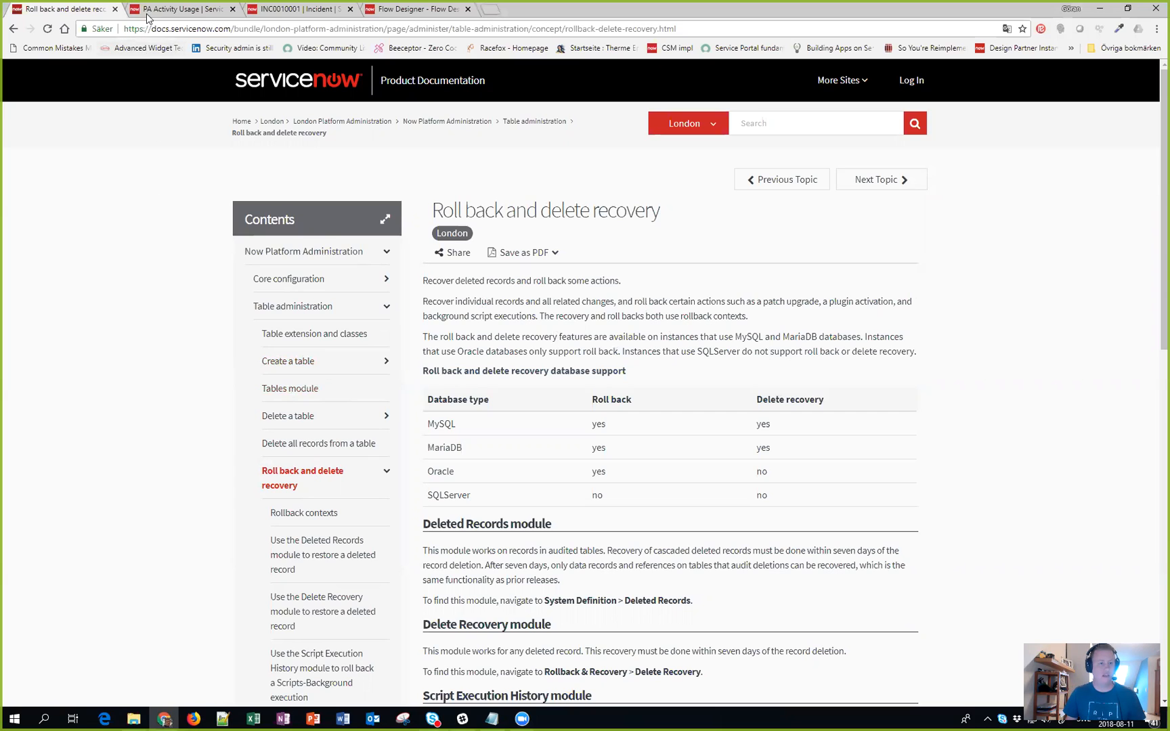
Step: Open Scripts - Background in the instance and remove the setValue/update lines from the script
click(183, 9)
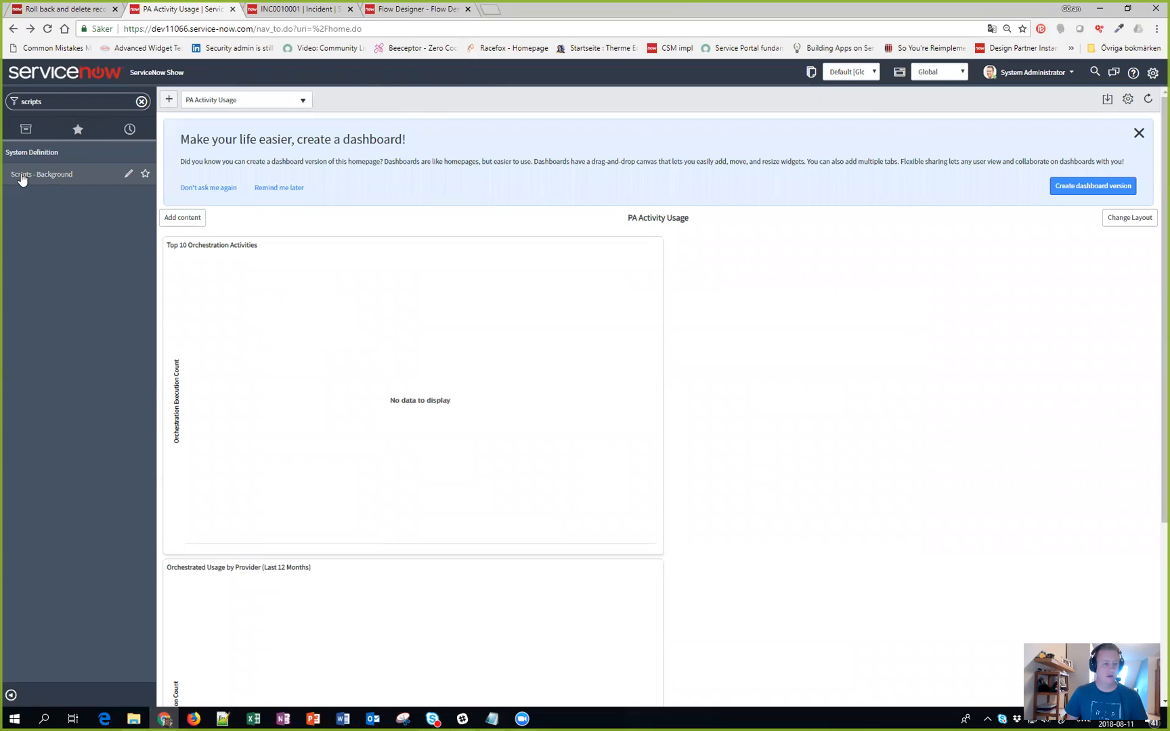
click(41, 173)
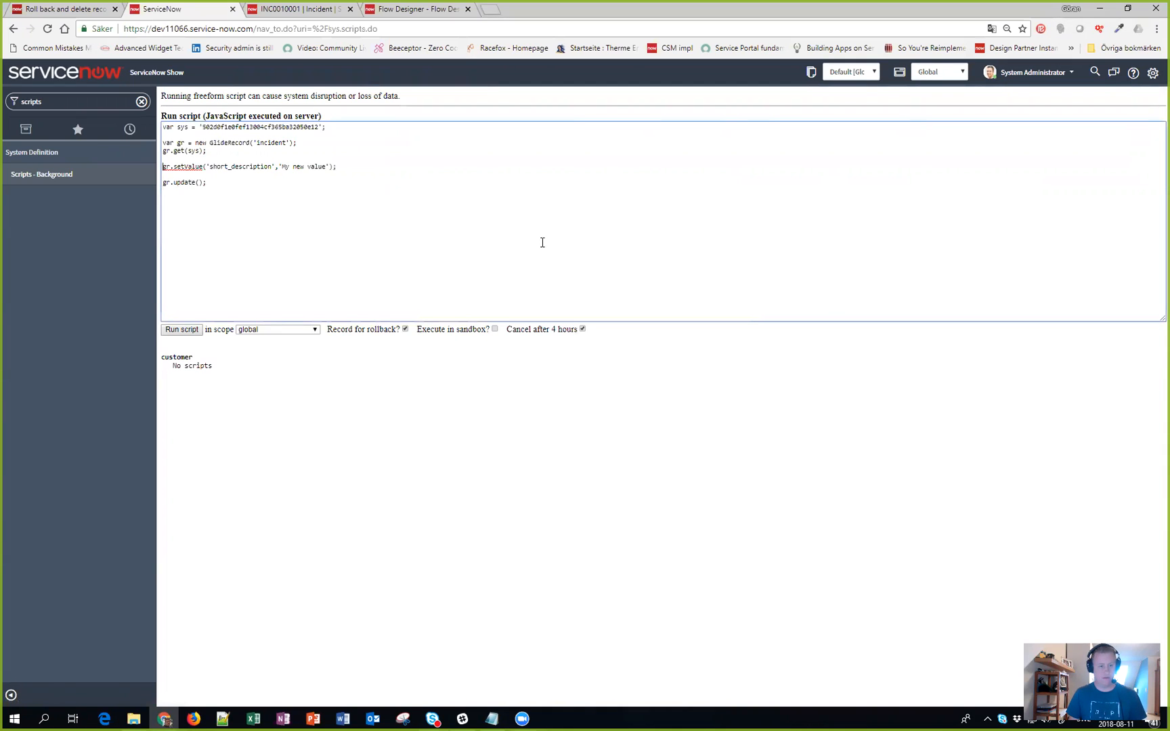
drag(162, 167, 208, 183)
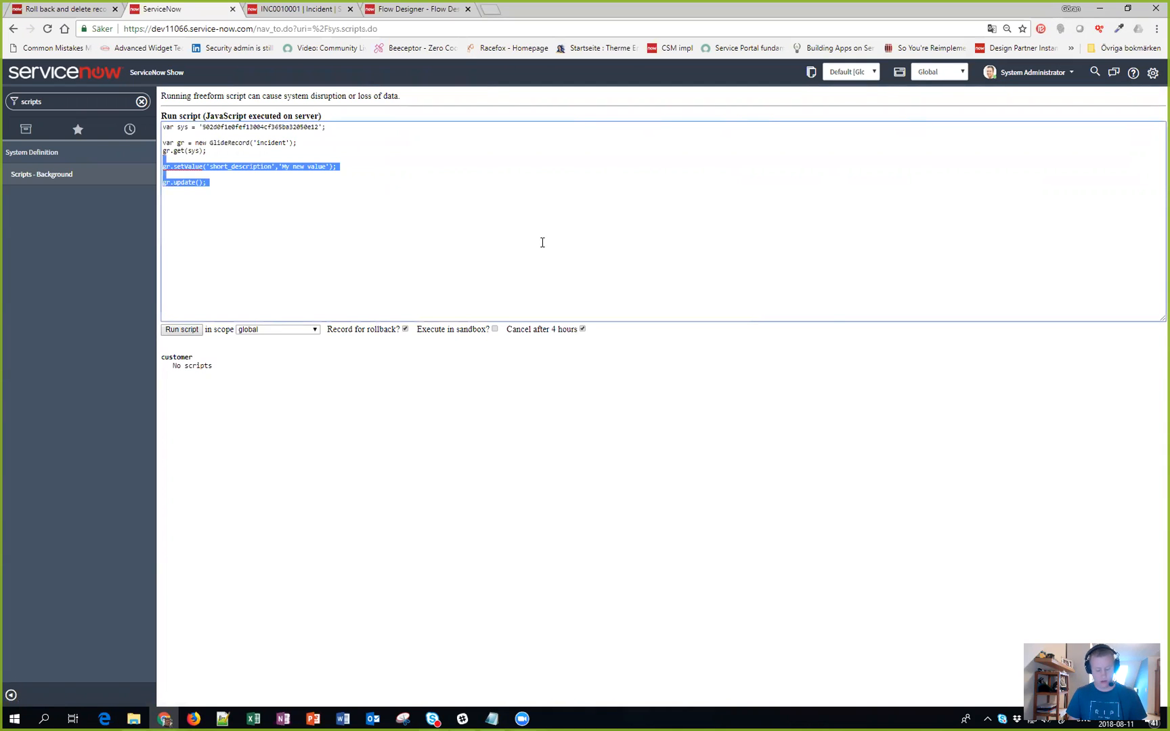
key(Delete)
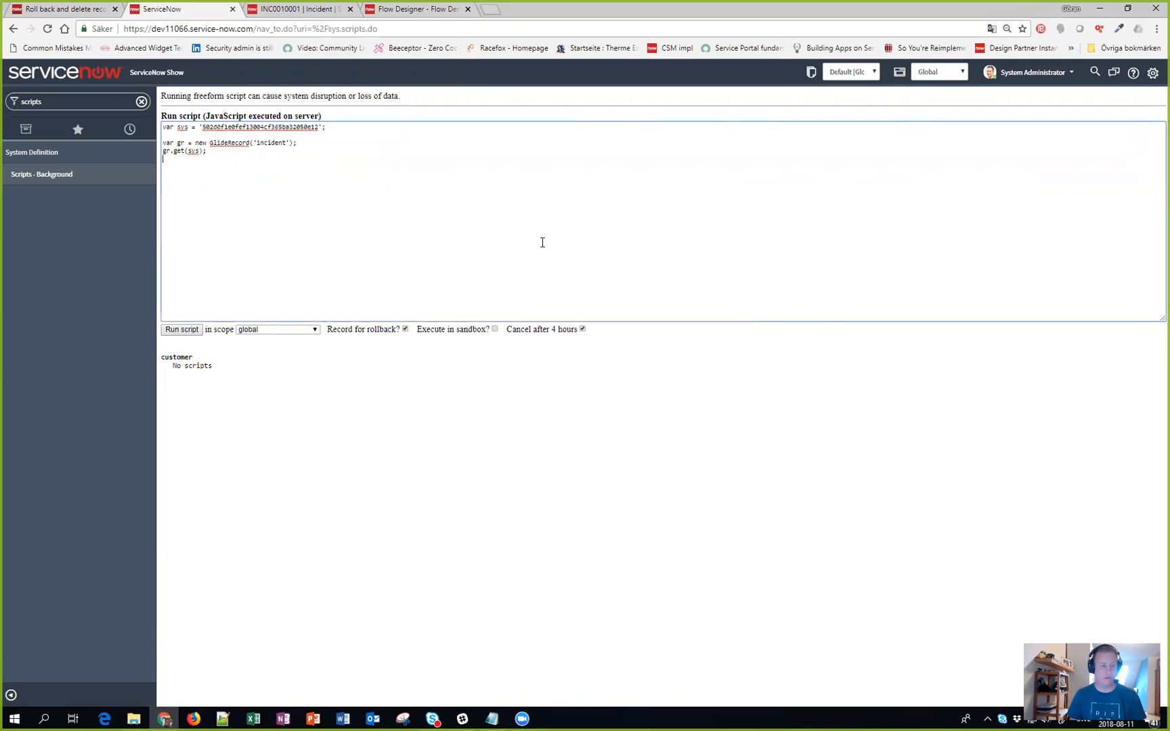
Step: Replace them with gs.debug(gr.number) and run the script, logging INC0010001
text(gs)
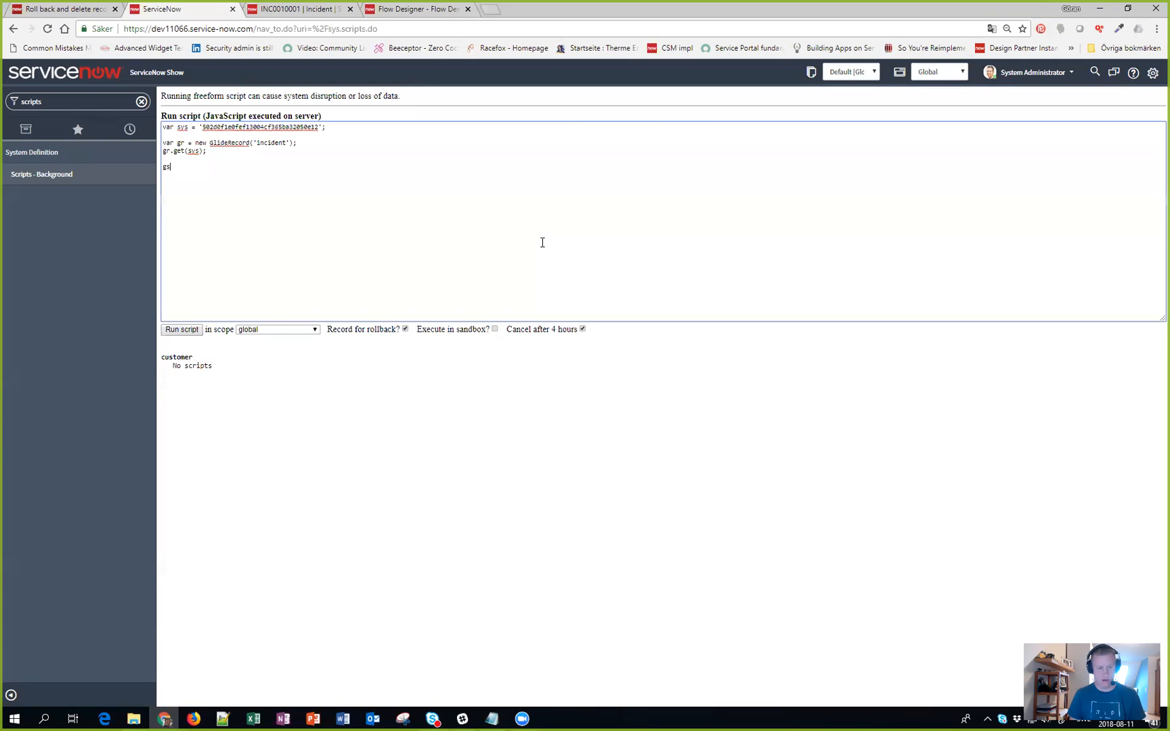
text(.d)
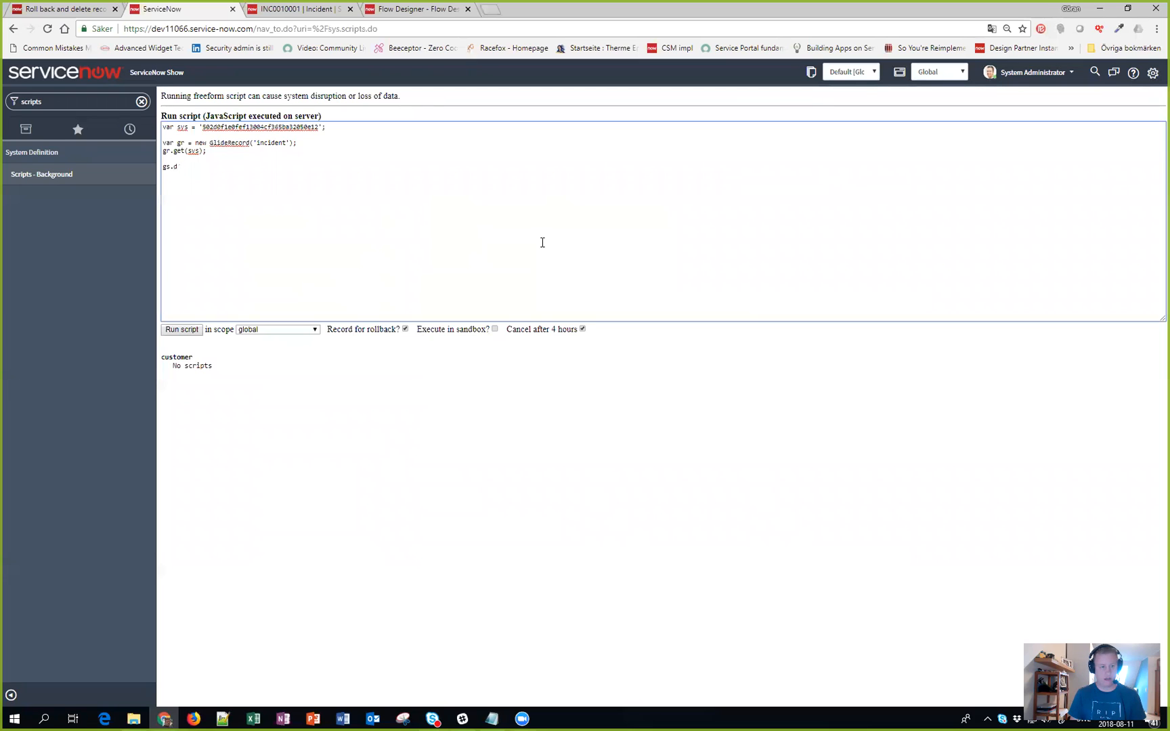
text(ebug()
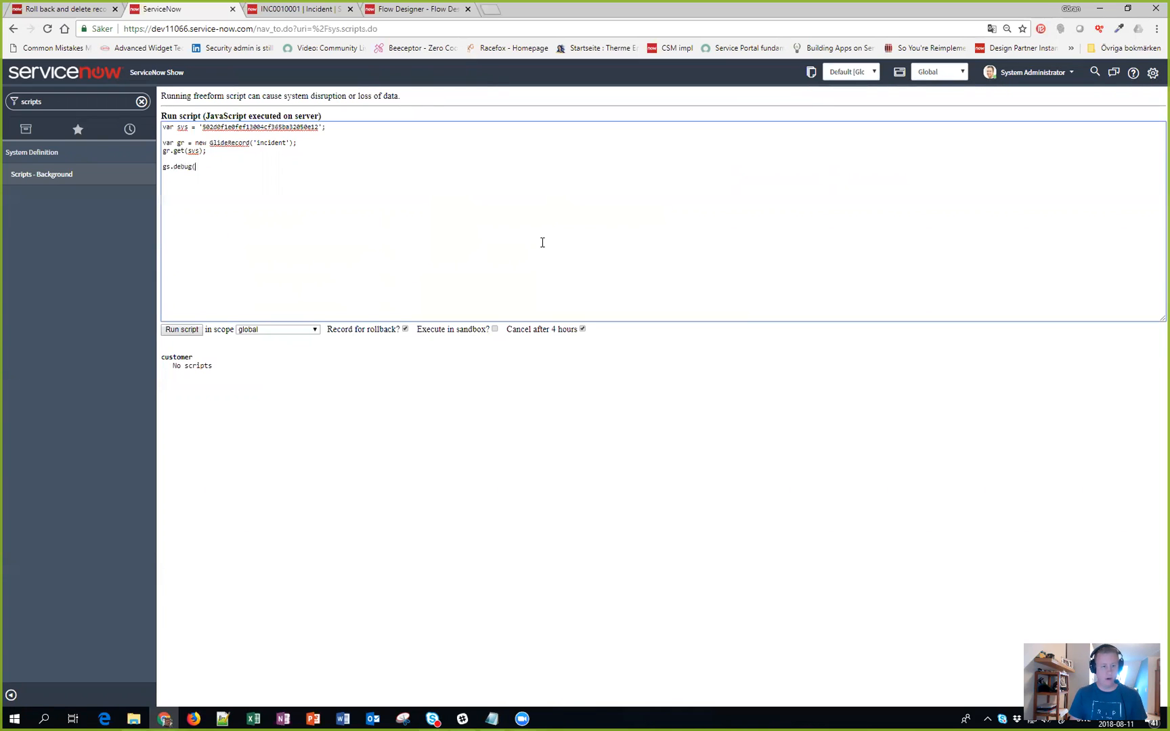
text(gr.number);)
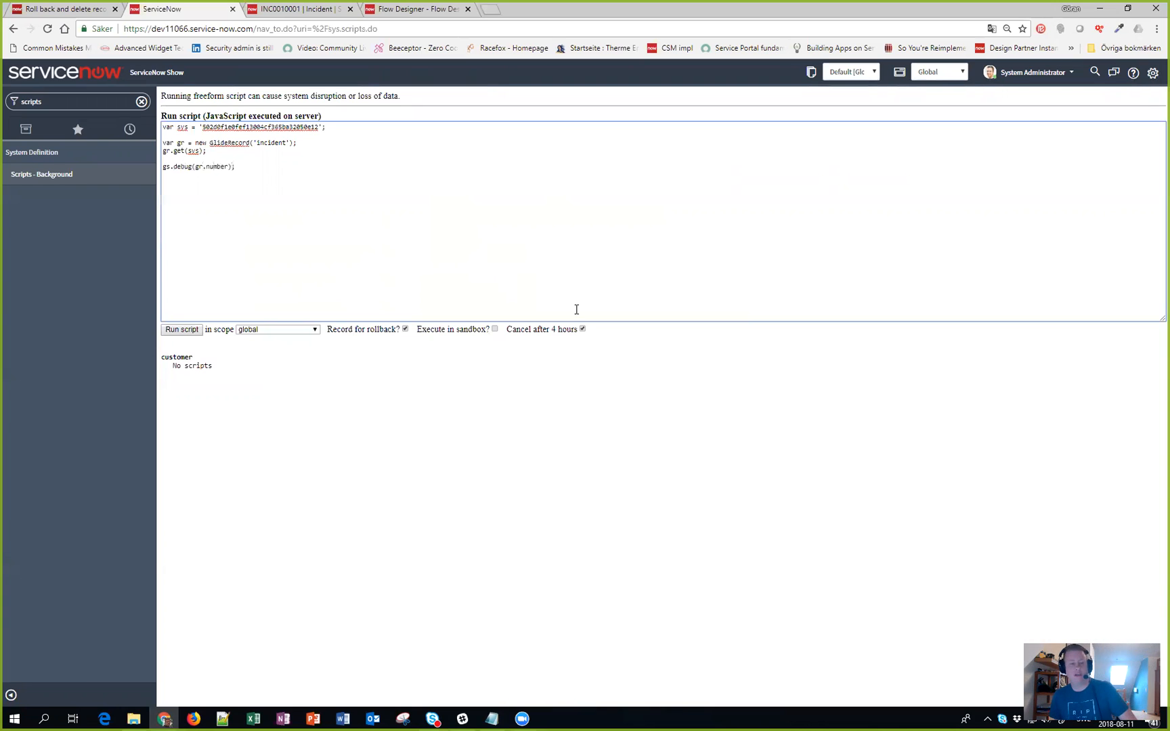
mouse_move(158, 343)
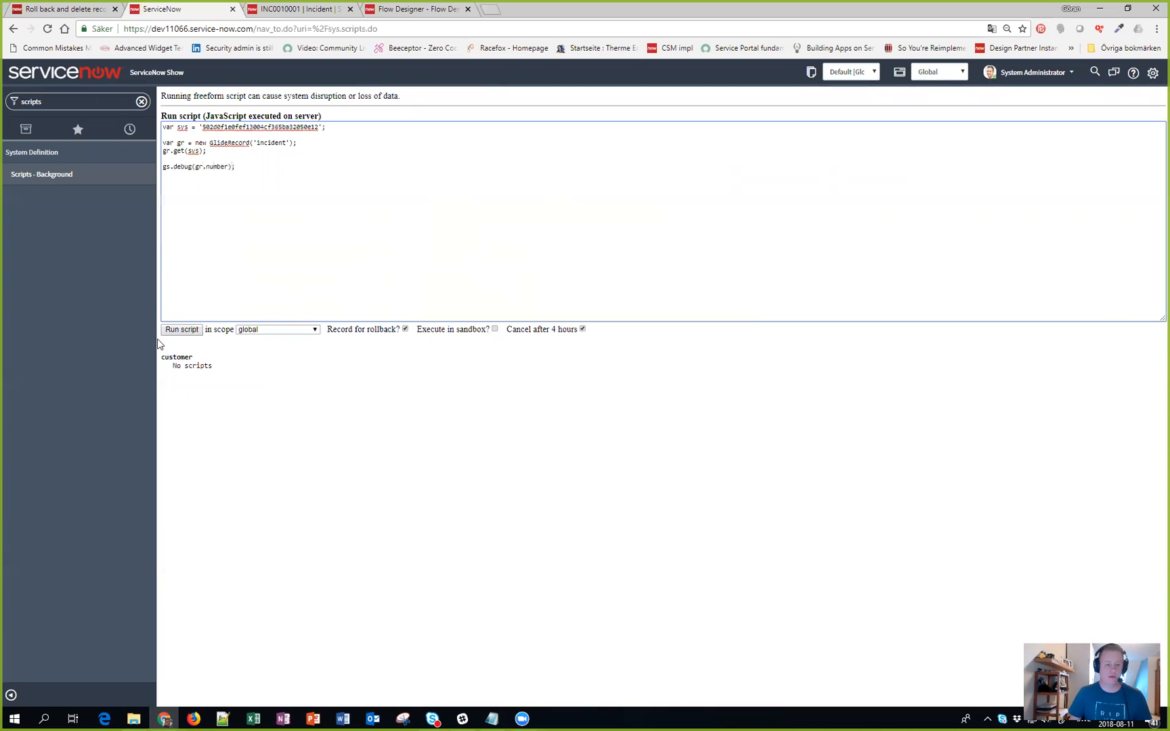
click(182, 329)
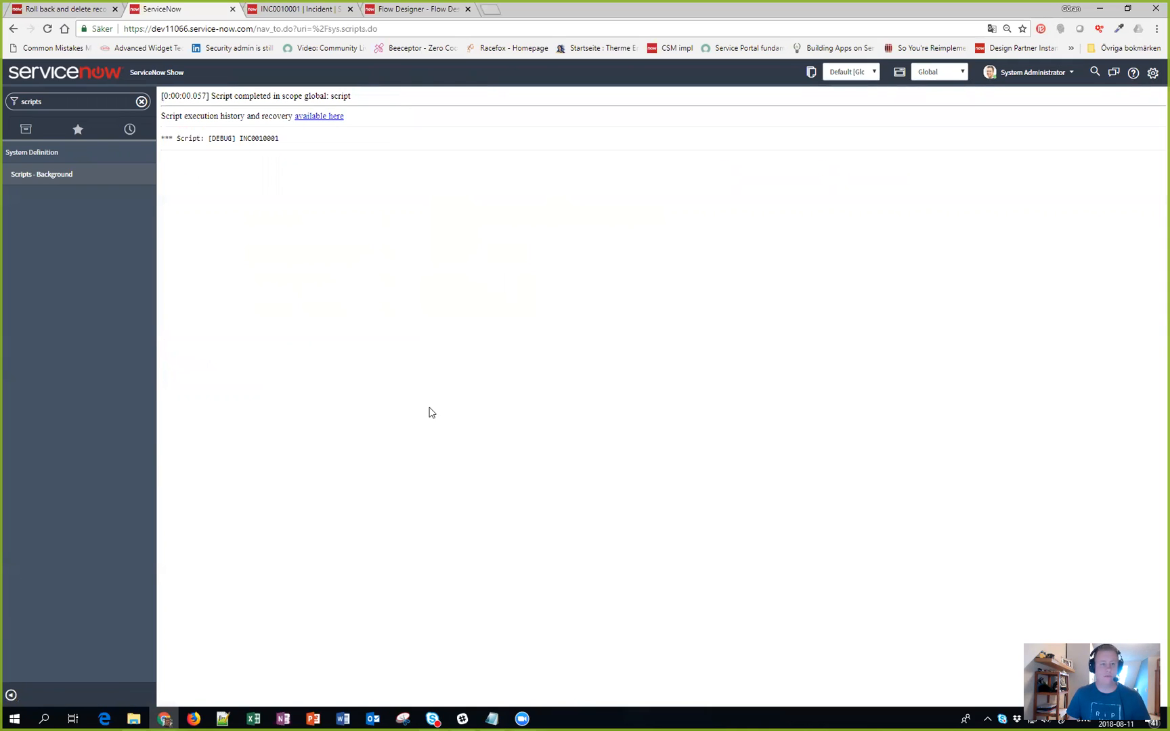
mouse_move(165, 113)
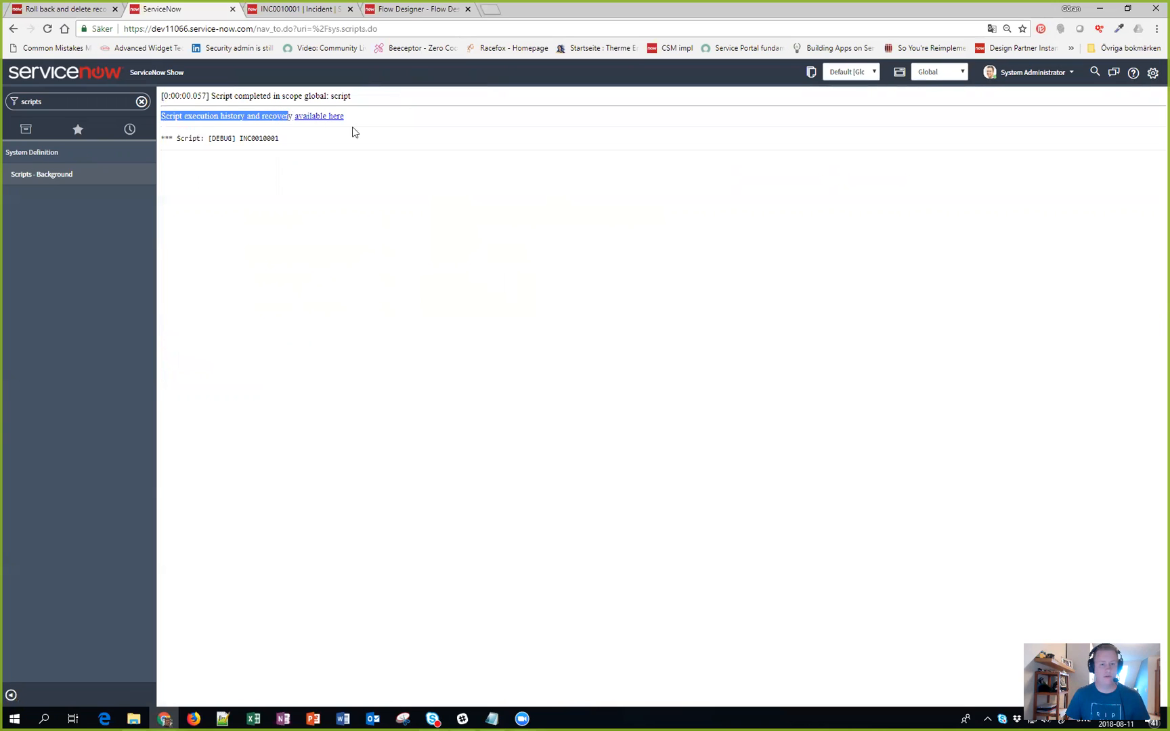
mouse_move(398, 142)
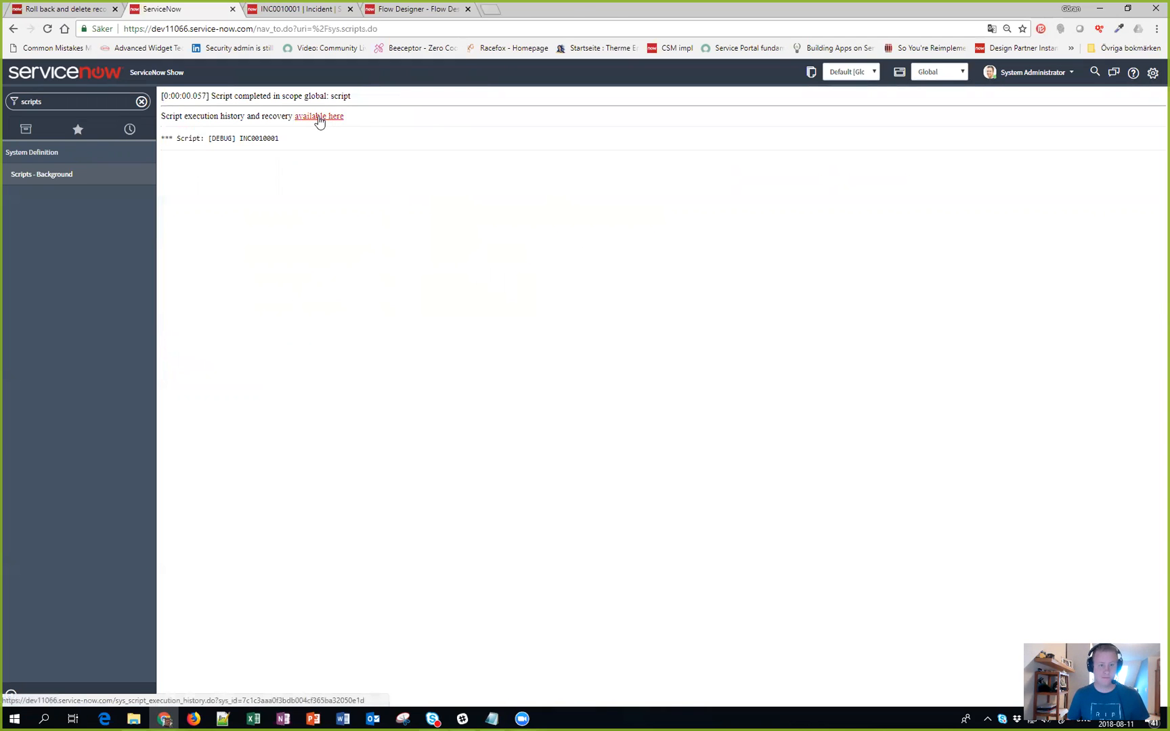
Step: Open the execution history record and review its Result and Affected Record Summary, which show no data
click(318, 115)
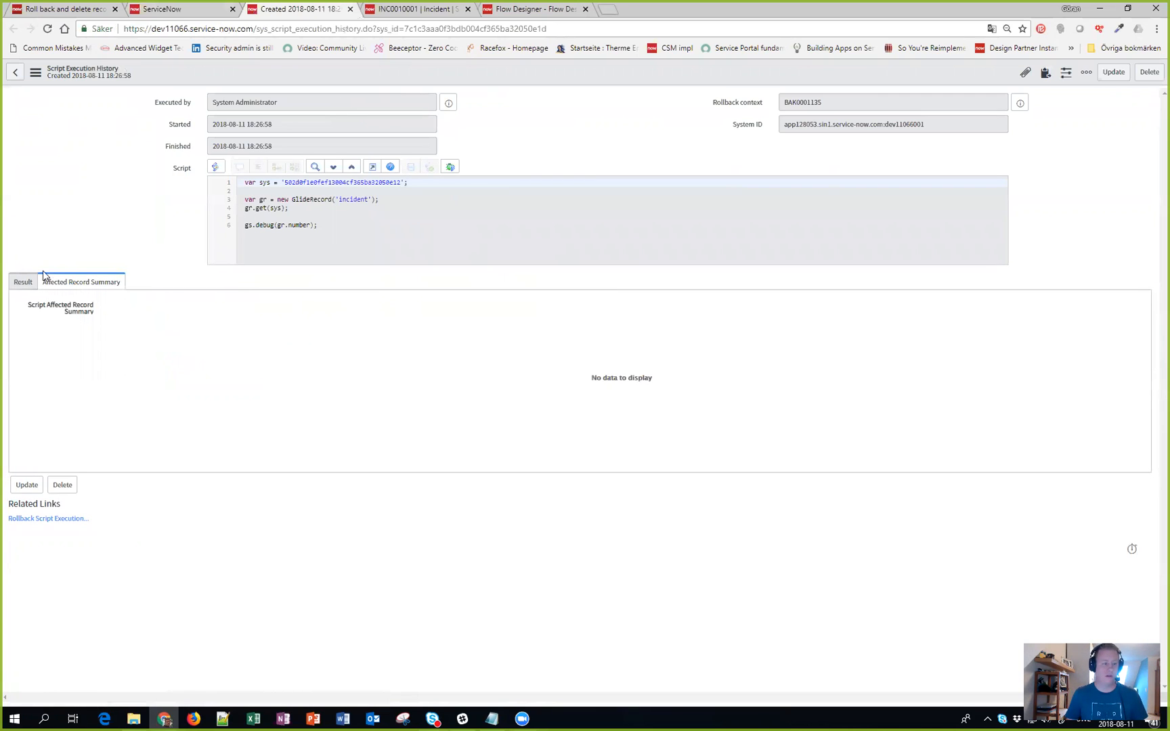
click(23, 281)
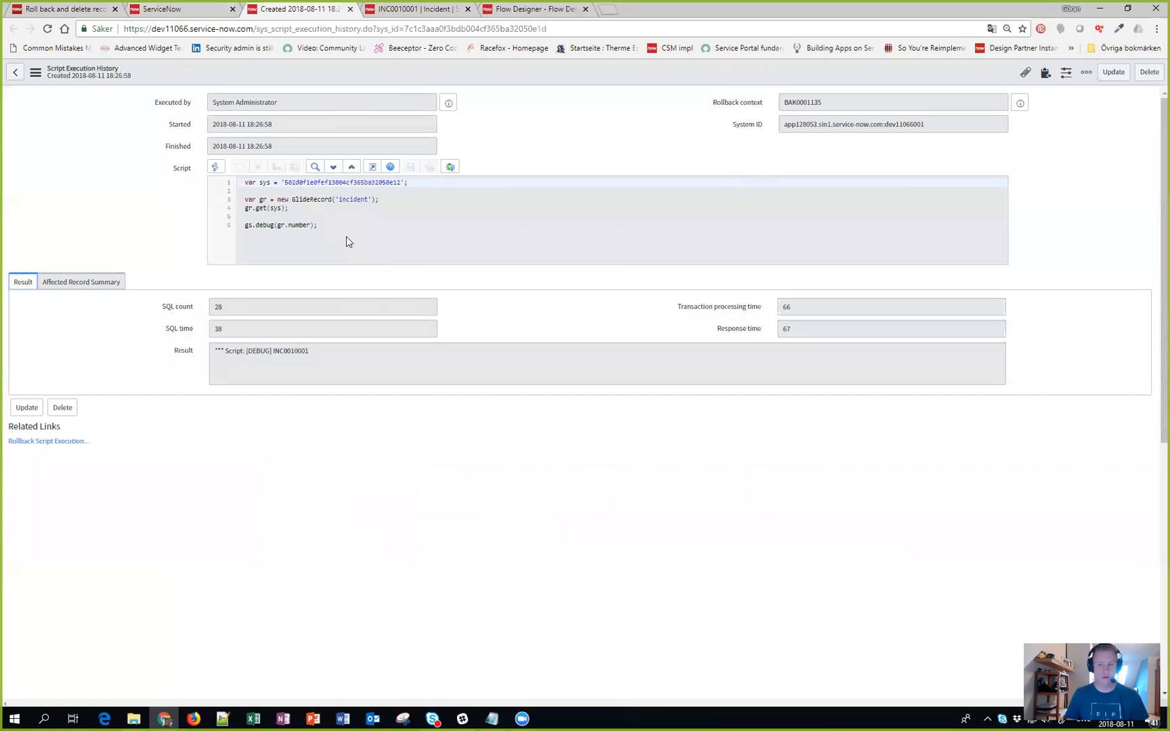
mouse_move(554, 345)
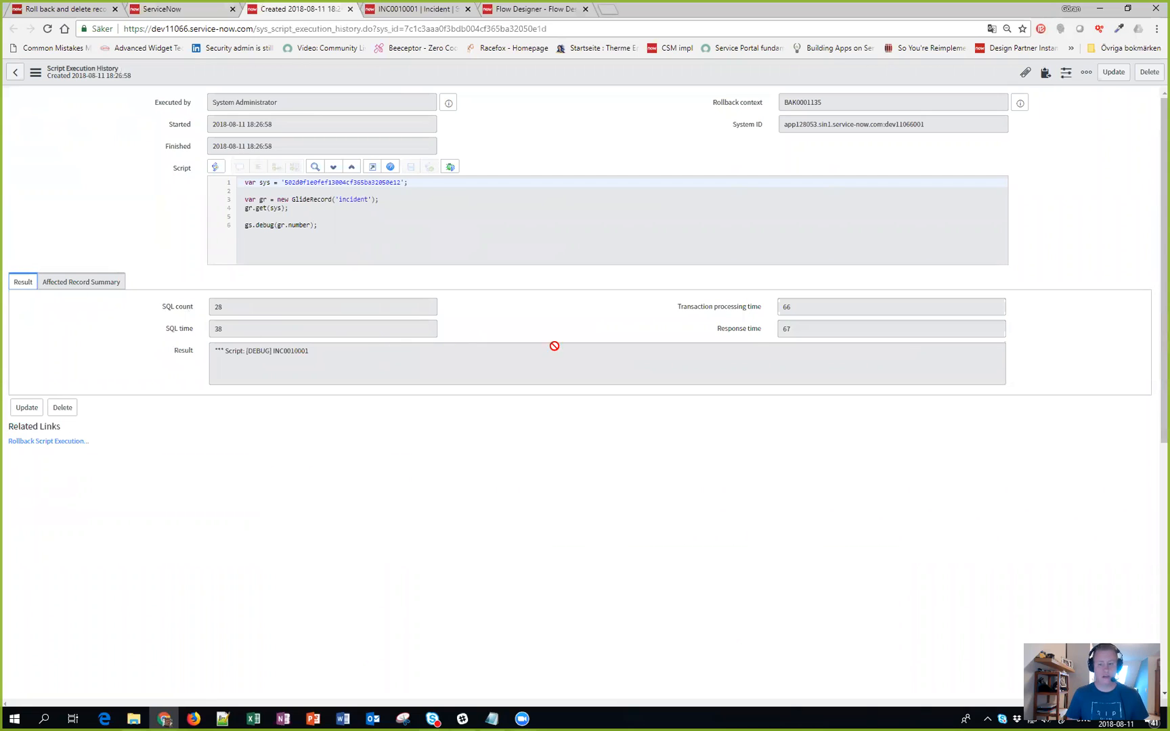
mouse_move(808, 353)
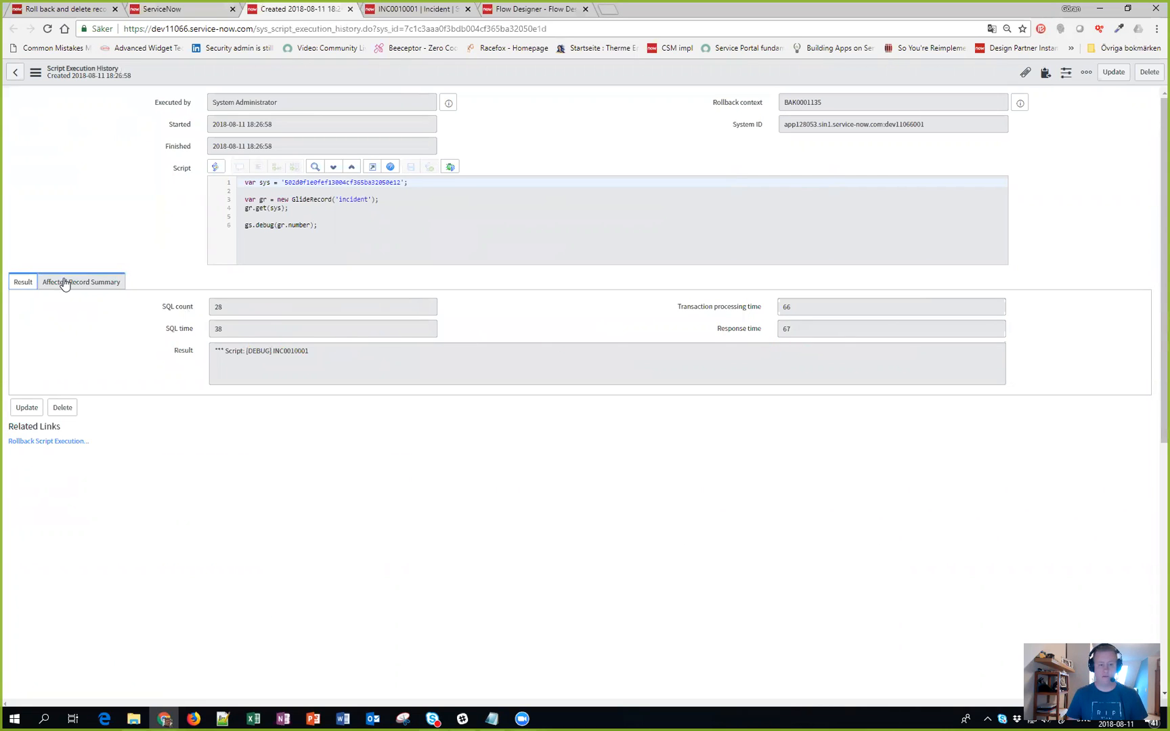
click(81, 282)
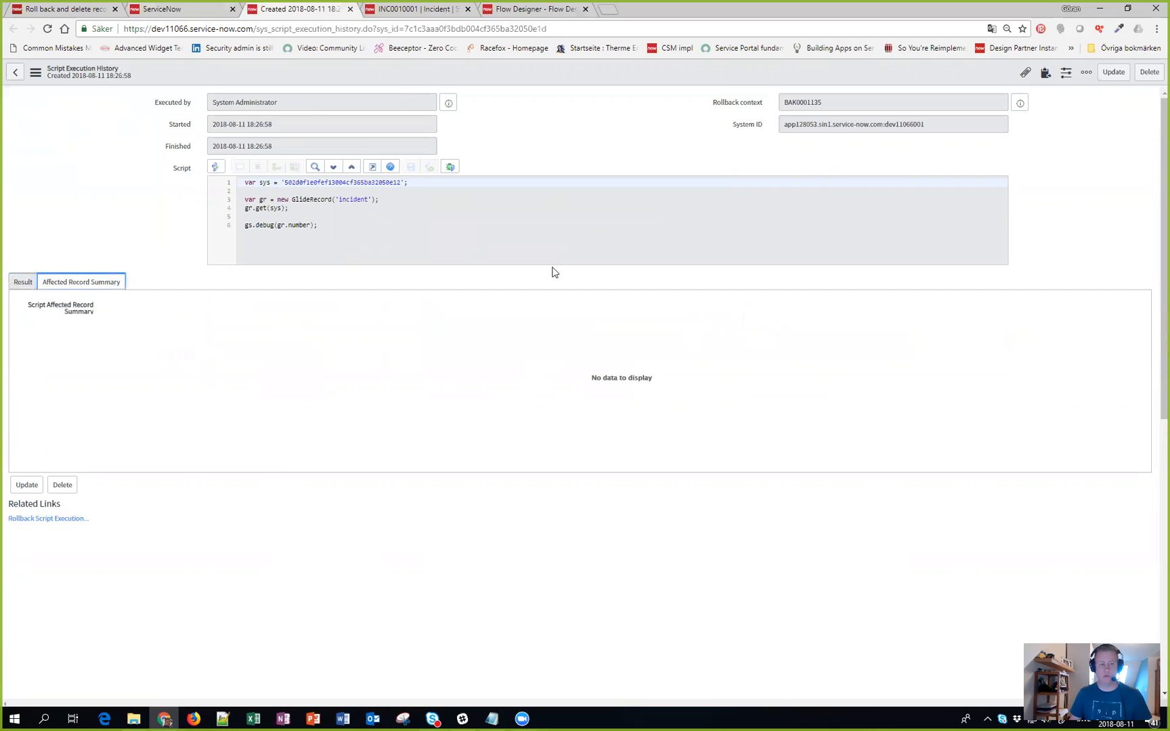
Step: Add gr.setValue('short_description','My new value'); back into the script and run it
click(13, 29)
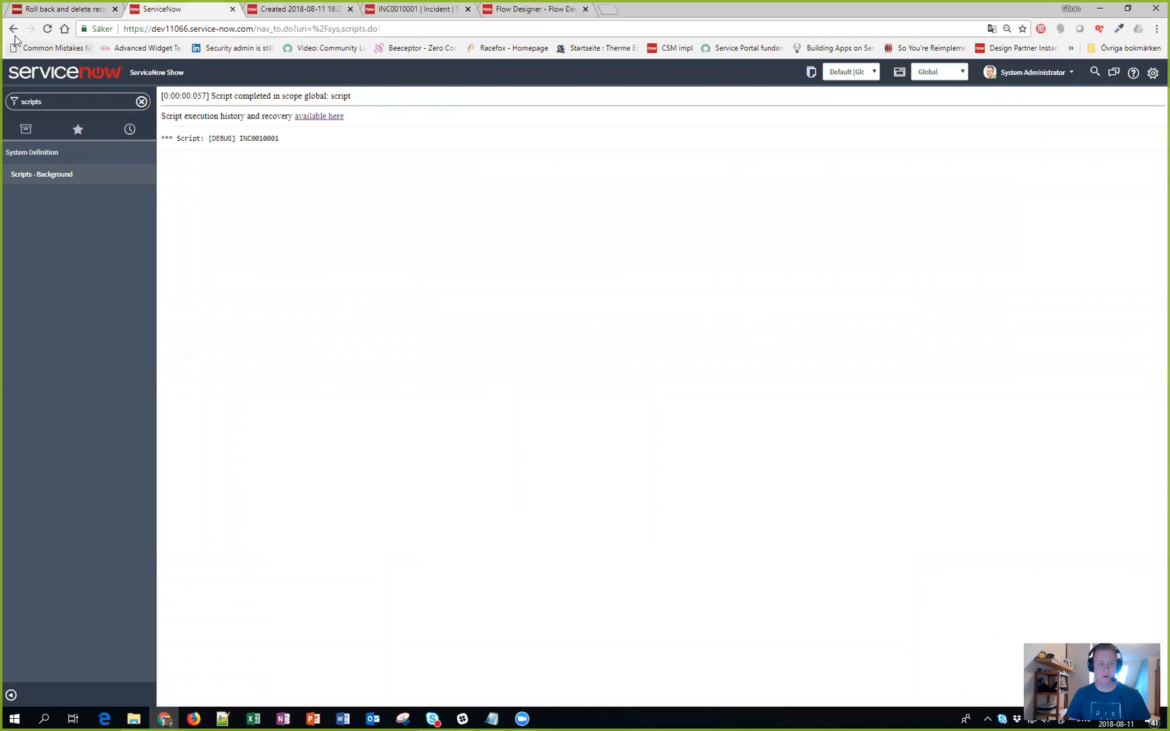
click(12, 28)
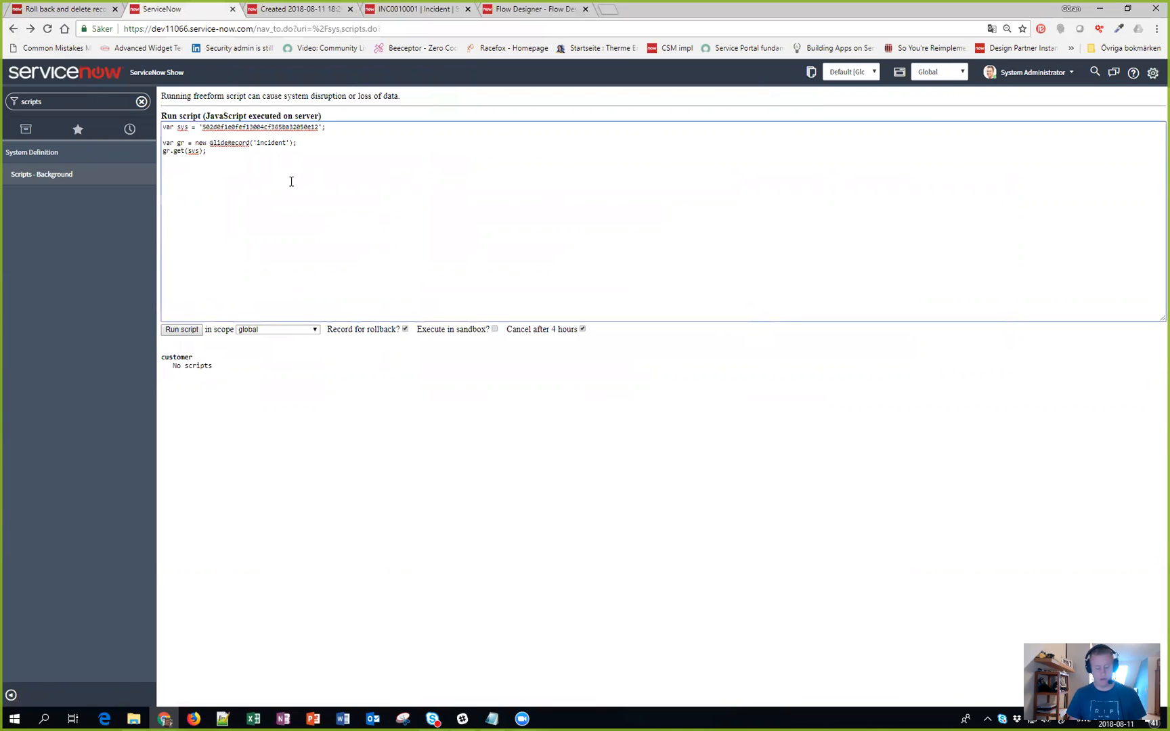
text(gr.setValue('short_description','My new value');)
text(gr.update();)
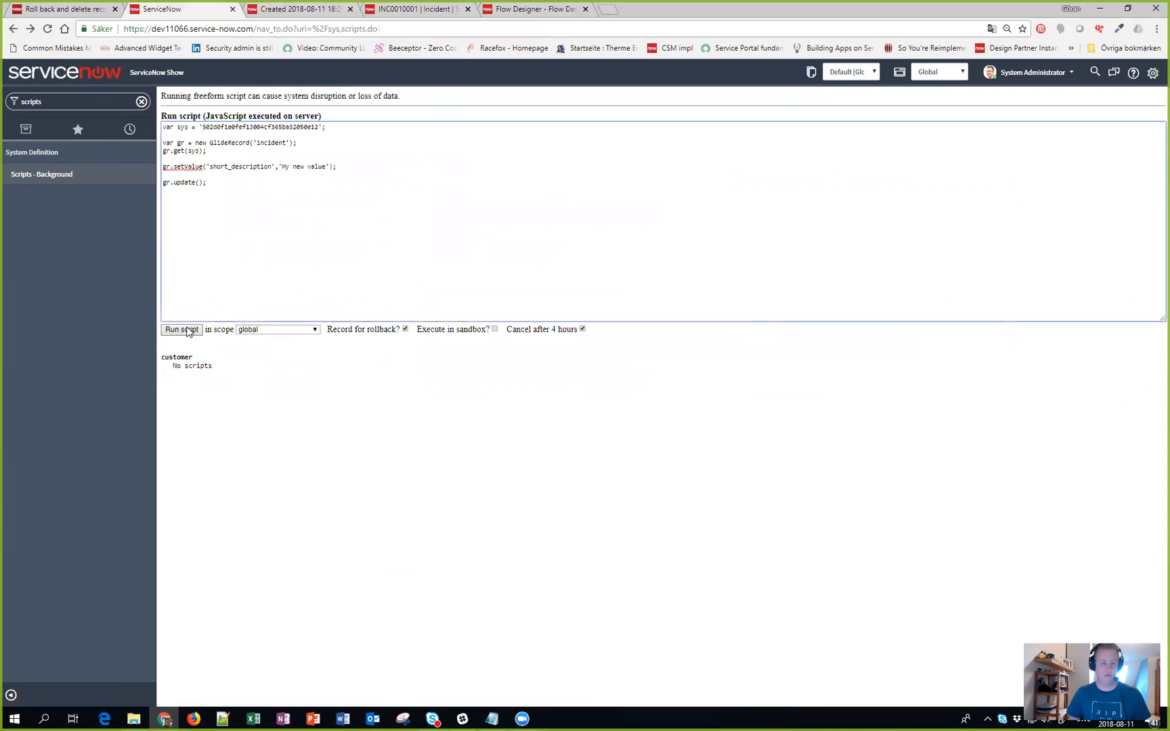
click(181, 330)
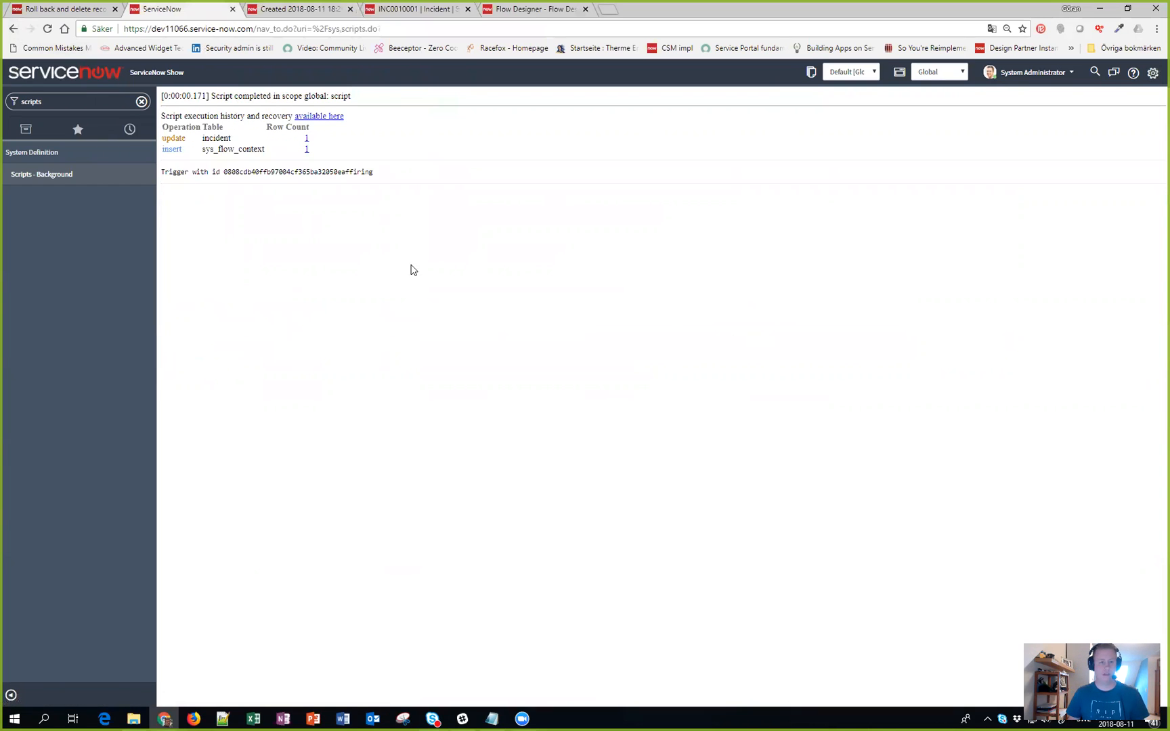
mouse_move(440, 156)
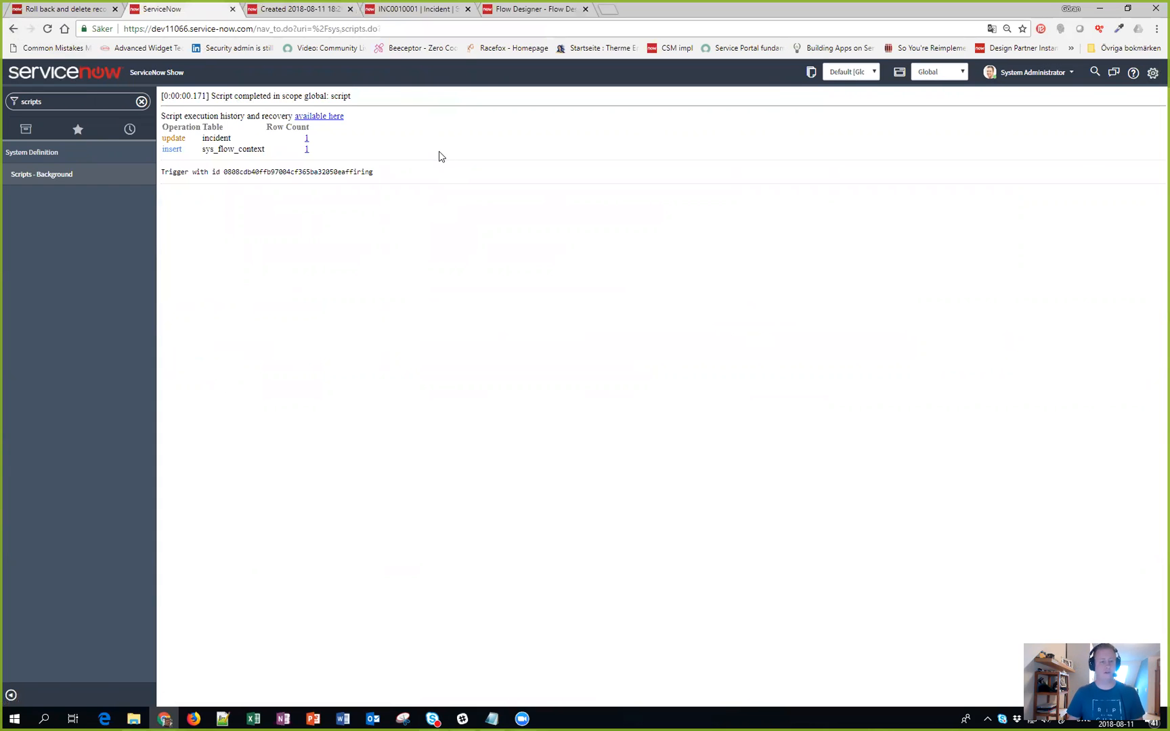
Step: Highlight the update operation and incident table in the completion row counts
double_click(172, 138)
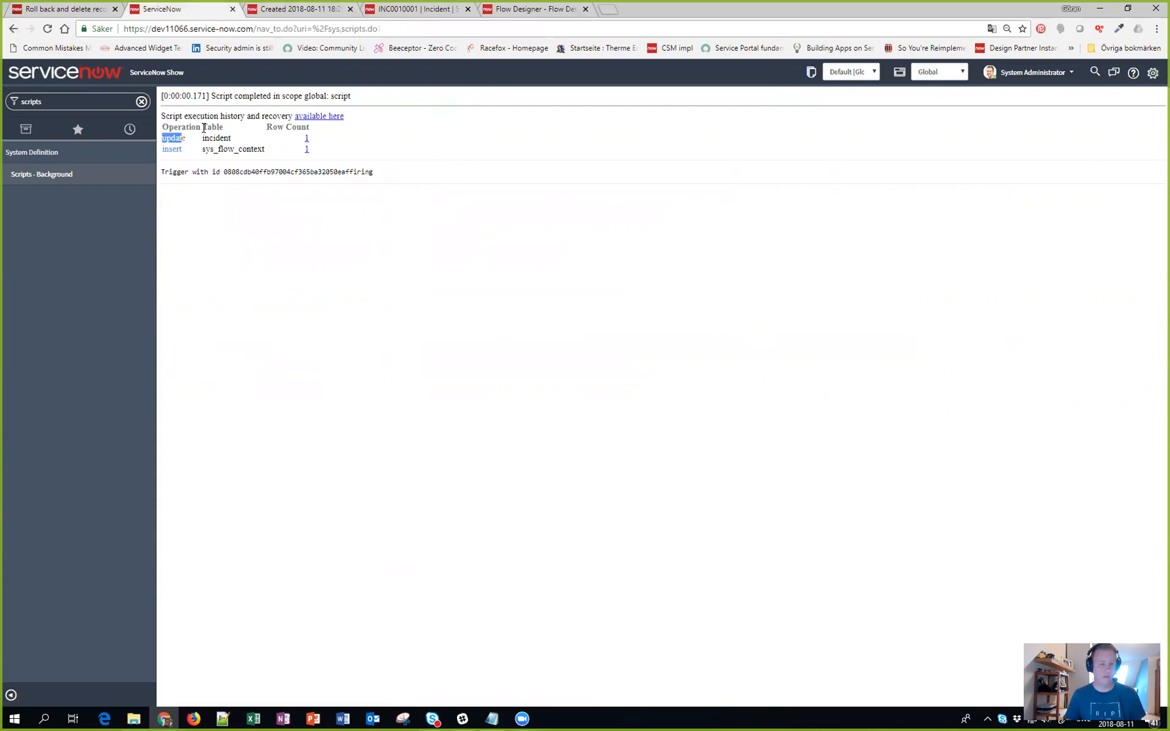
double_click(217, 138)
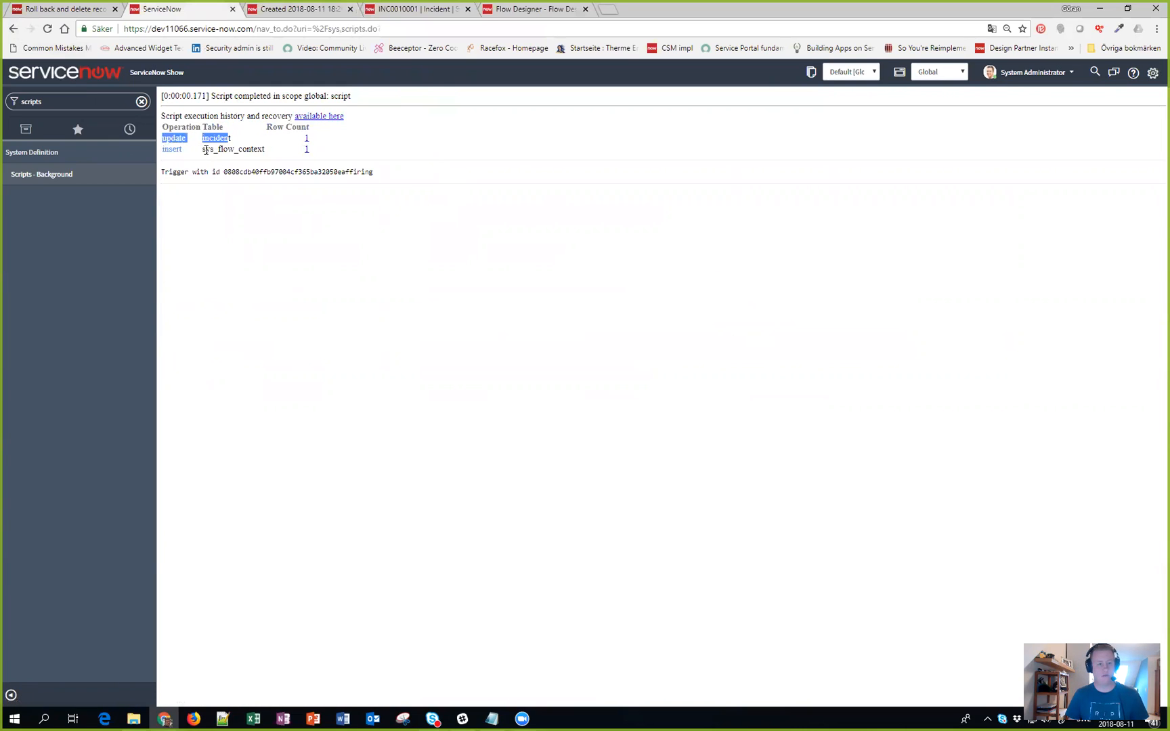
mouse_move(193, 157)
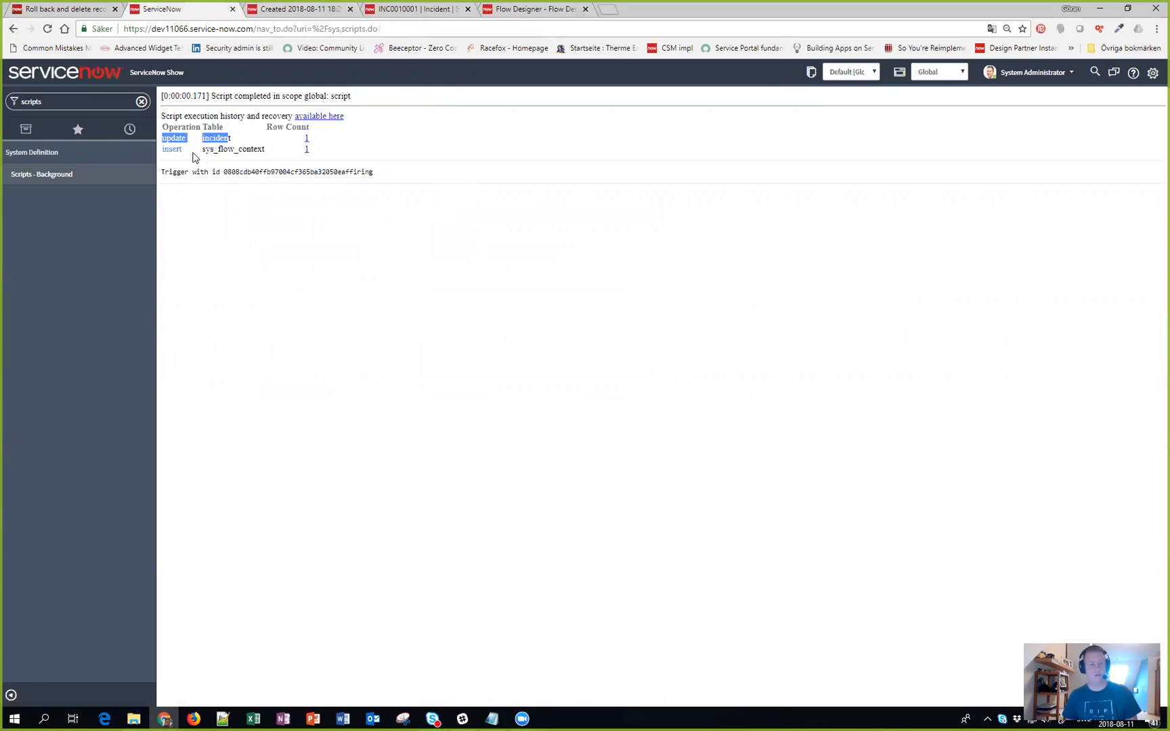
mouse_move(256, 166)
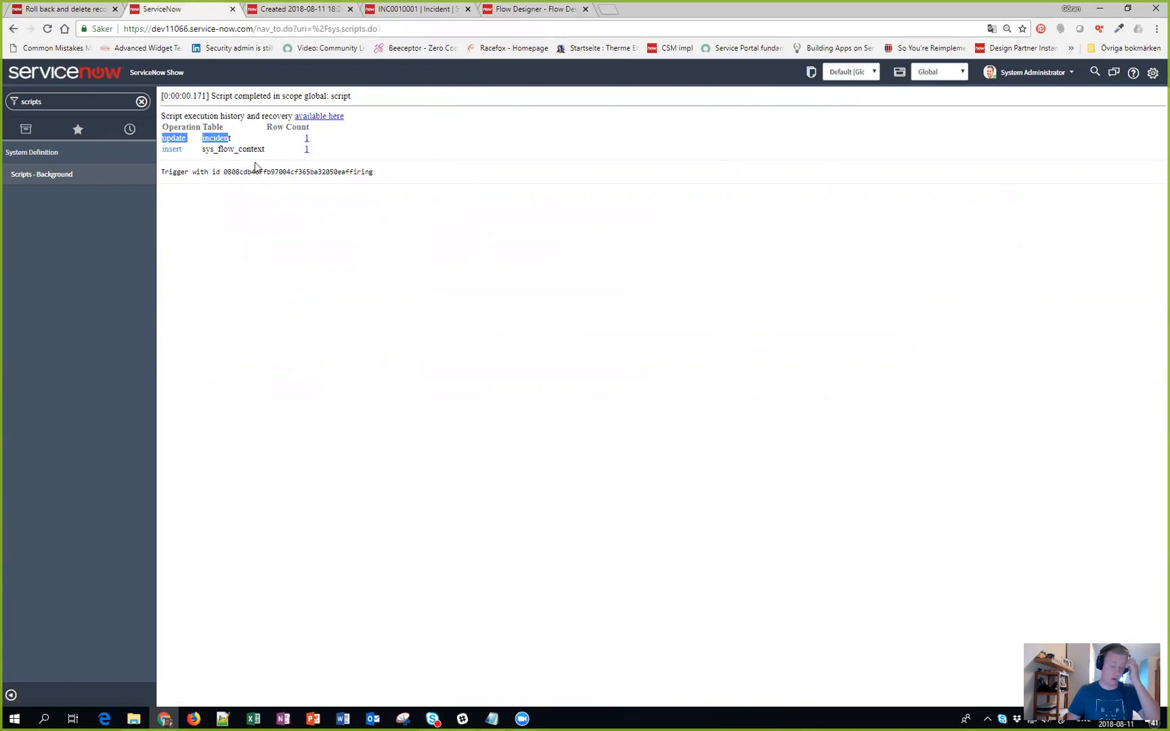
mouse_move(255, 139)
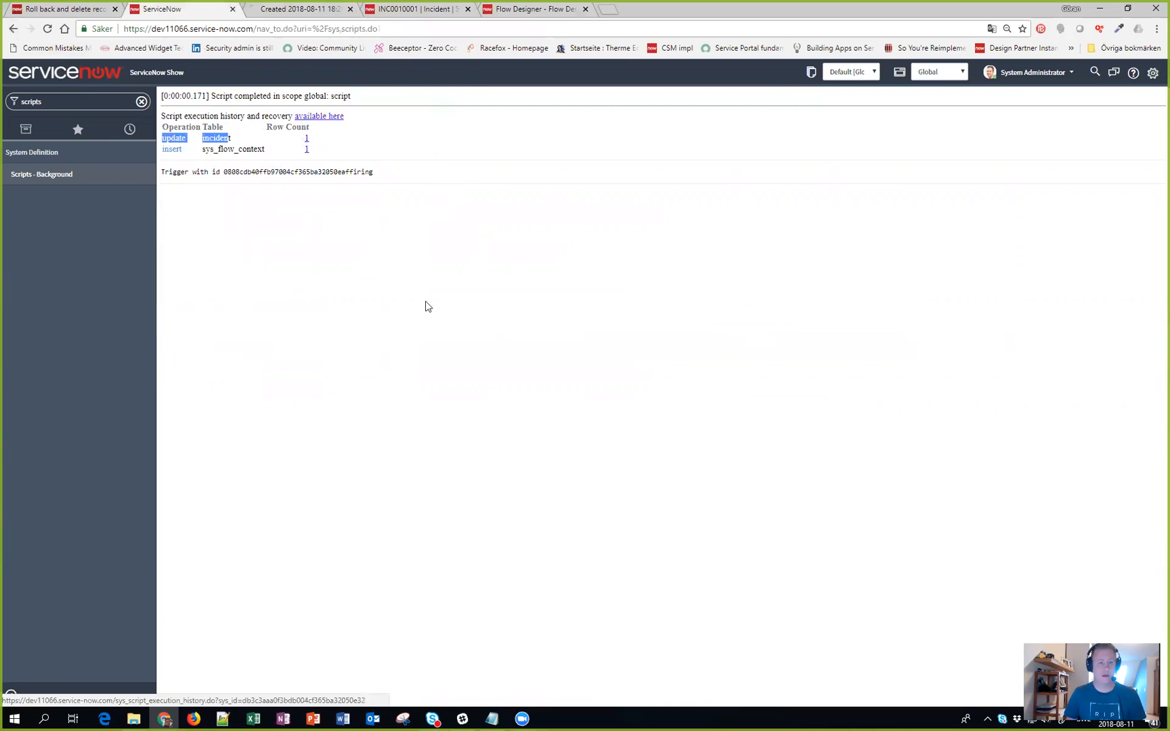
Step: Open the run's execution history record, then show the test flow in Flow Designer
click(318, 115)
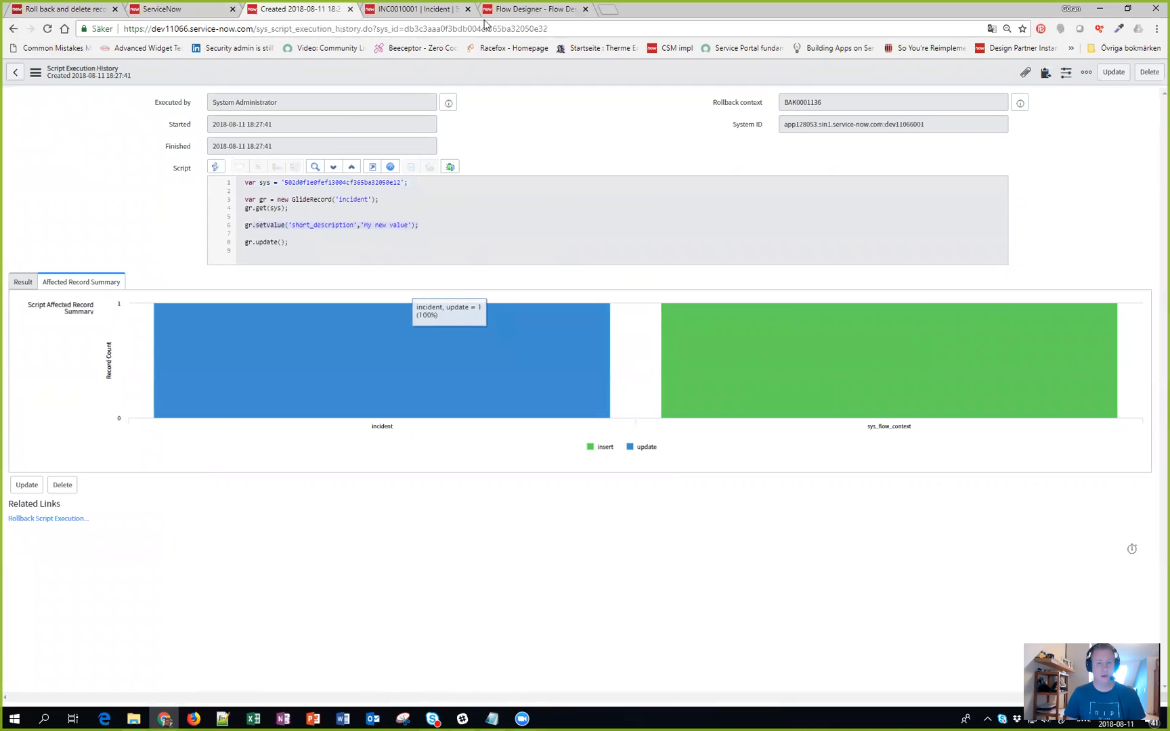
click(534, 10)
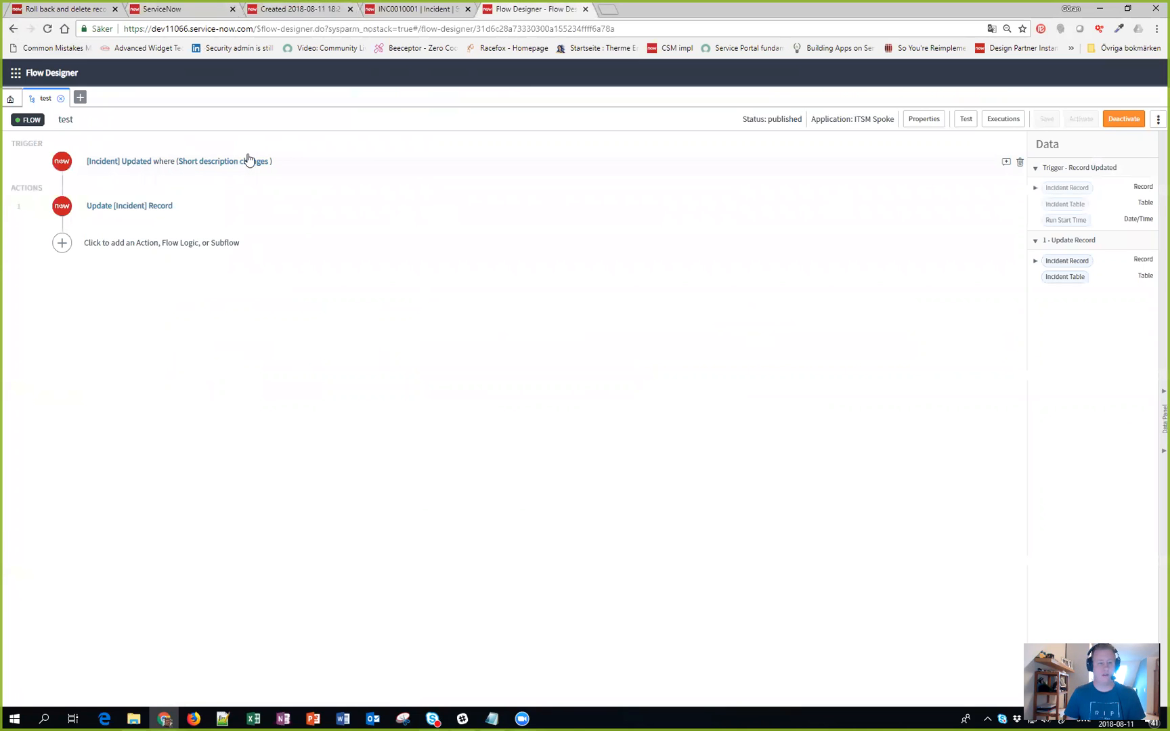
mouse_move(351, 282)
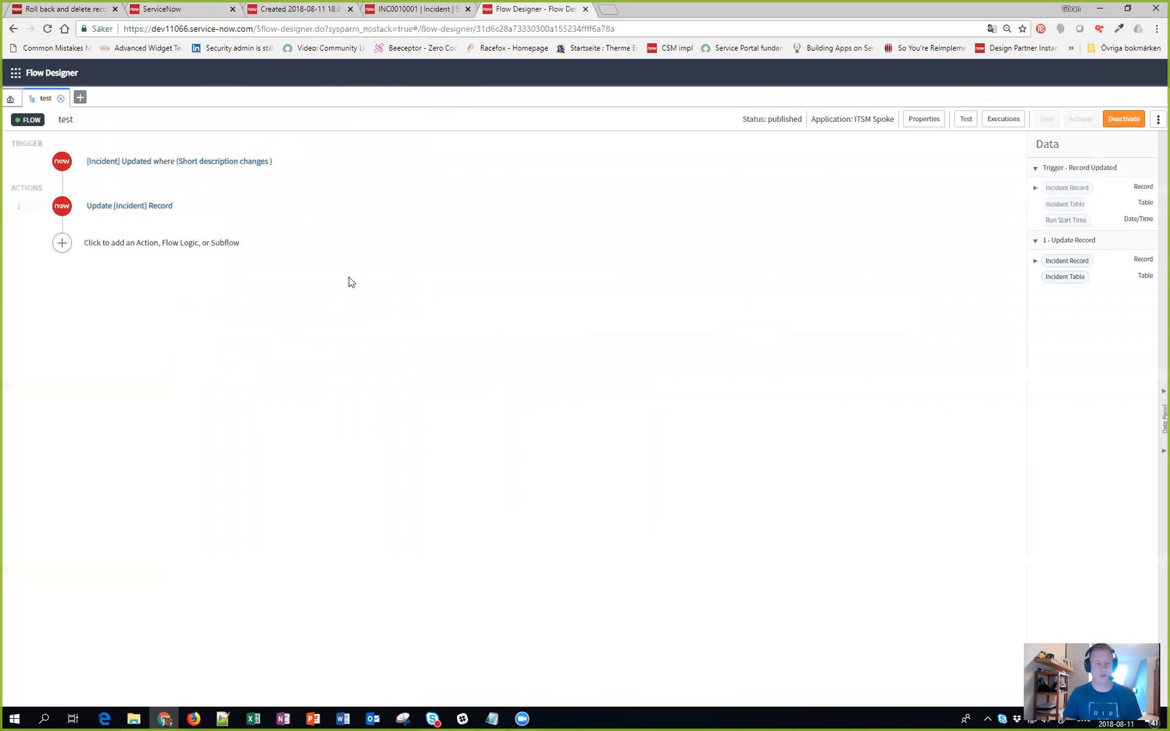
mouse_move(164, 69)
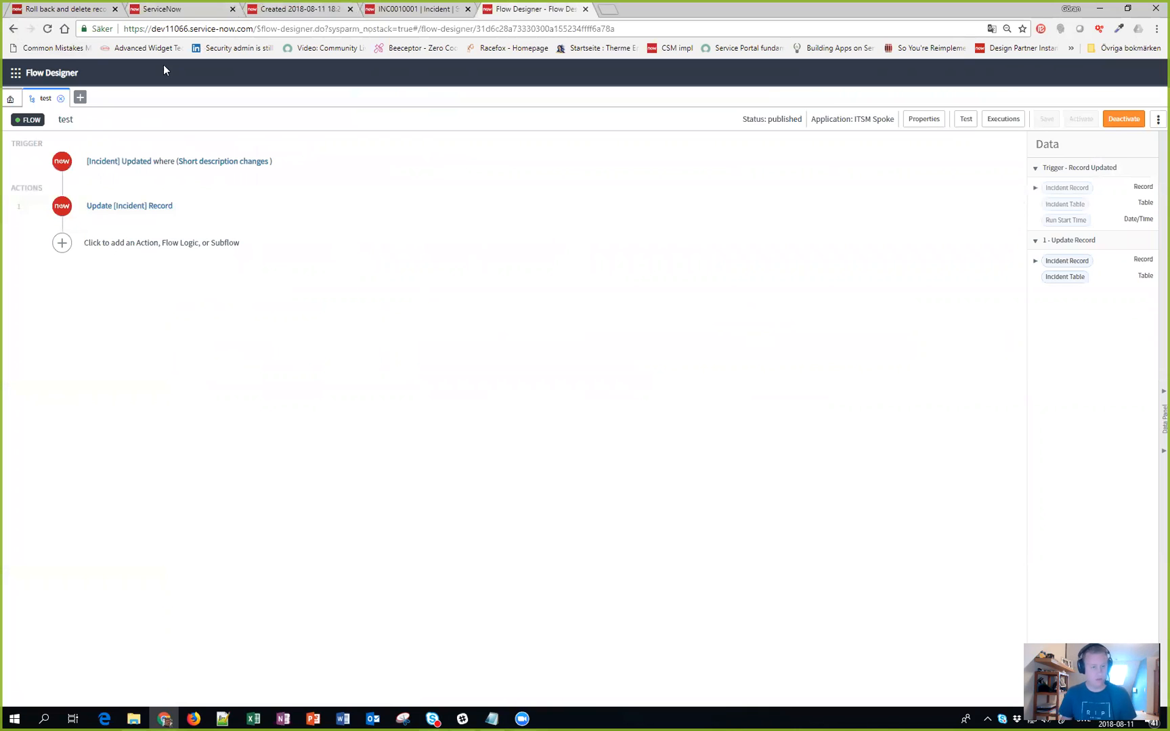
mouse_move(428, 188)
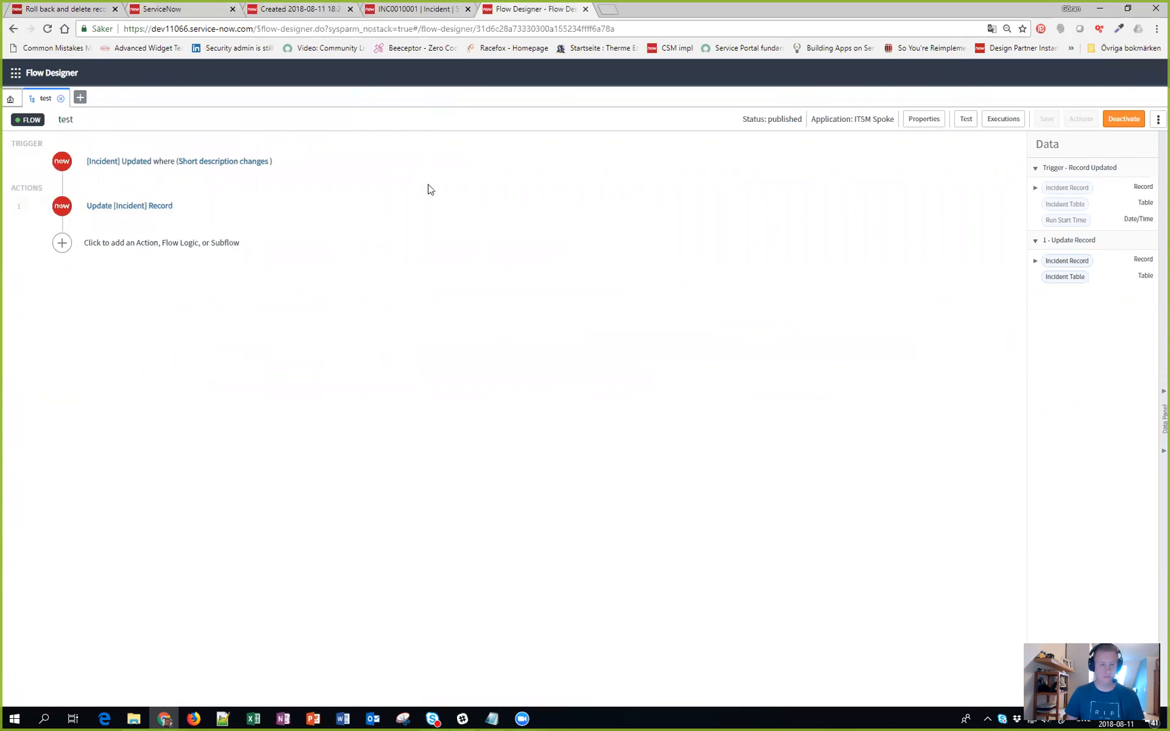
Step: View INC0010001 with short description 'My new value' and its flow-started description text
click(414, 10)
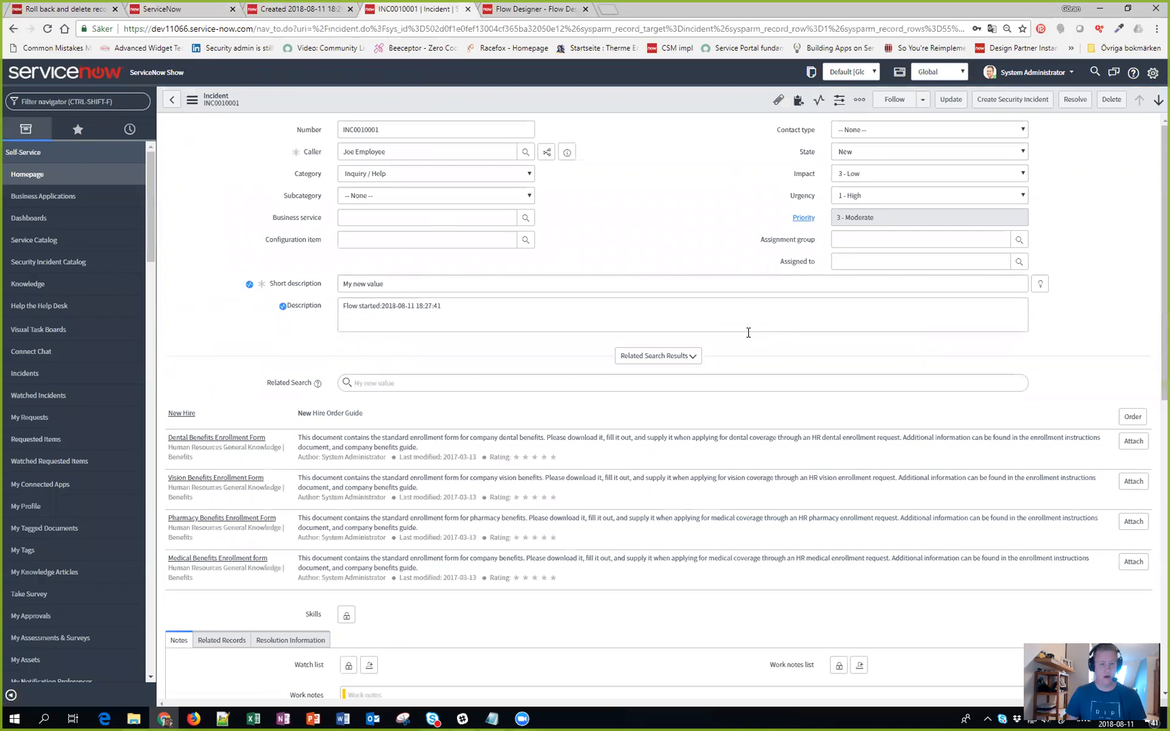
mouse_move(478, 101)
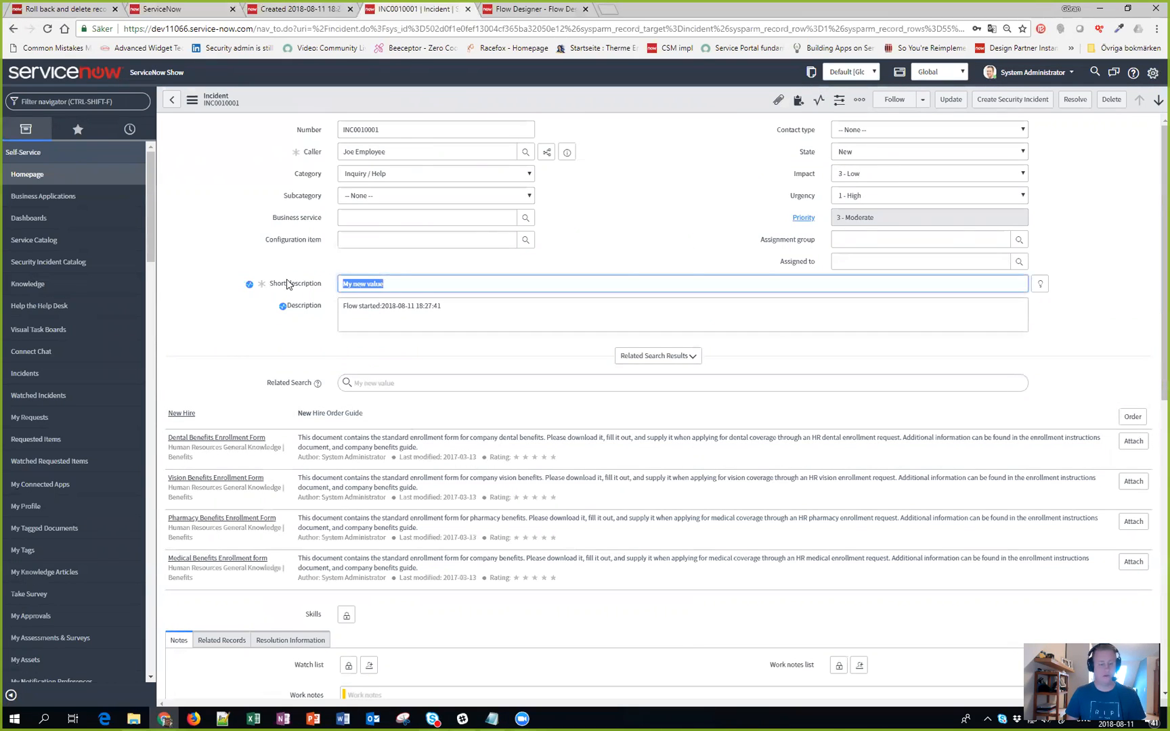
mouse_move(382, 375)
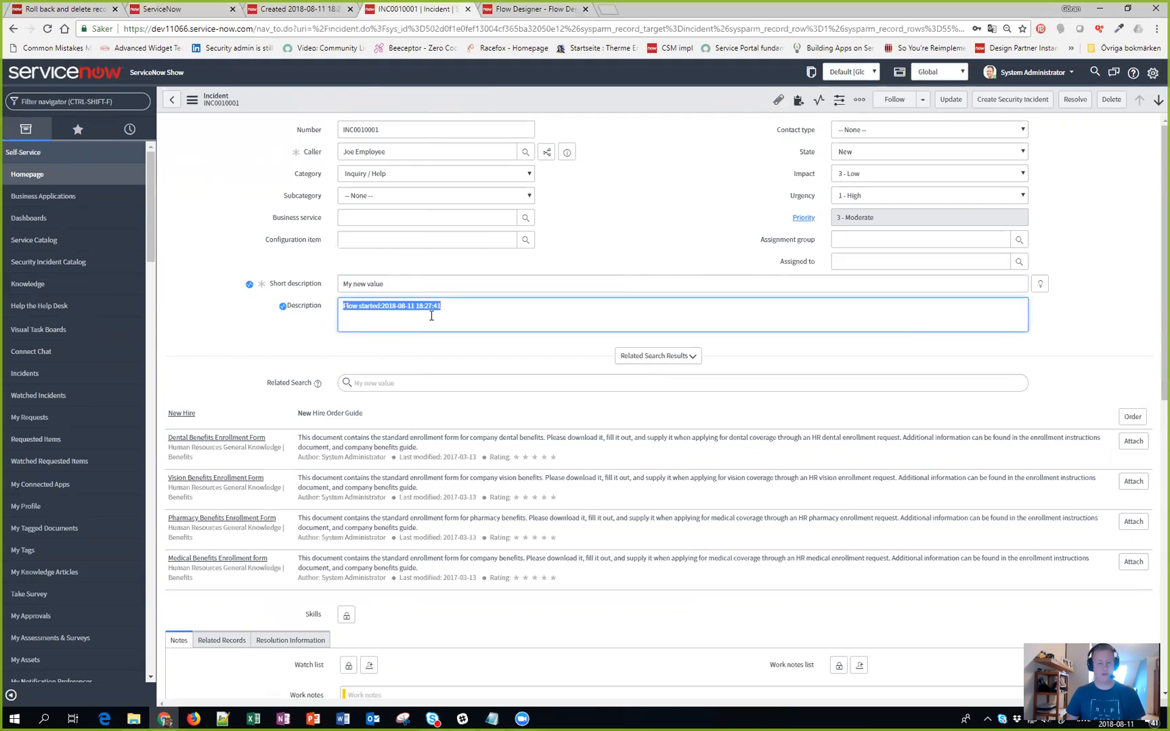
click(440, 304)
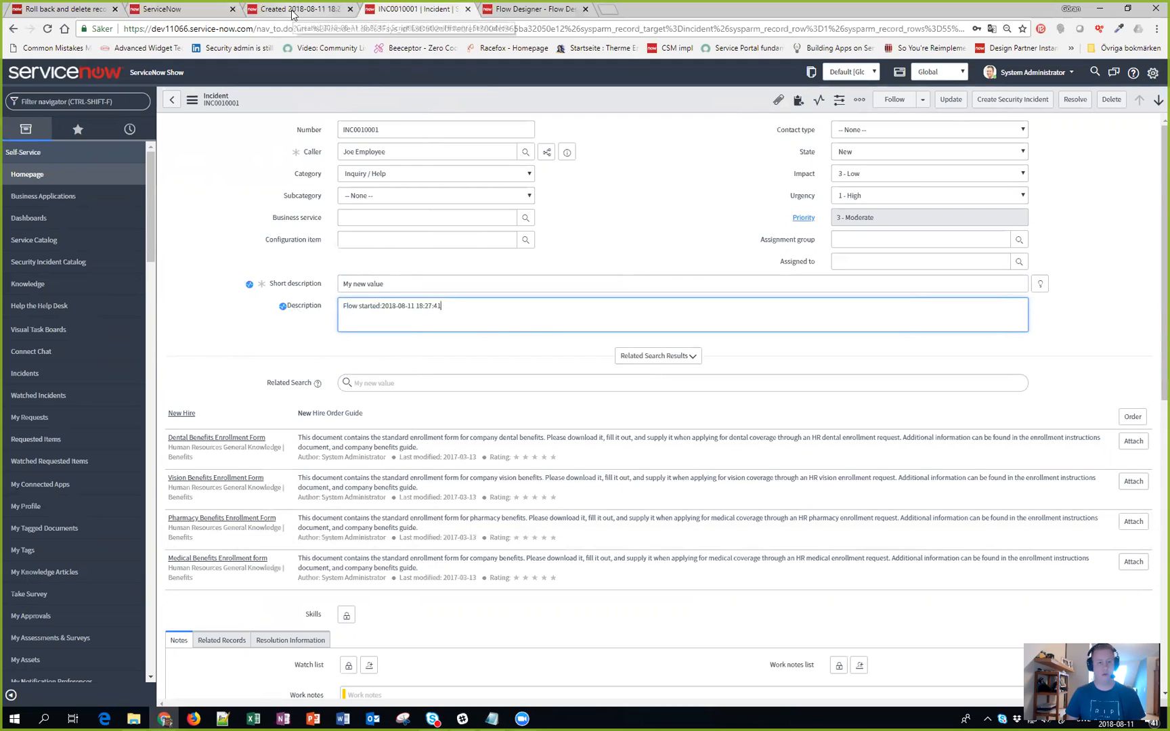
Step: Return to the execution history and review its Result details and the affected records chart
click(297, 8)
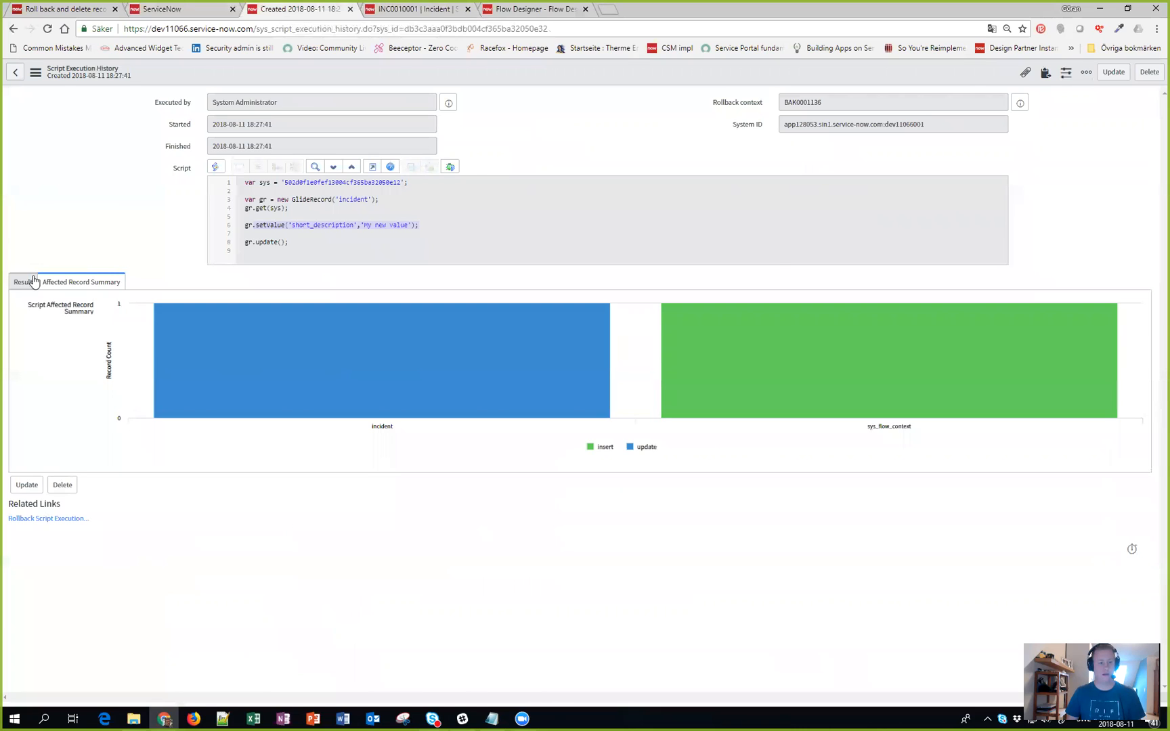
click(23, 282)
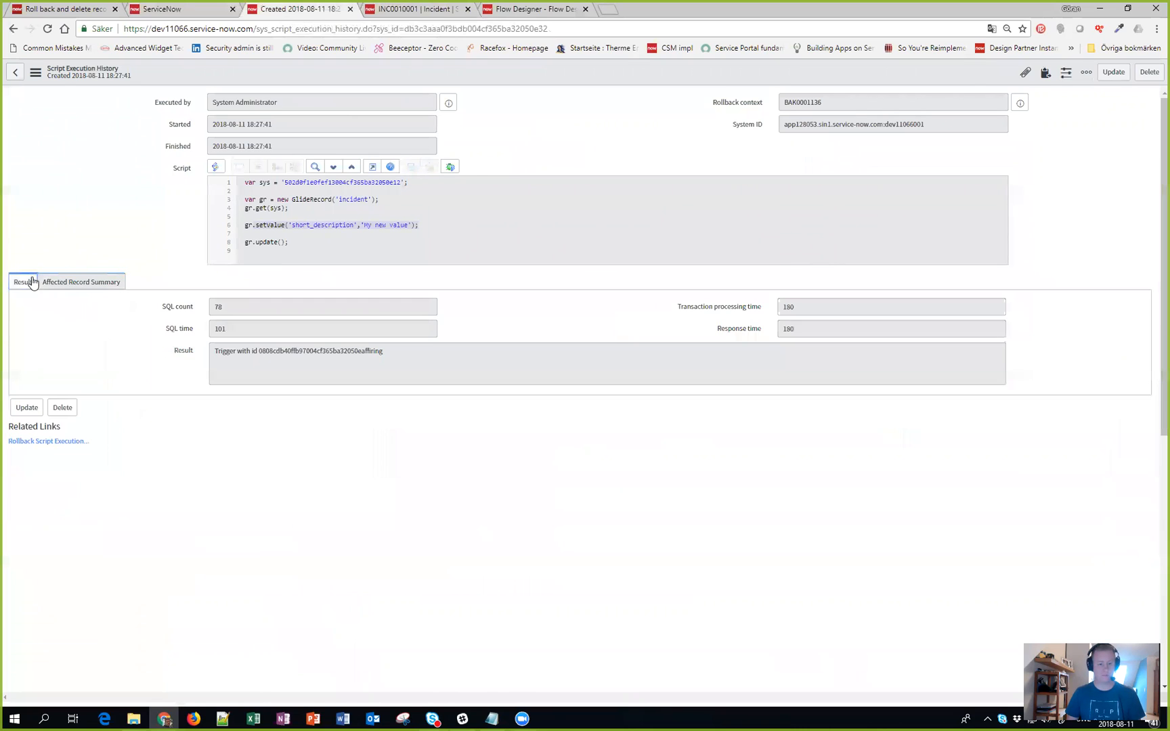
mouse_move(322, 359)
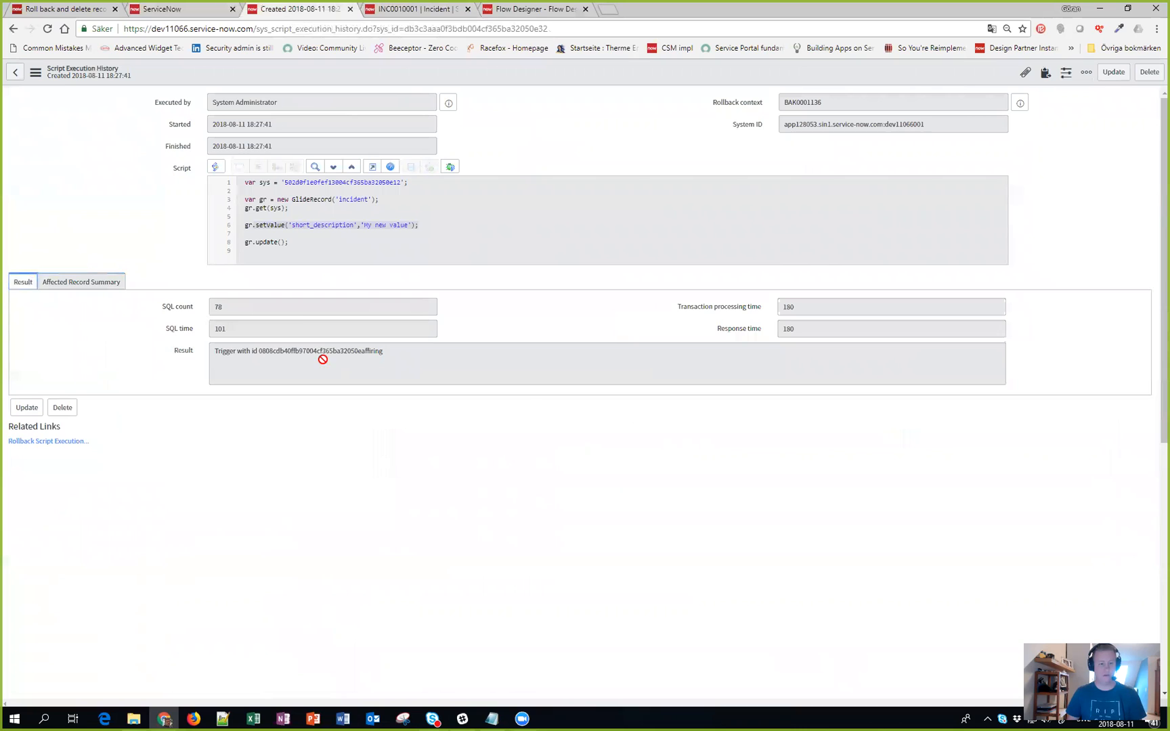
click(82, 282)
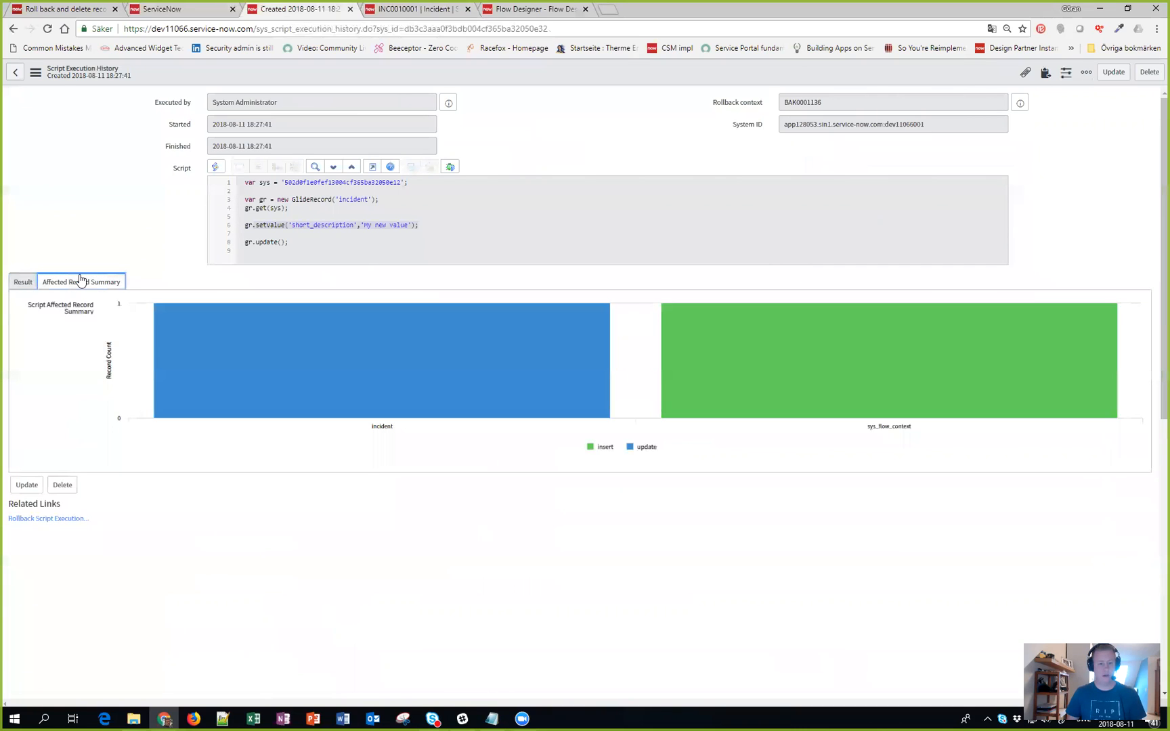
mouse_move(382, 365)
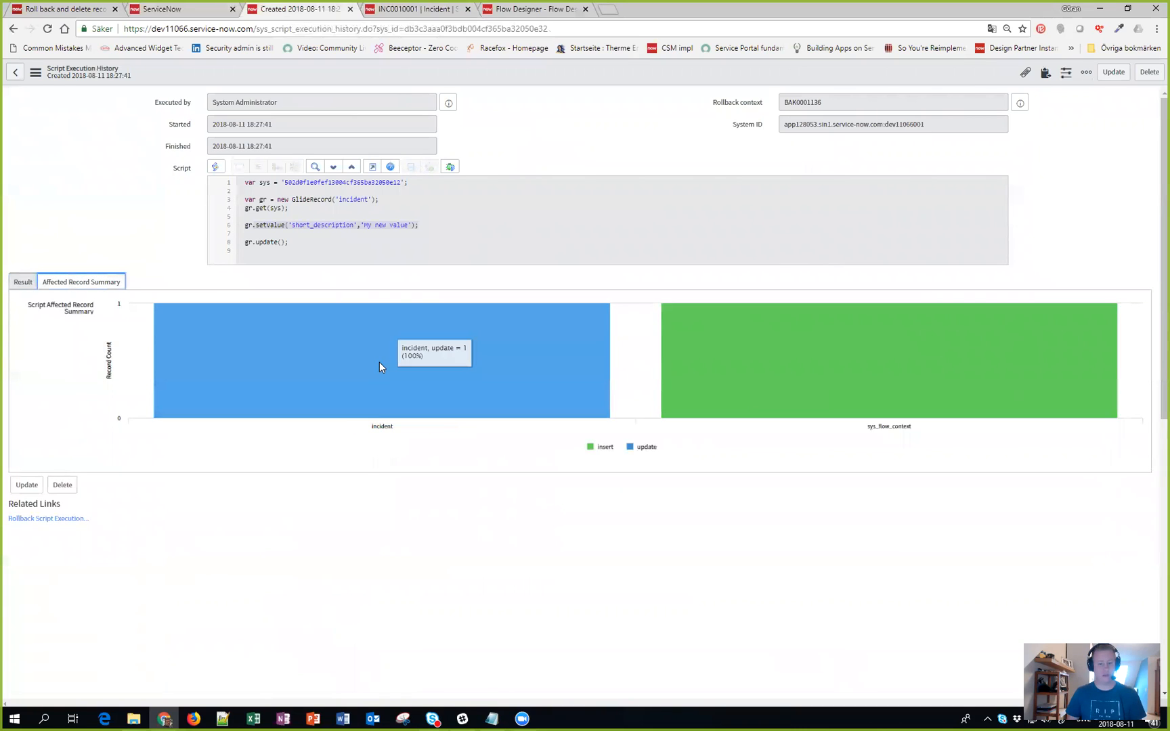
mouse_move(925, 356)
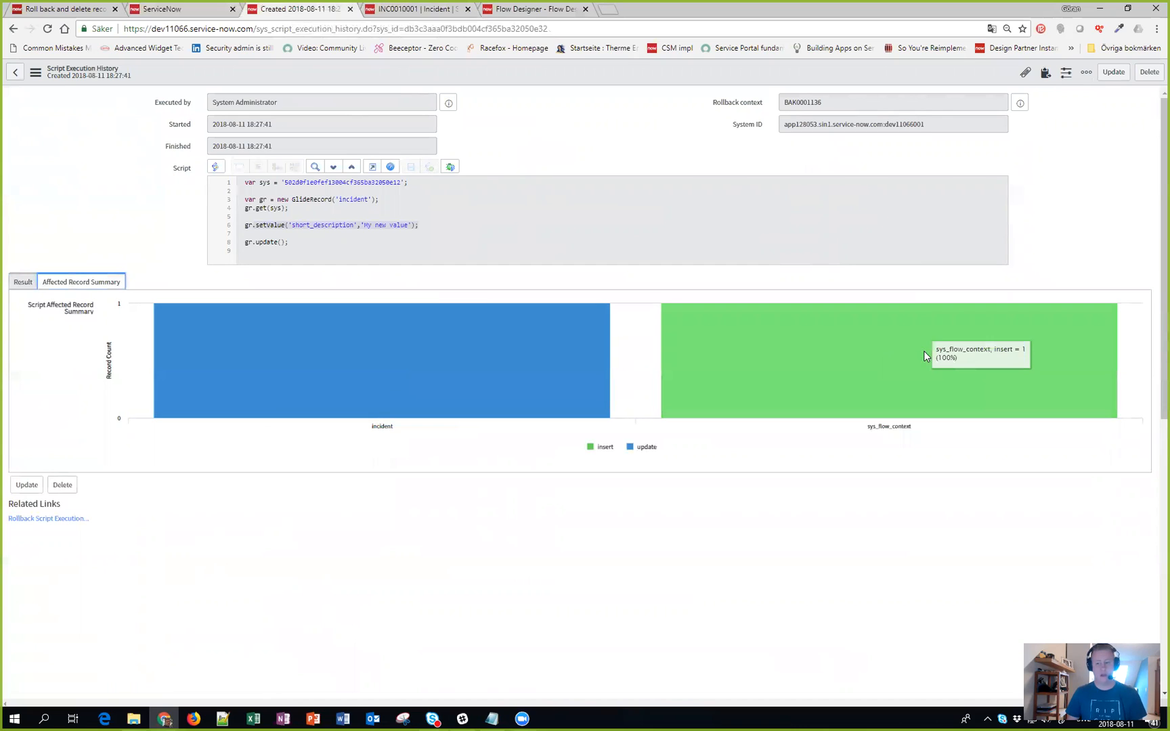
mouse_move(817, 374)
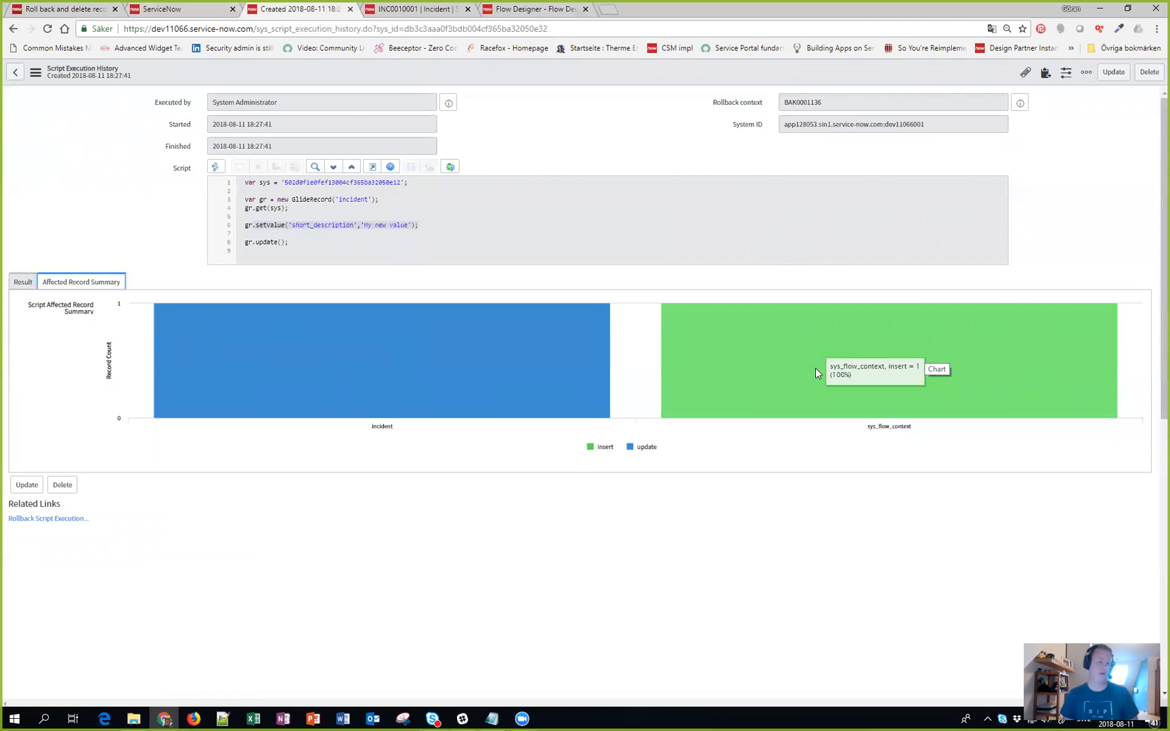
mouse_move(821, 166)
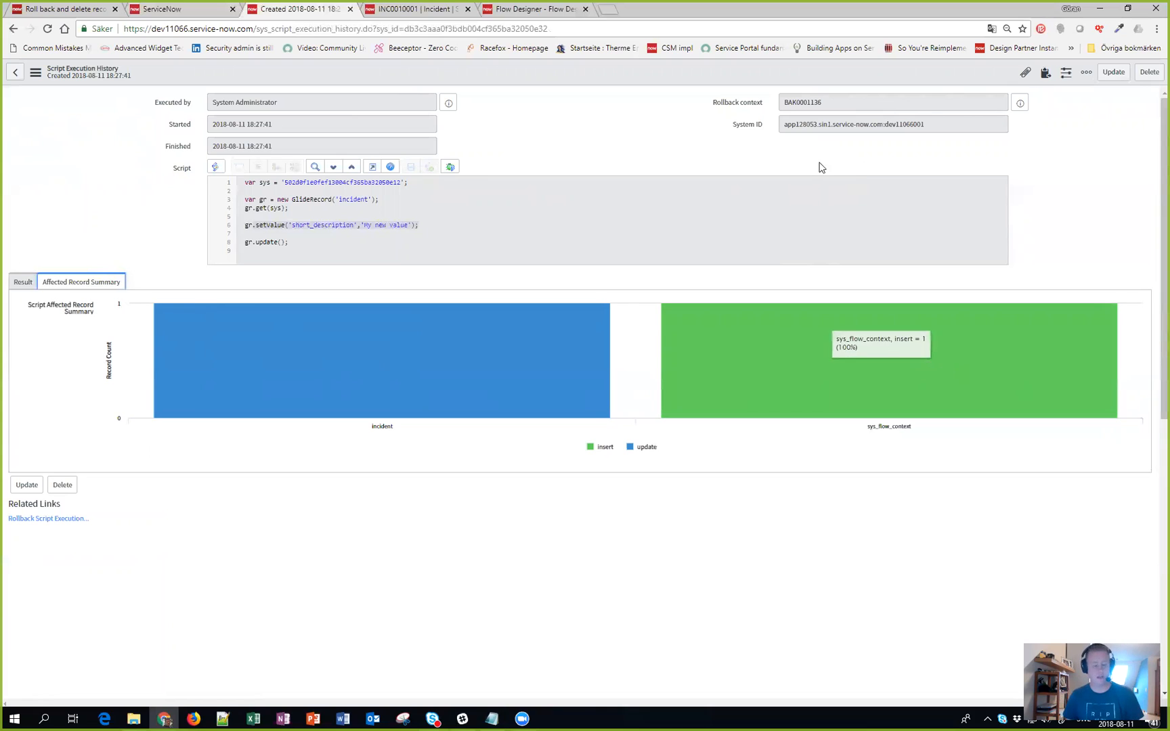
mouse_move(362, 310)
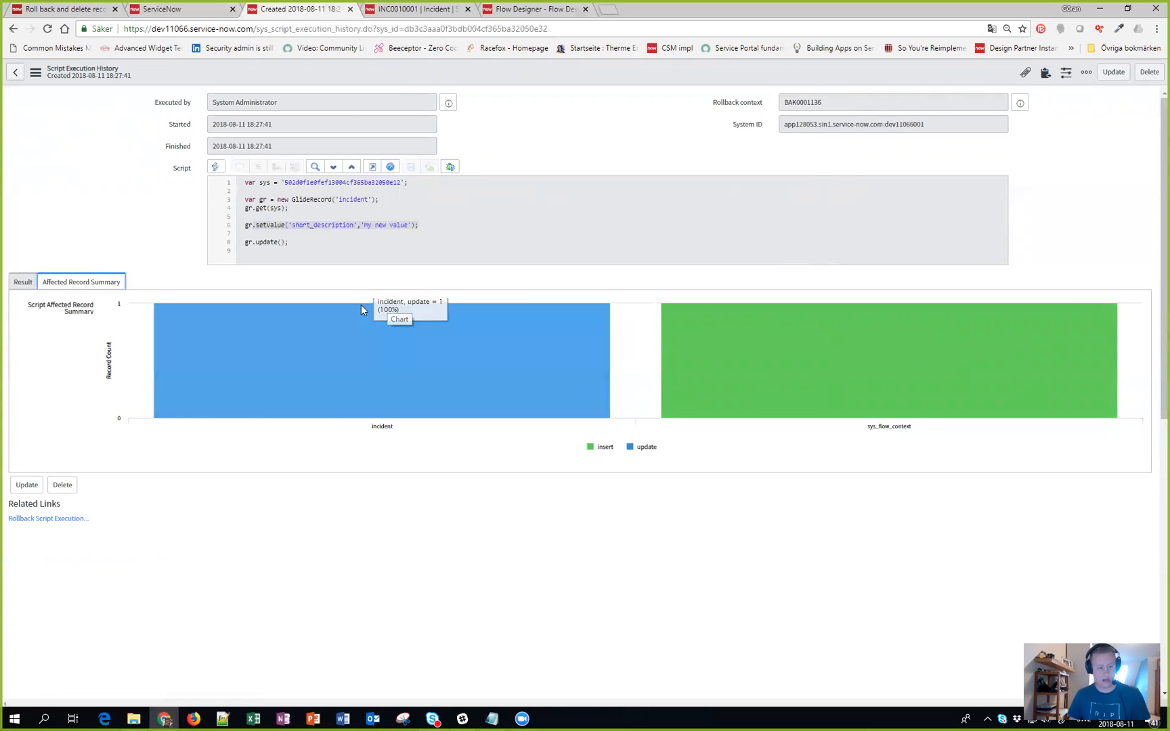
Step: Roll back the script execution, confirming recovery and dismissing the 100% progress dialog
click(48, 517)
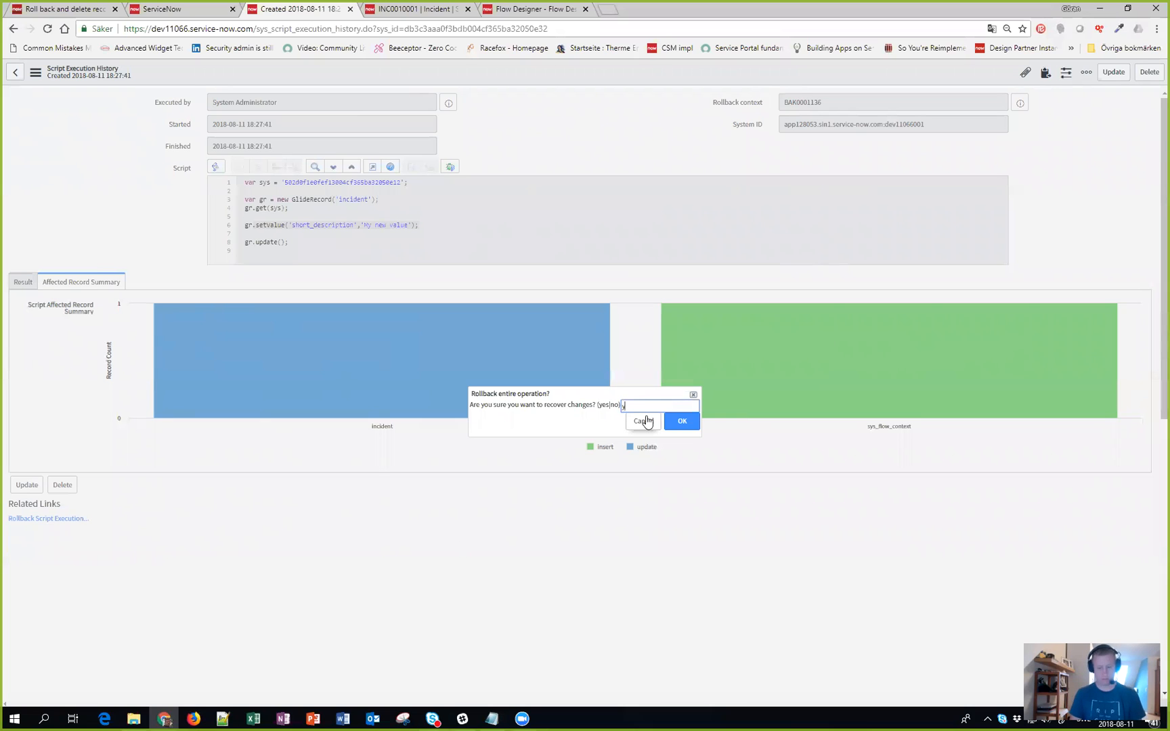
click(643, 421)
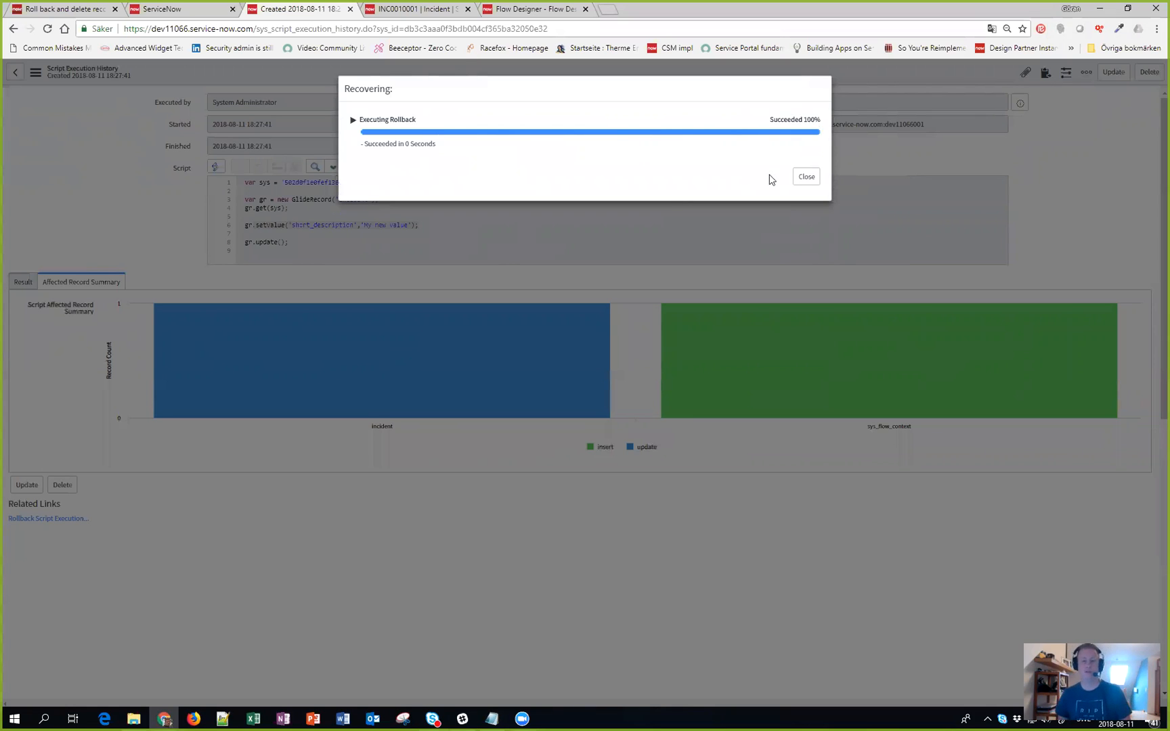
click(806, 176)
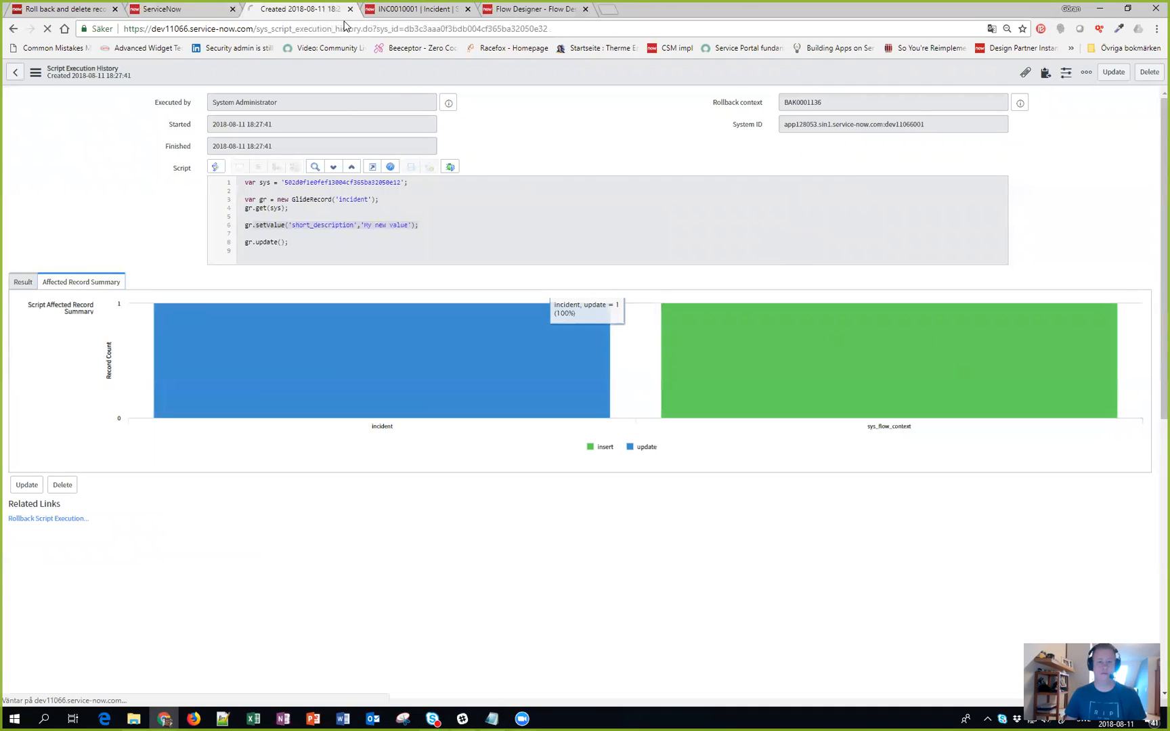
Step: Reload the INC0010001 form so the short description shows 'test 1' again
click(415, 9)
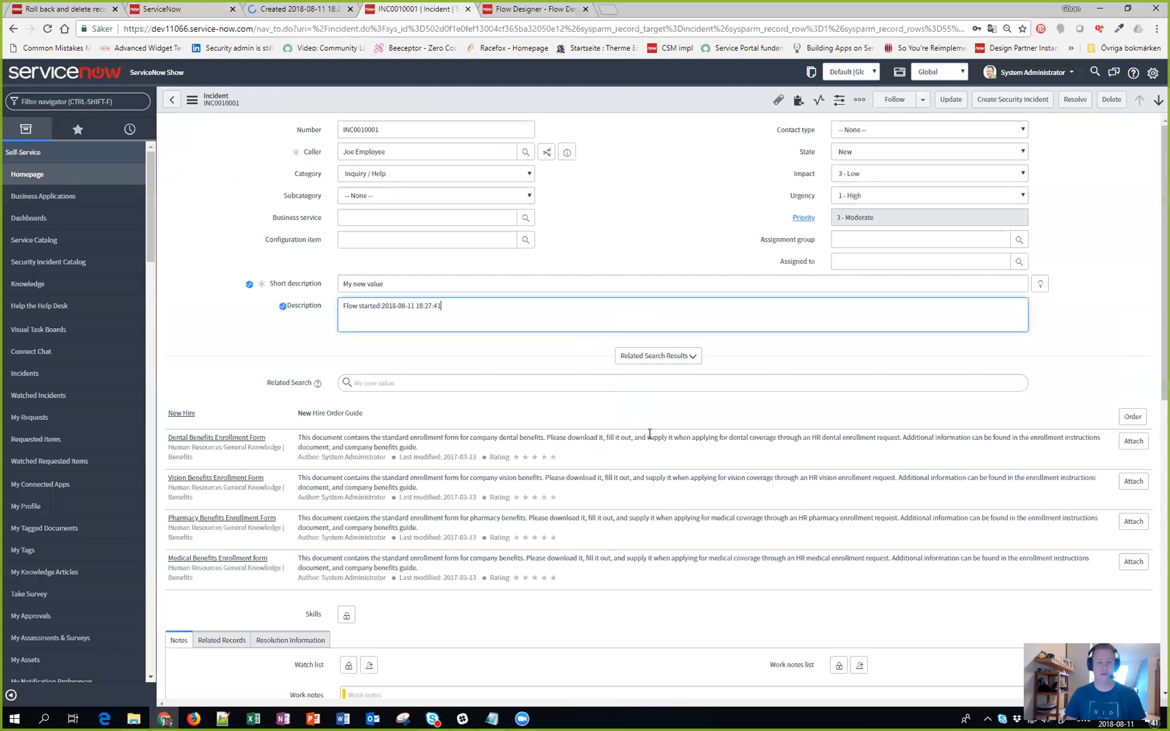
mouse_move(335, 311)
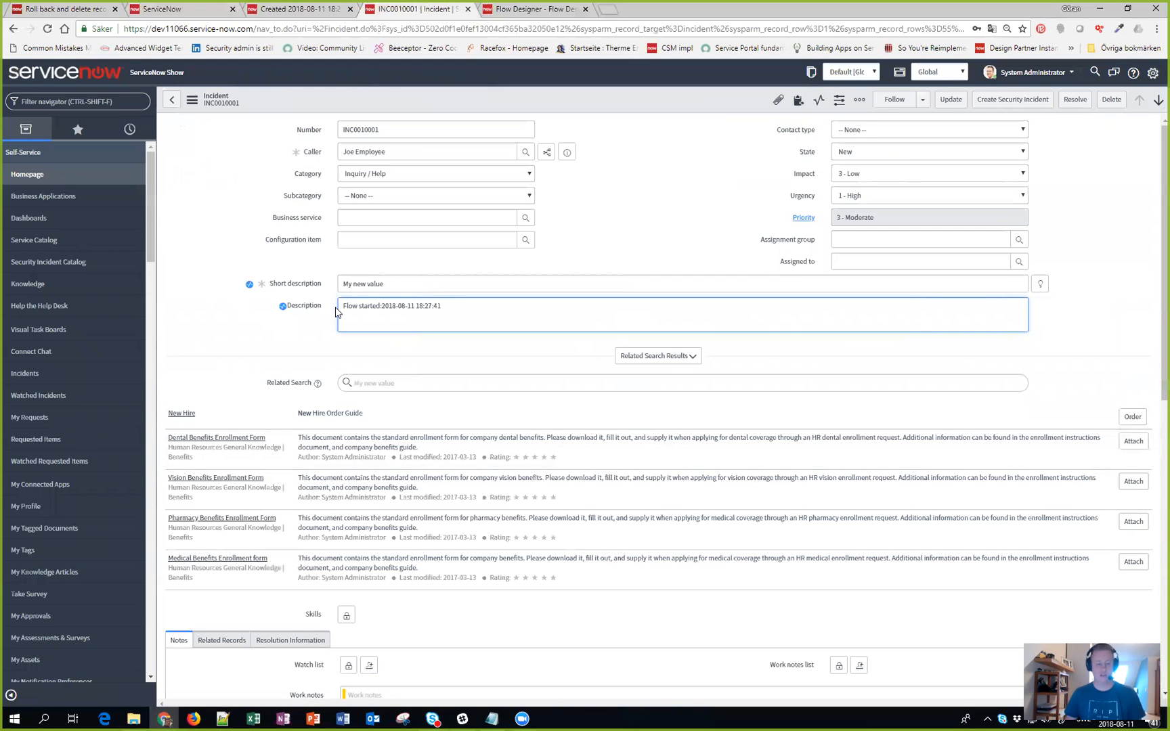
click(193, 98)
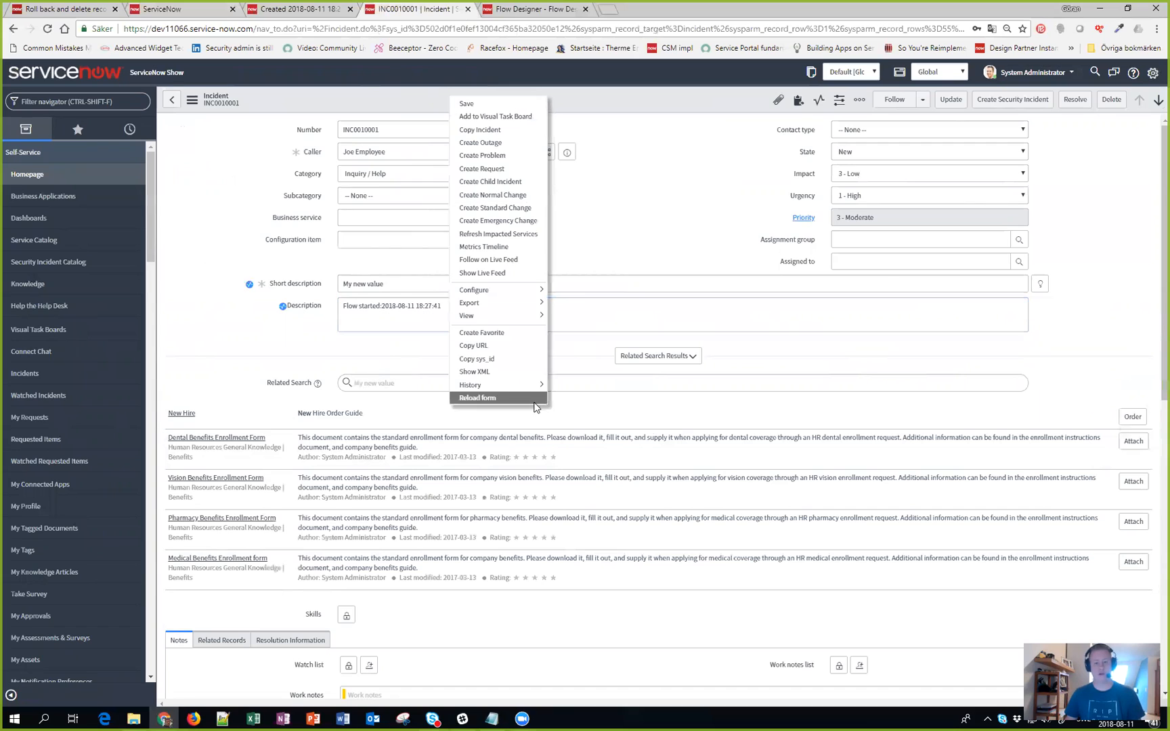
click(477, 397)
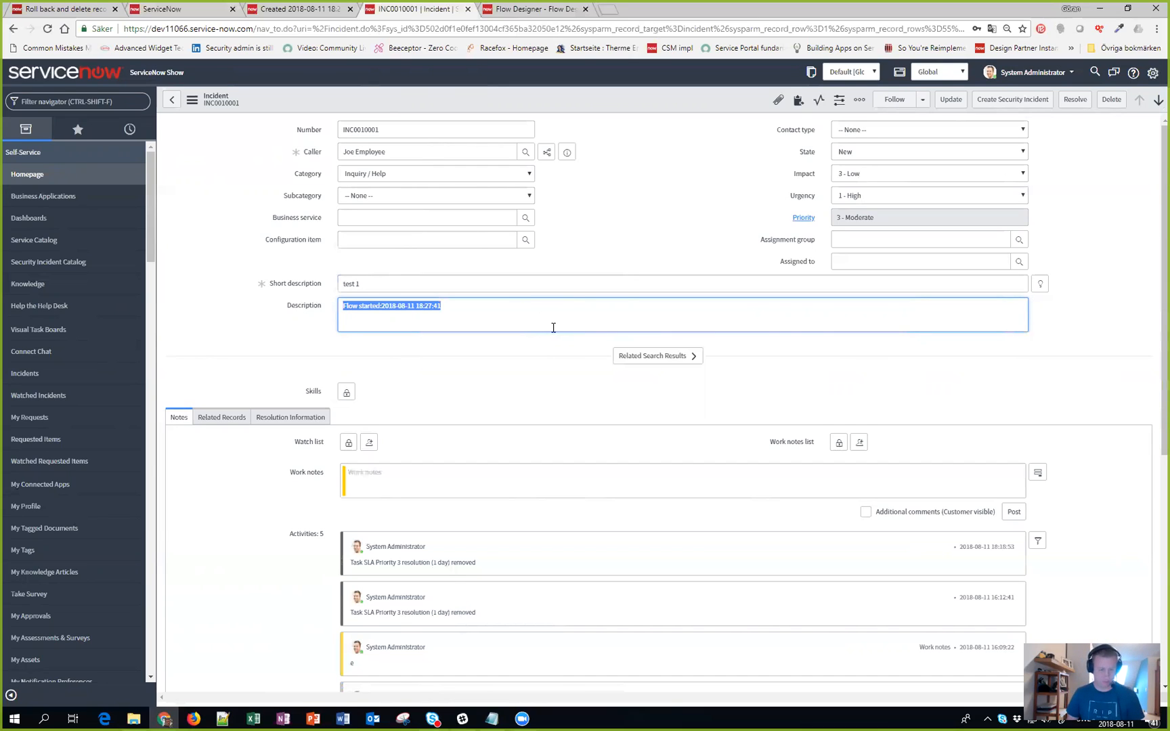
mouse_move(480, 53)
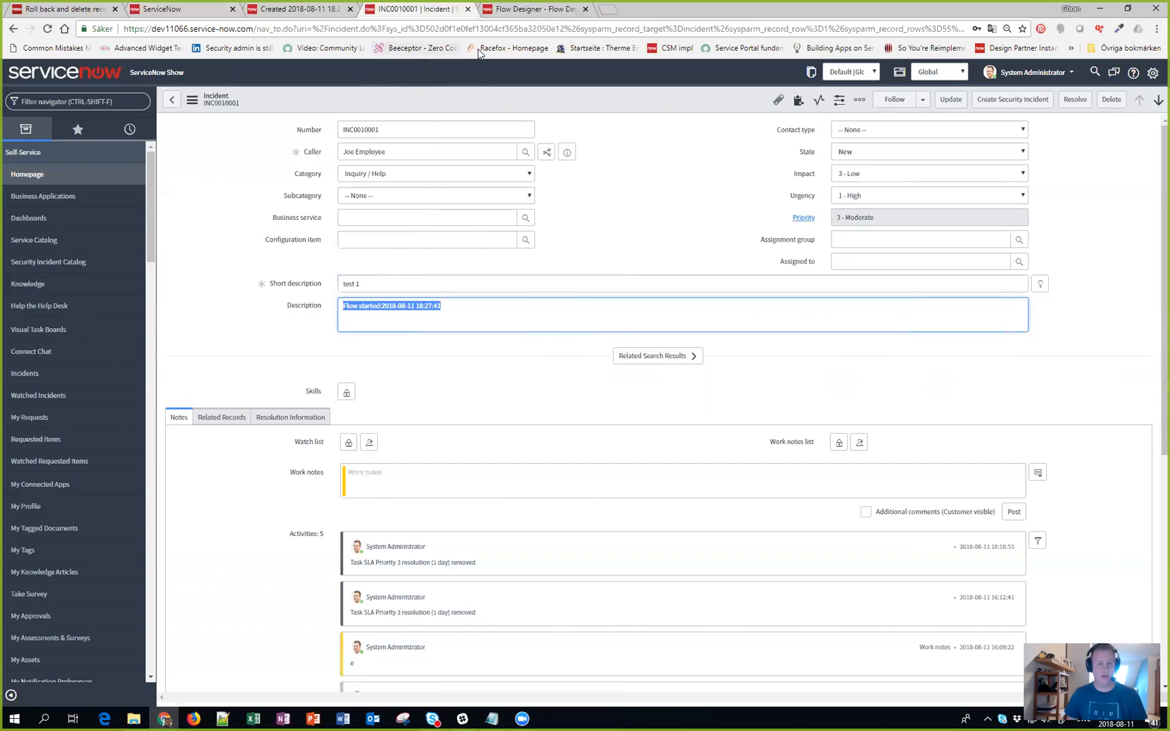
Step: Rerun the incident update script and check INC0010001 reads 'My new value' again
click(538, 10)
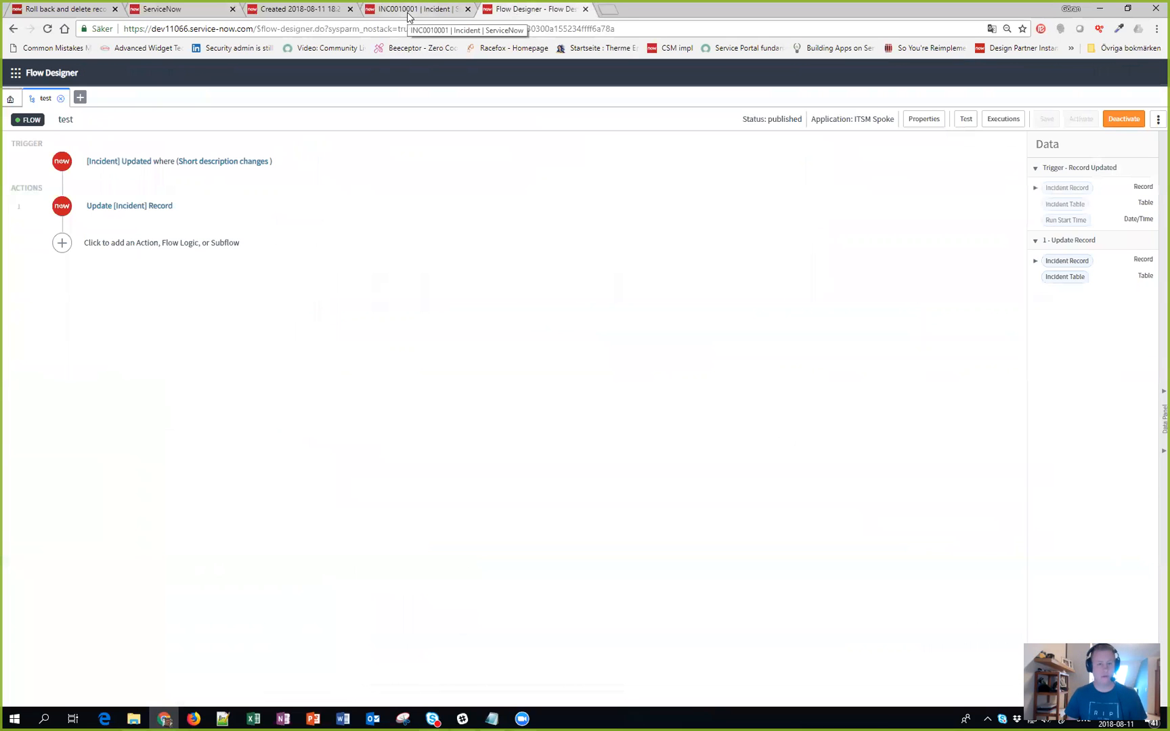
click(414, 9)
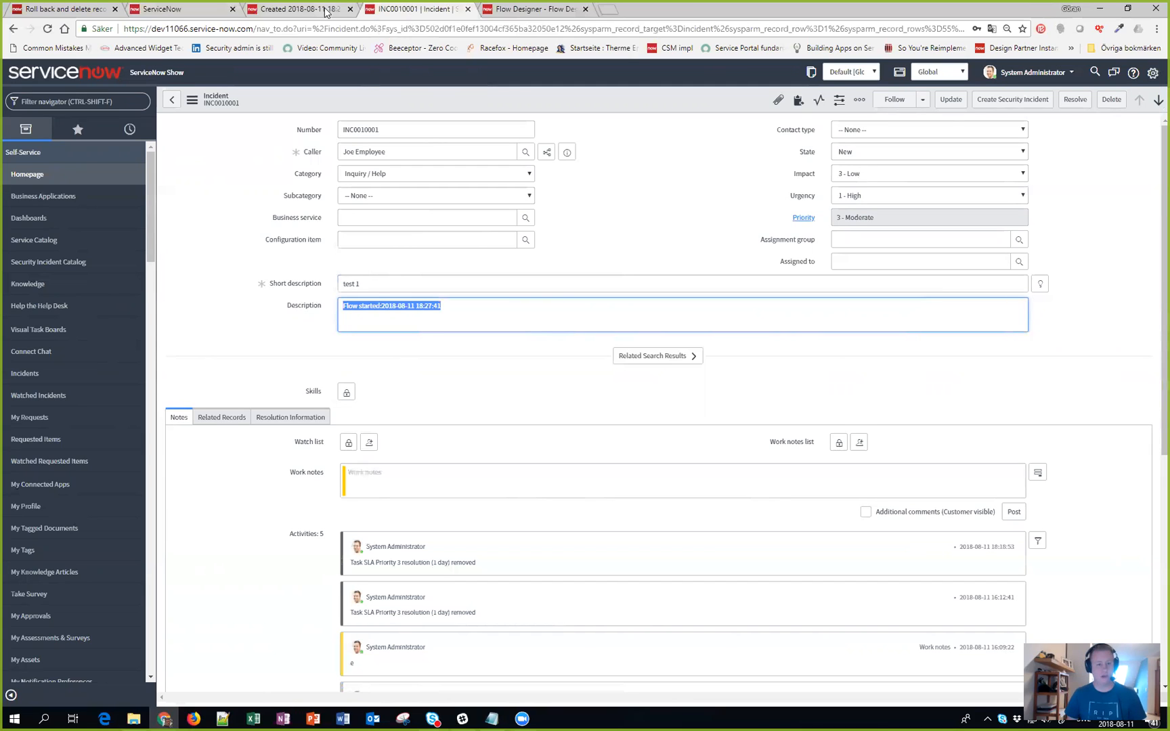
mouse_move(298, 10)
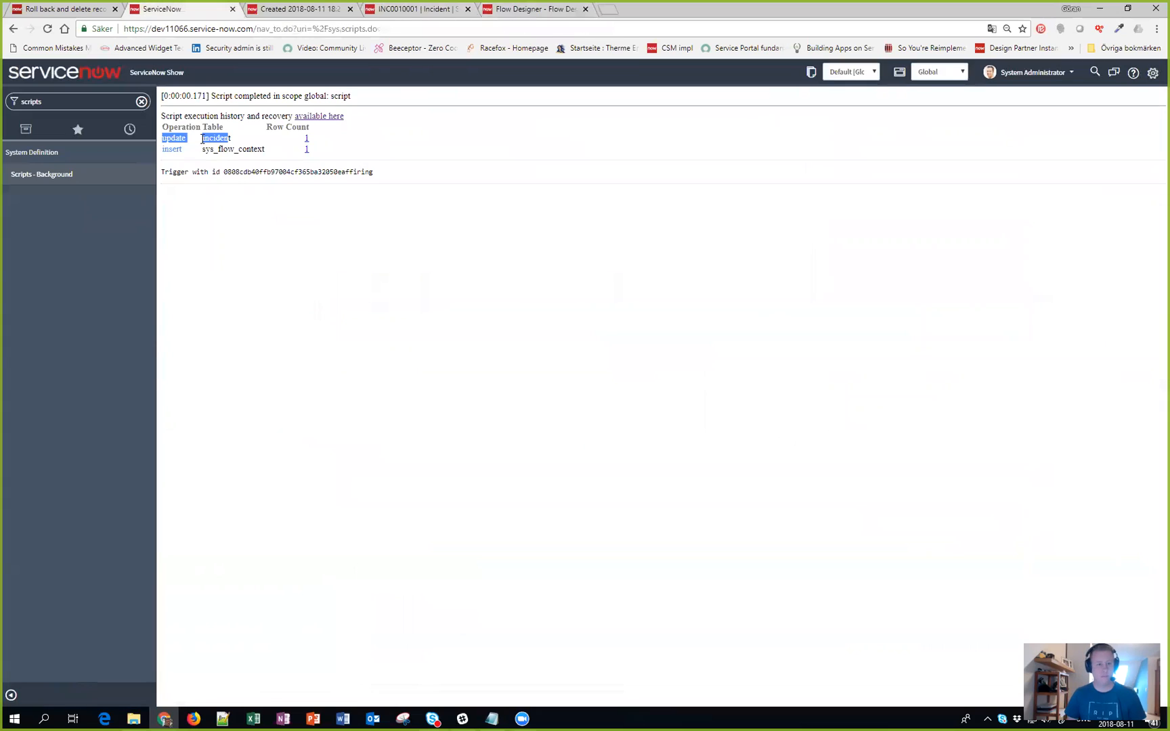
click(14, 29)
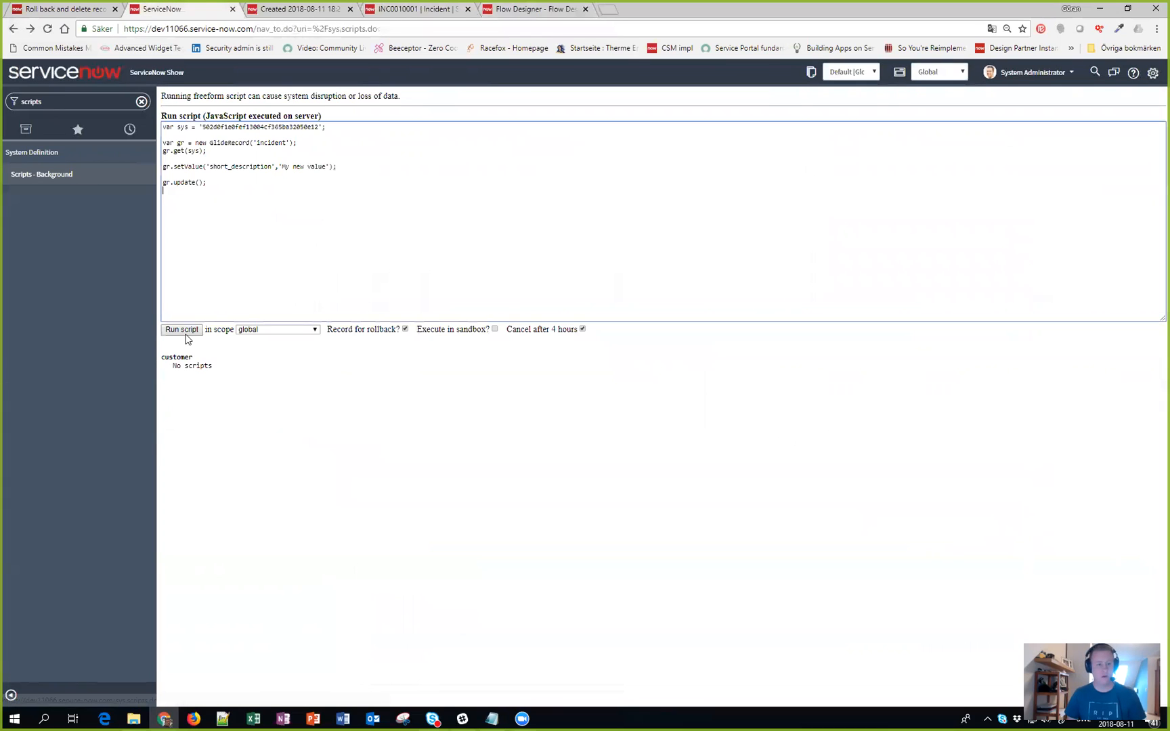
click(182, 329)
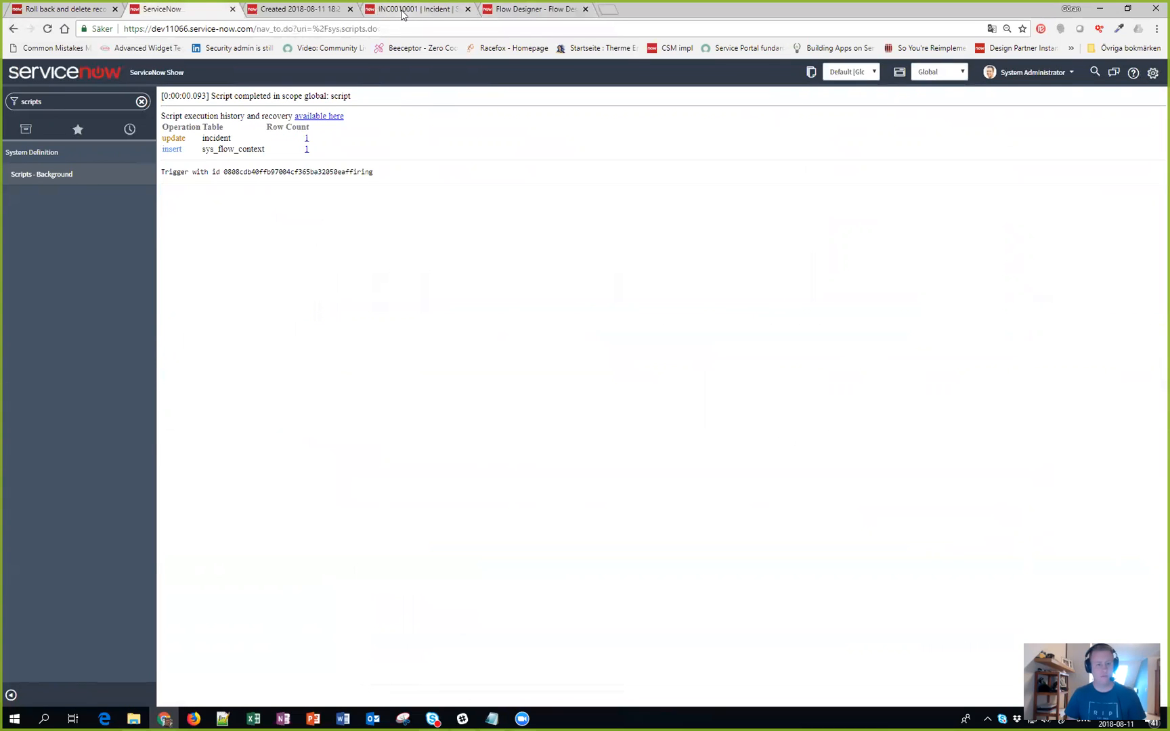
click(416, 10)
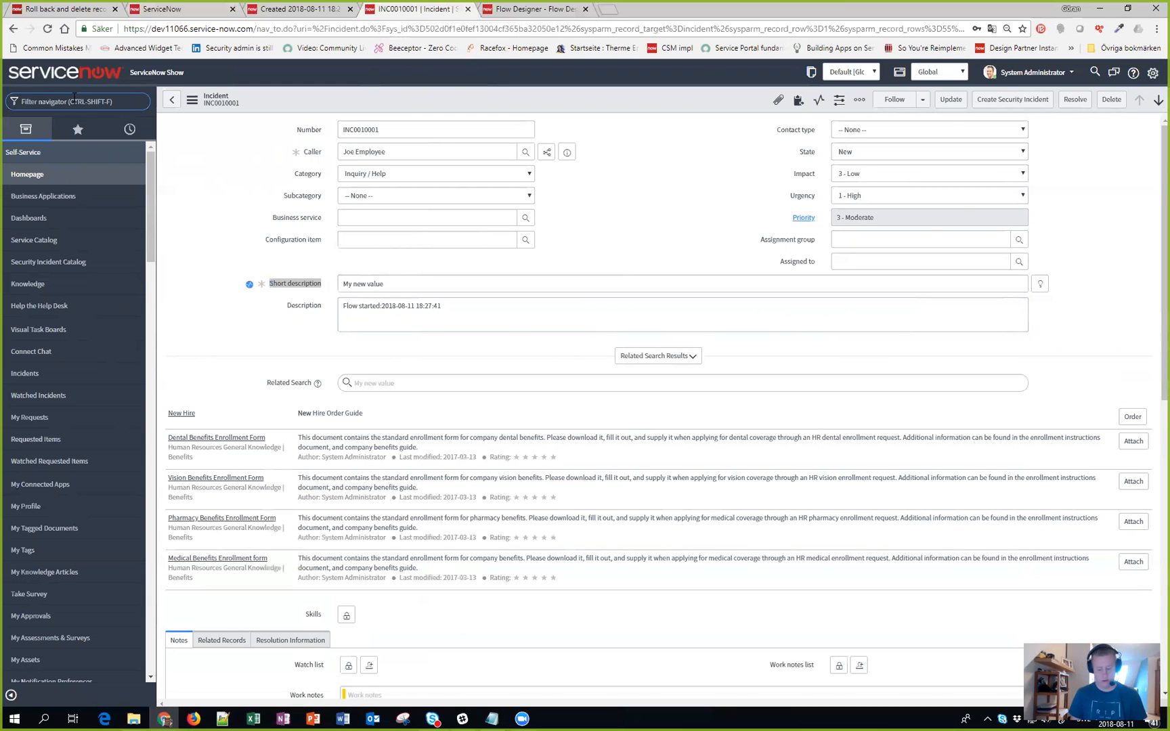
text(flow)
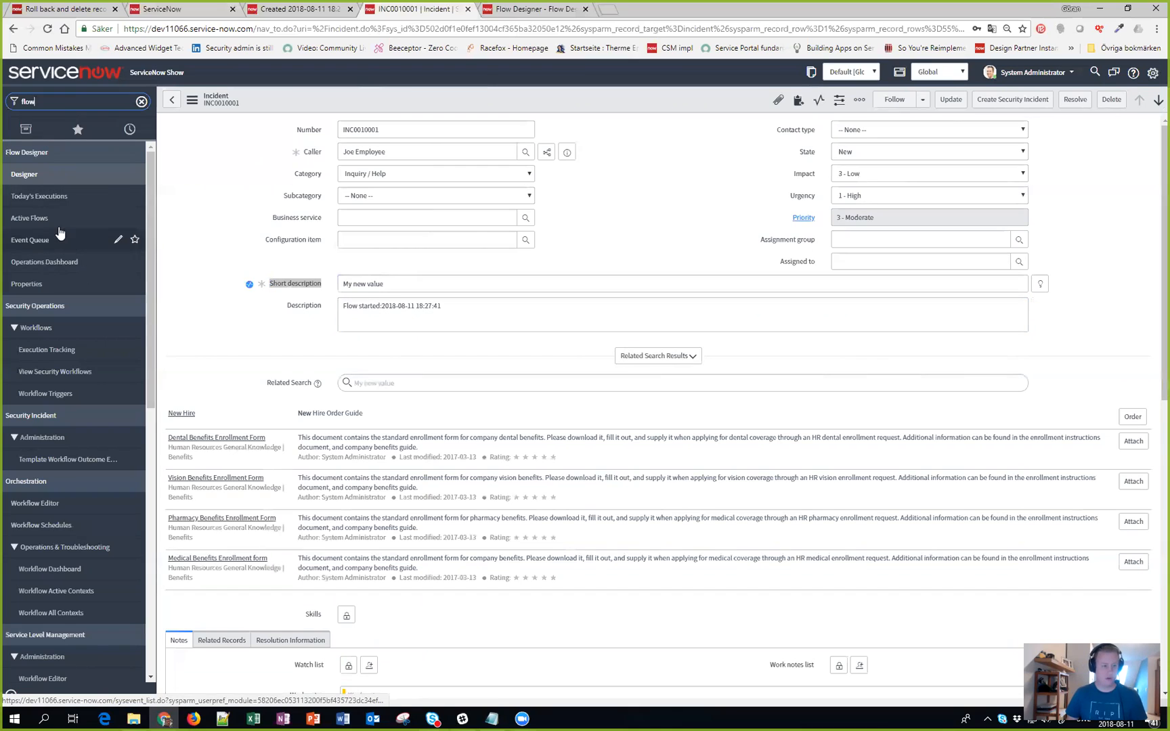
mouse_move(39, 195)
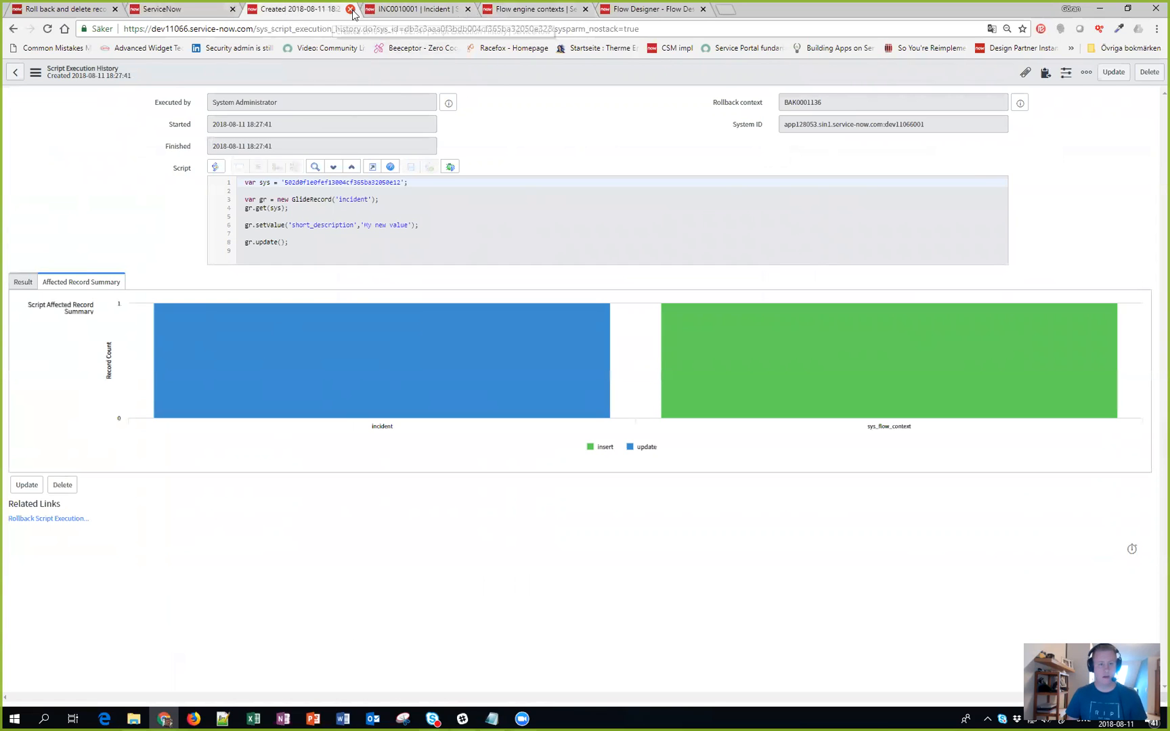
Step: Roll back the latest run from its execution history with 'yes' and check the incident record
click(350, 10)
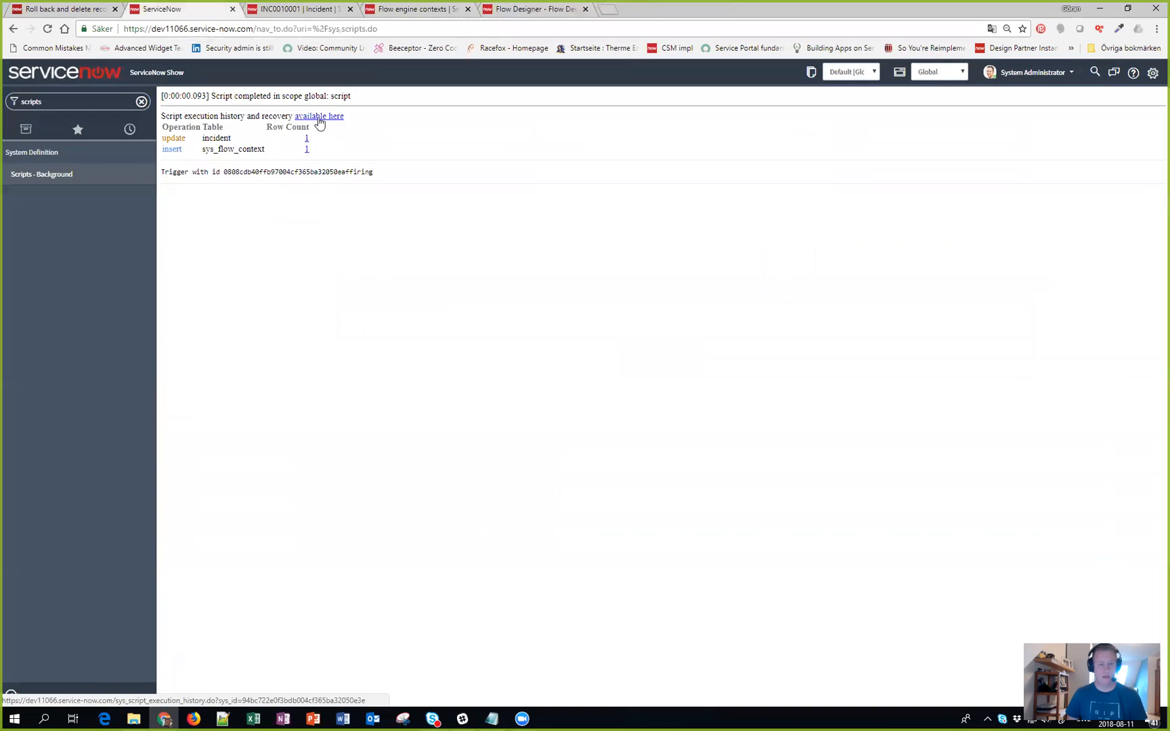
click(318, 115)
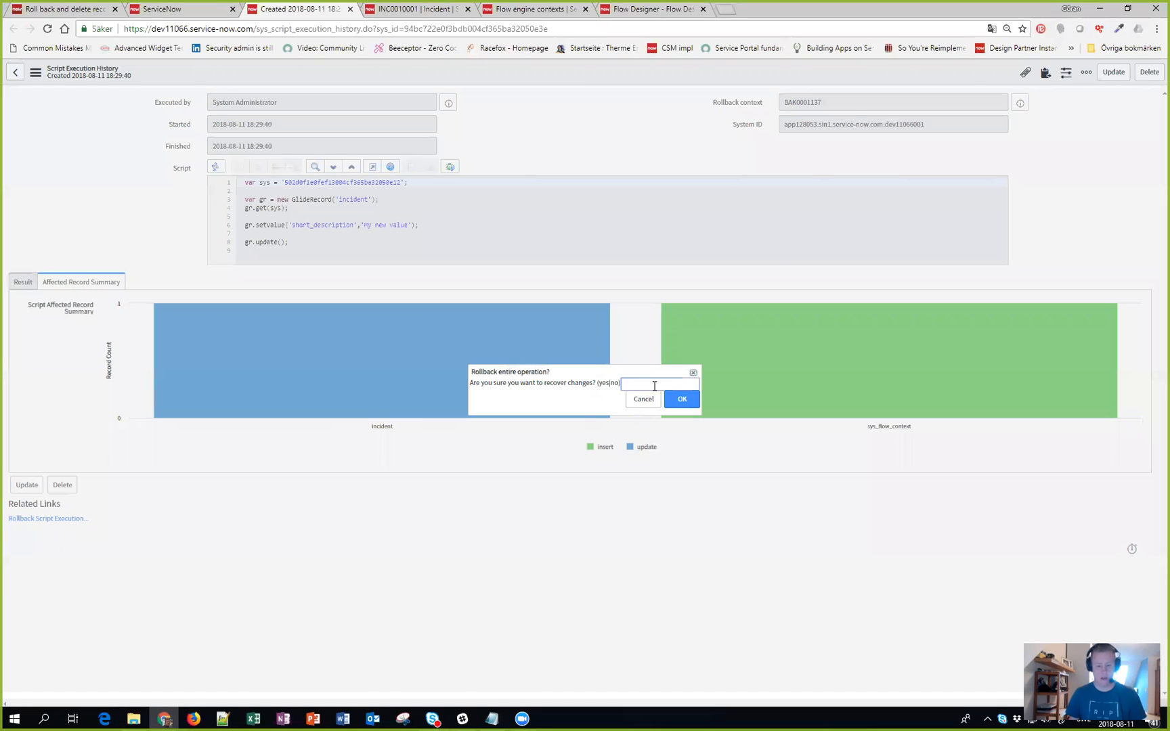
text(yes)
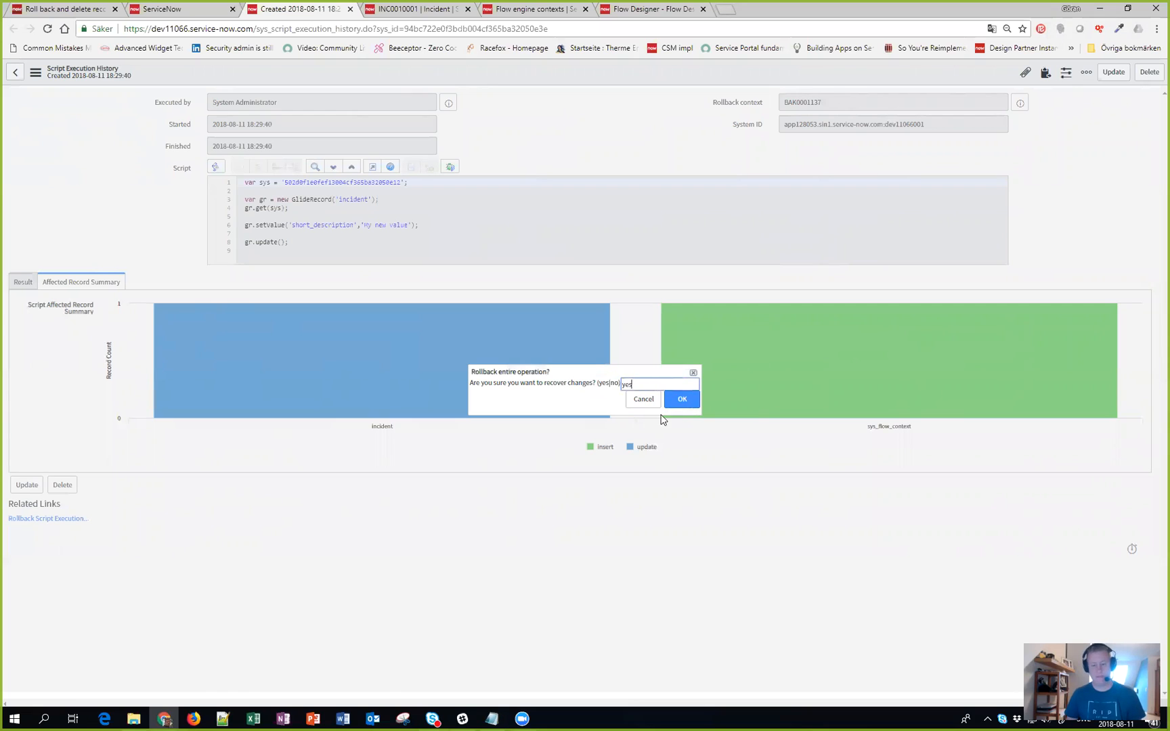
click(680, 399)
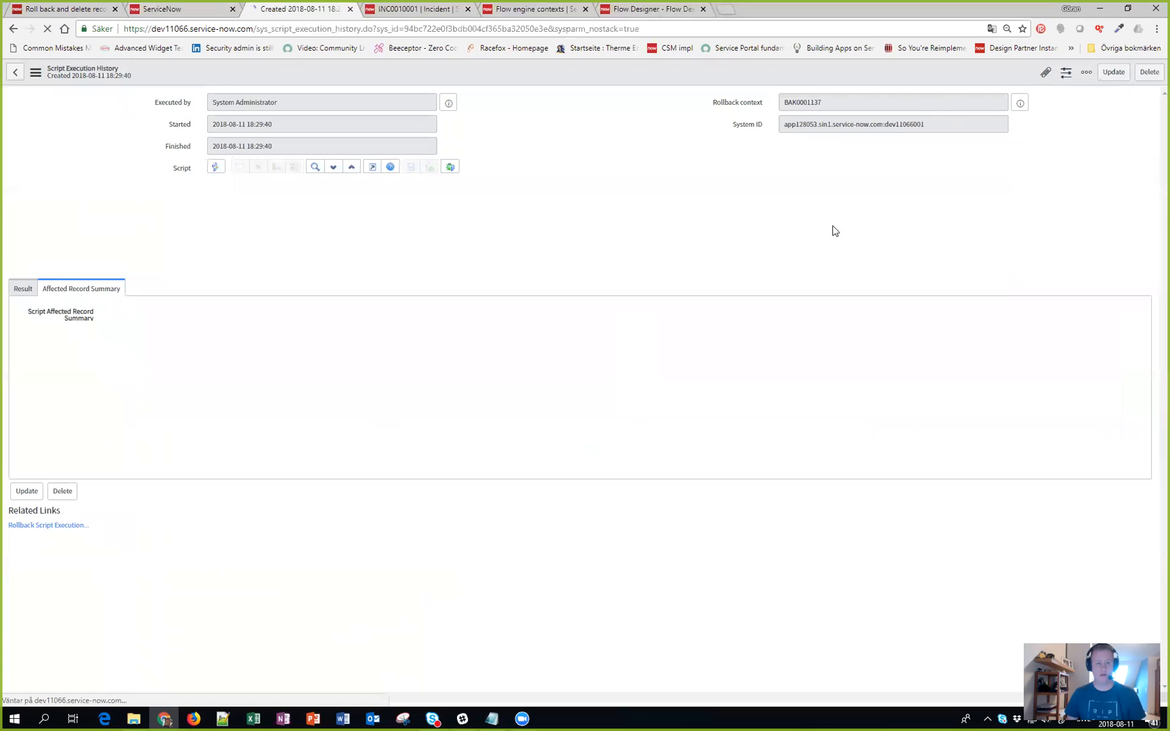
click(414, 8)
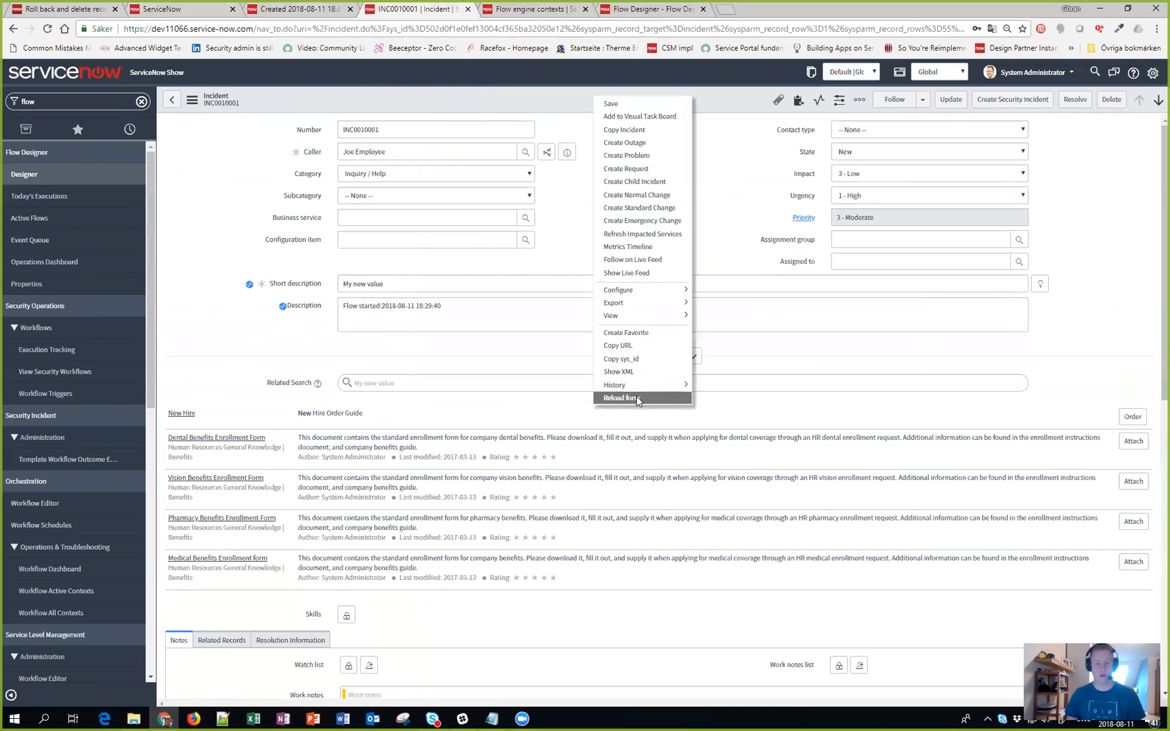
Step: Reload the incident to see 'test 1' restored and refresh the Flow engine contexts list
click(620, 398)
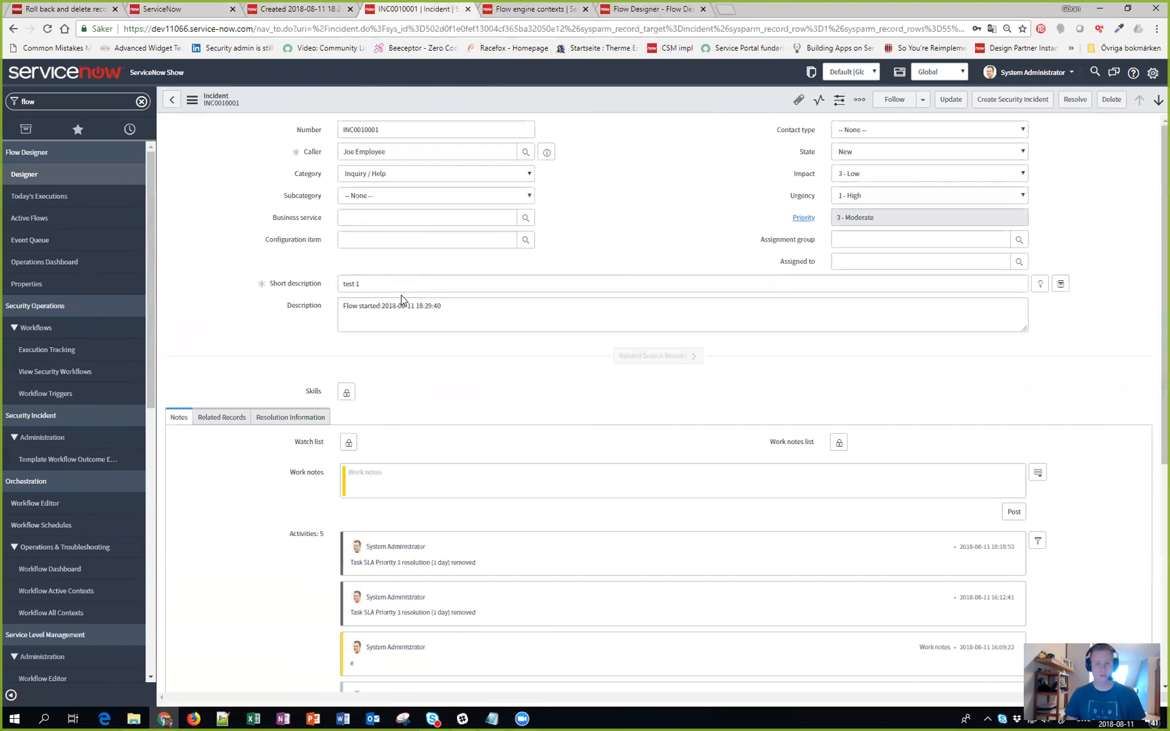
click(533, 10)
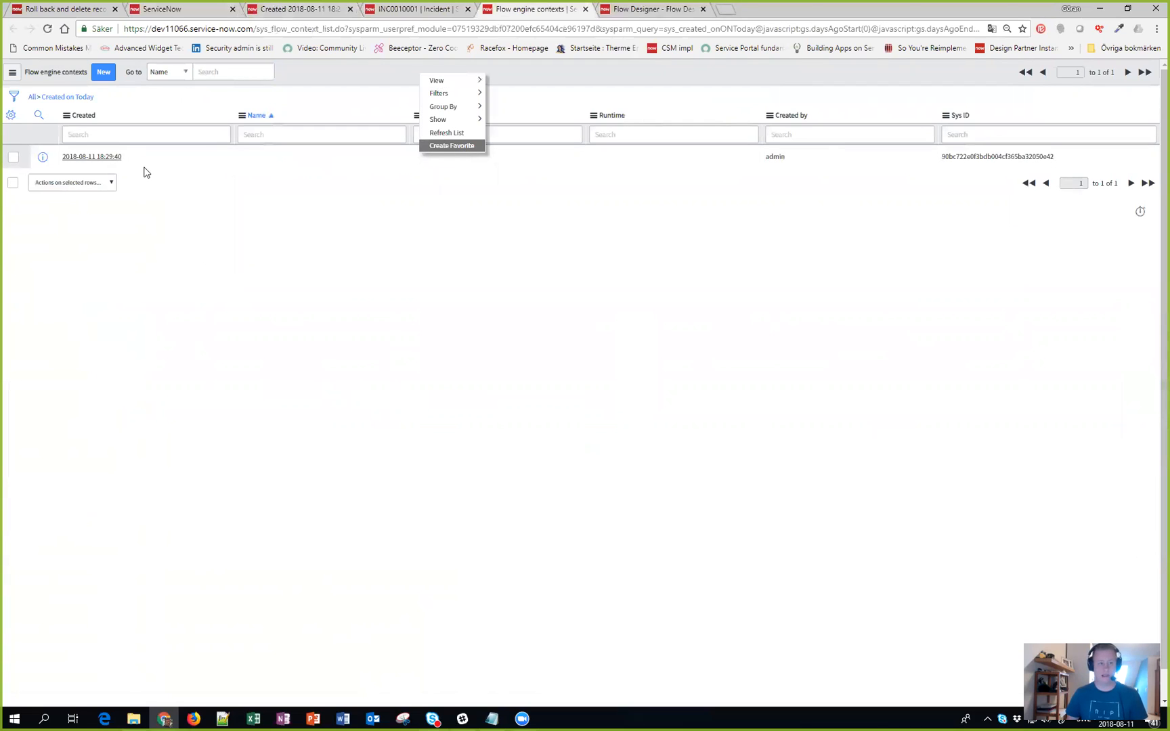
mouse_move(463, 132)
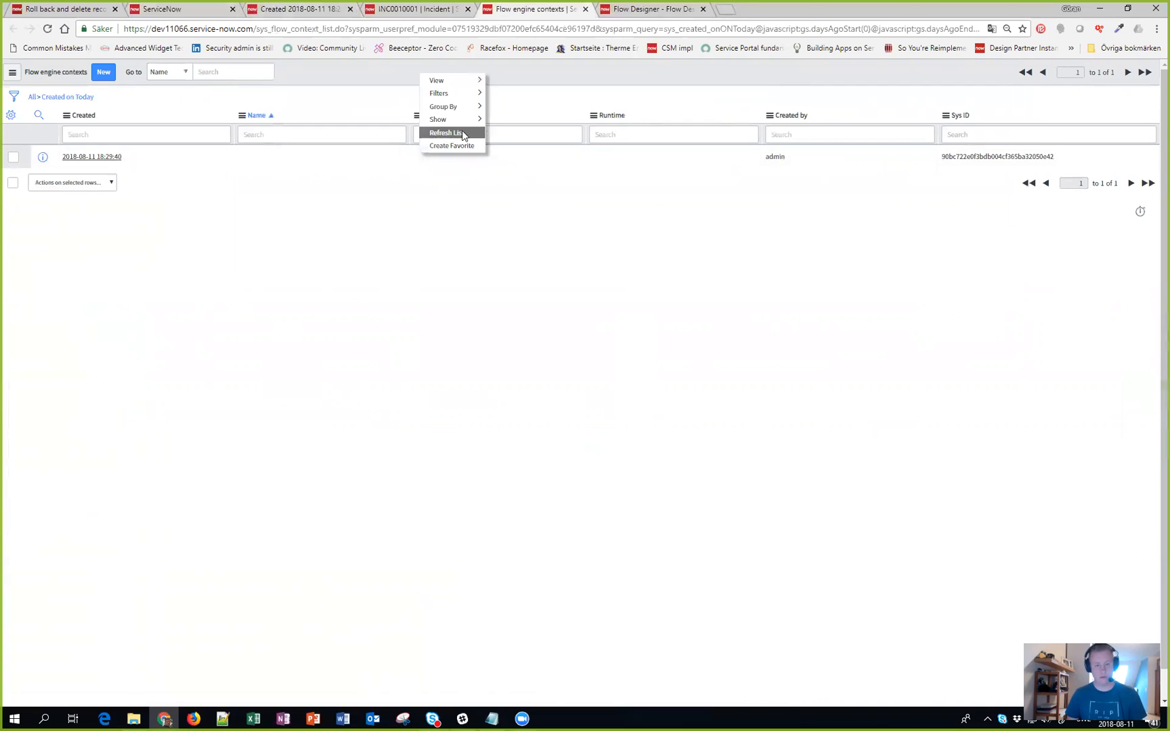
click(447, 132)
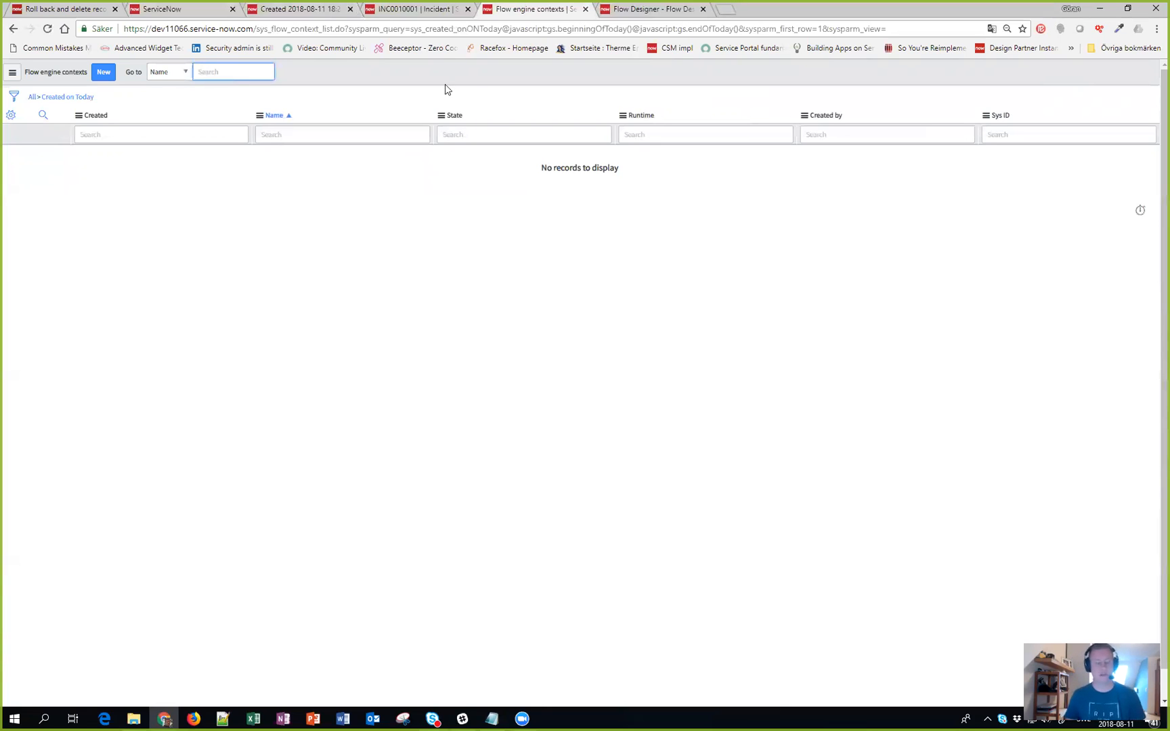
Step: Return to the incident record and then the background script results
click(416, 10)
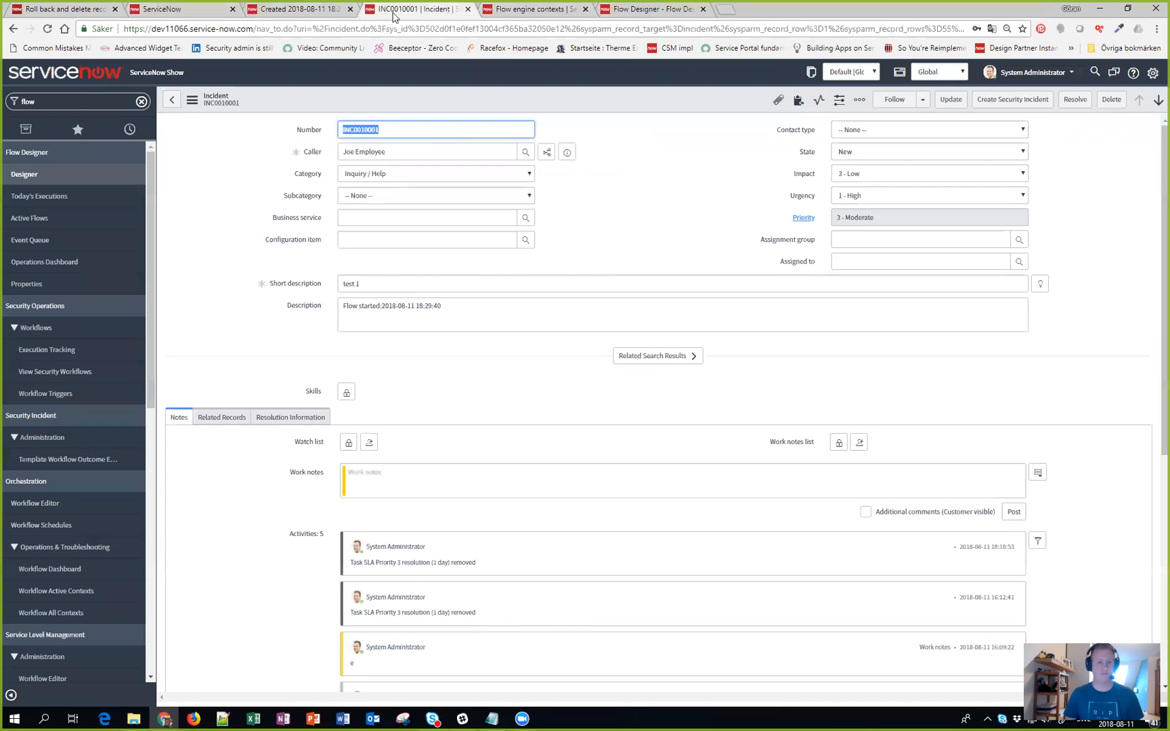
mouse_move(298, 9)
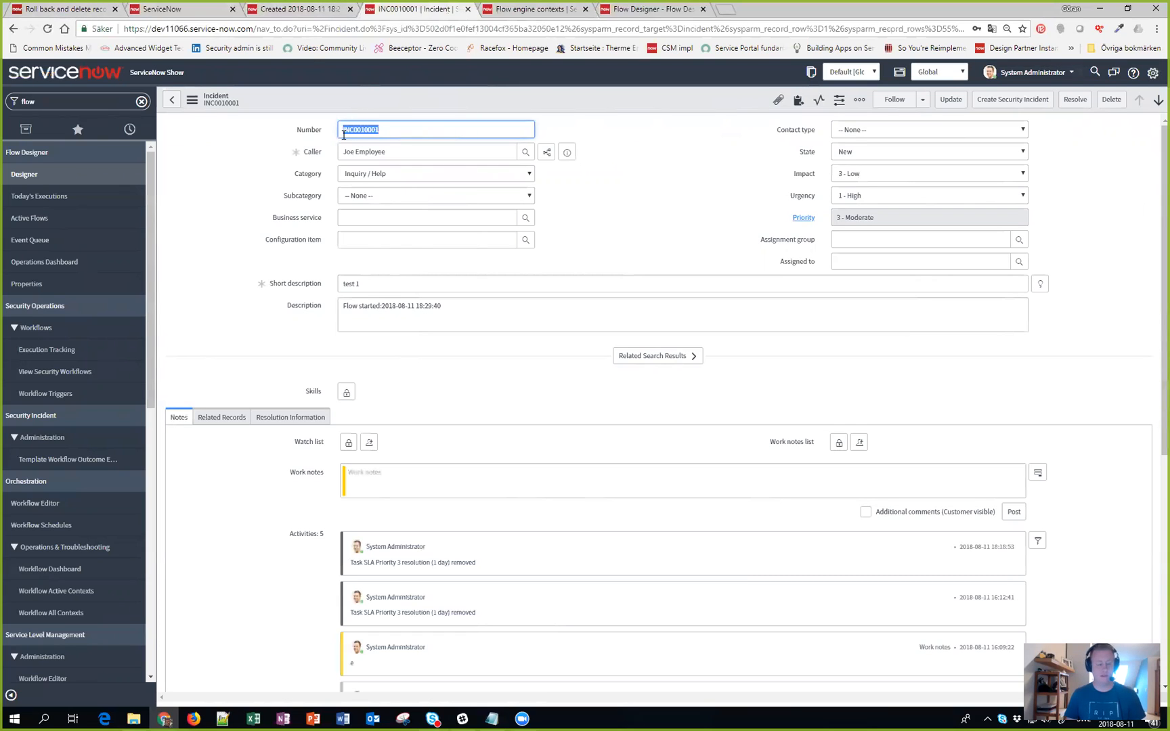
click(157, 10)
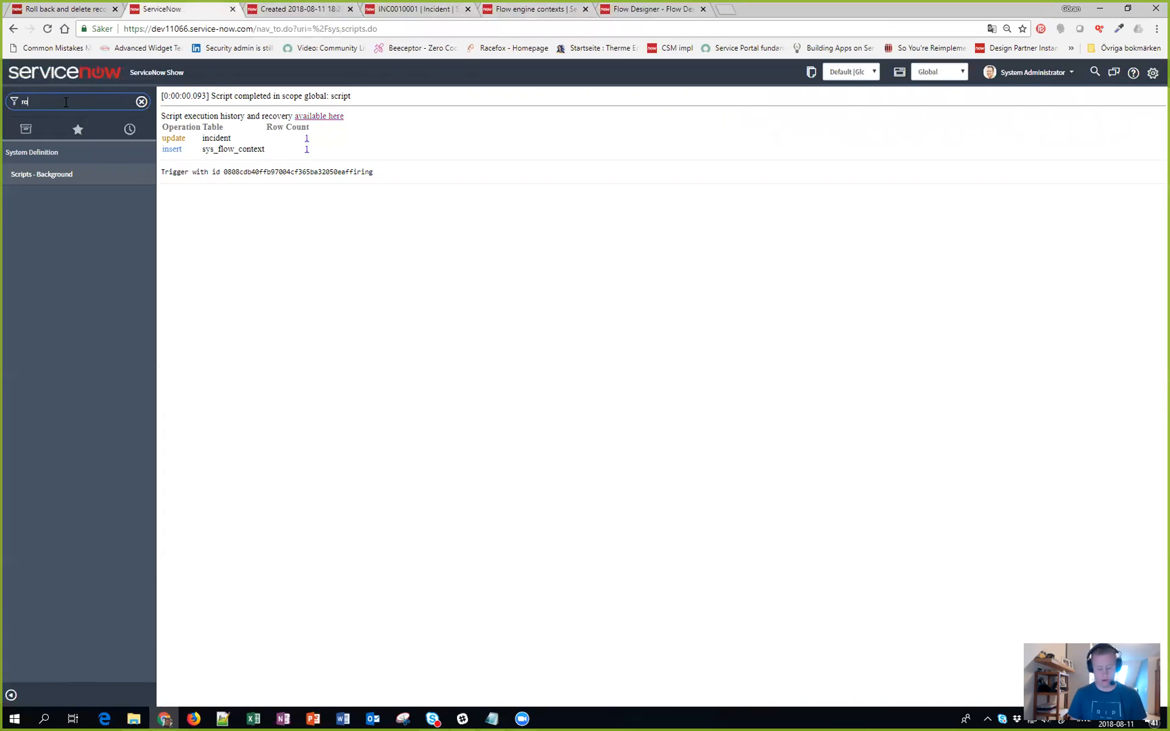
Step: Filter the navigator by 'rollback' and show the Script Execution History list
text(rollback)
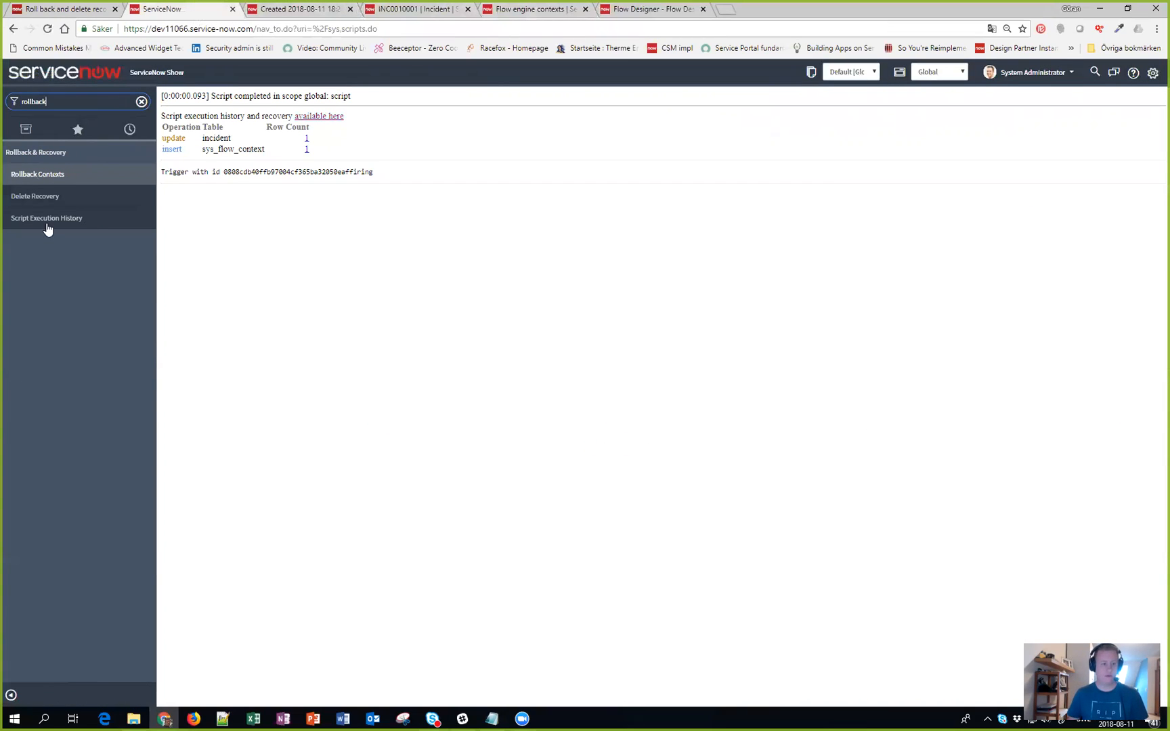
click(46, 218)
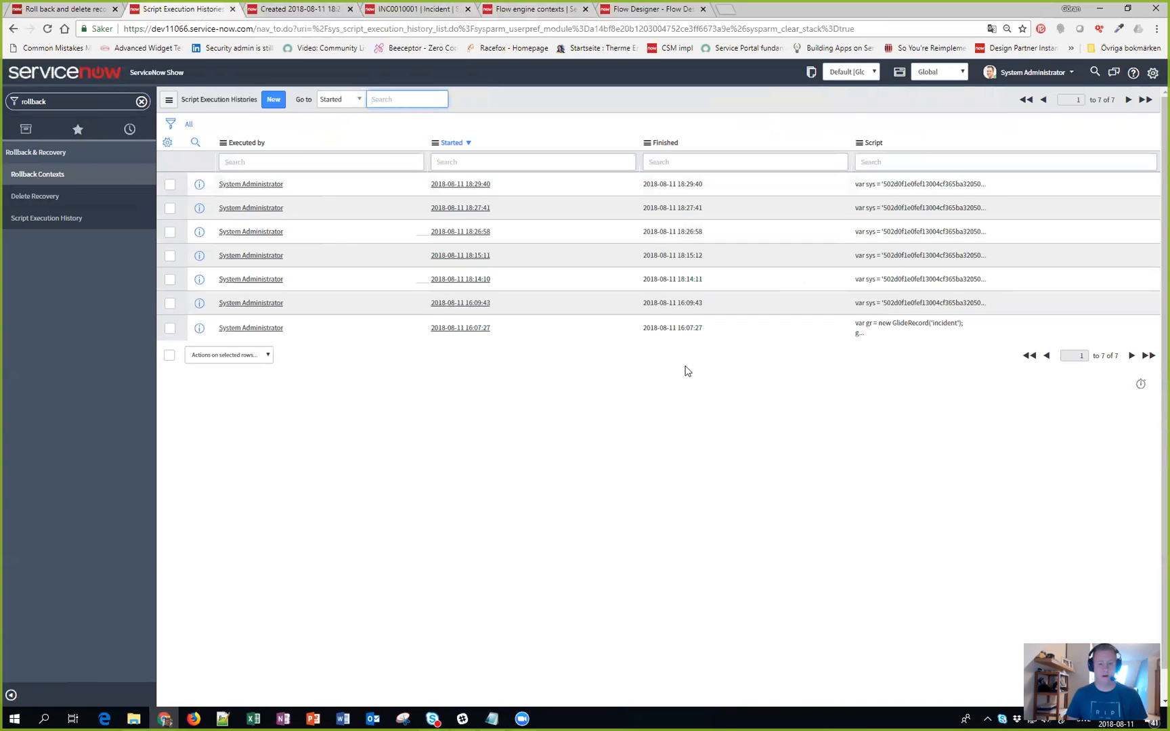
mouse_move(419, 233)
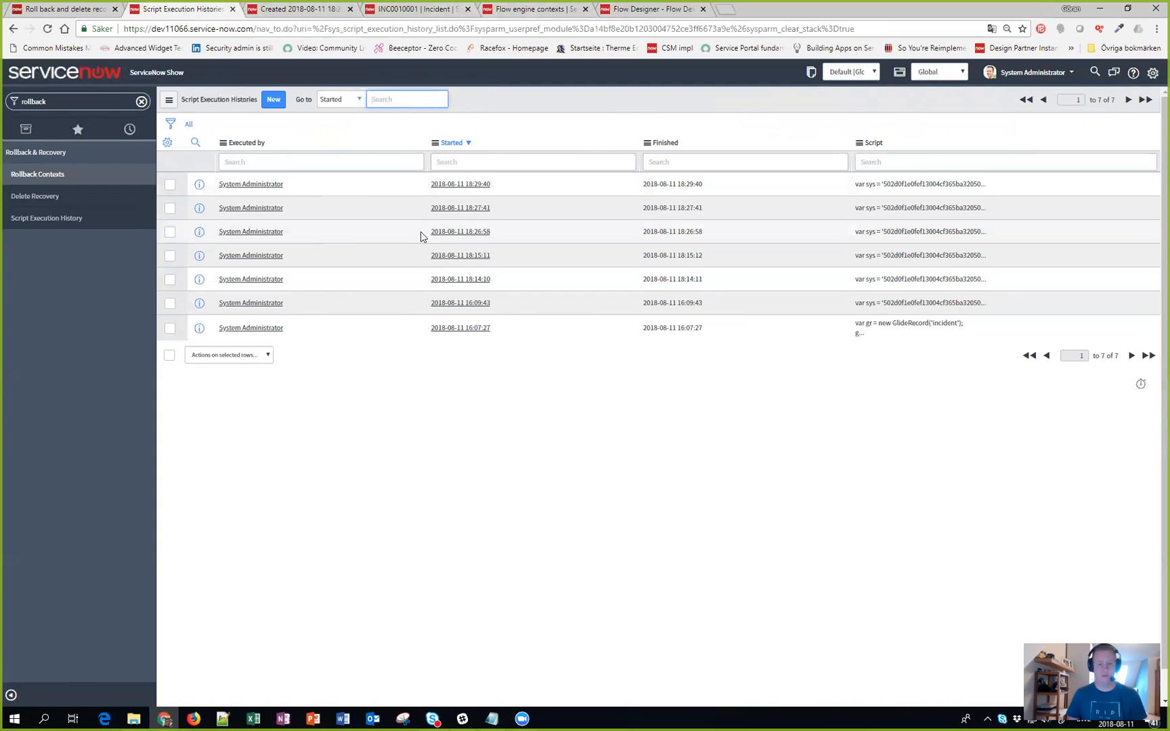
mouse_move(511, 283)
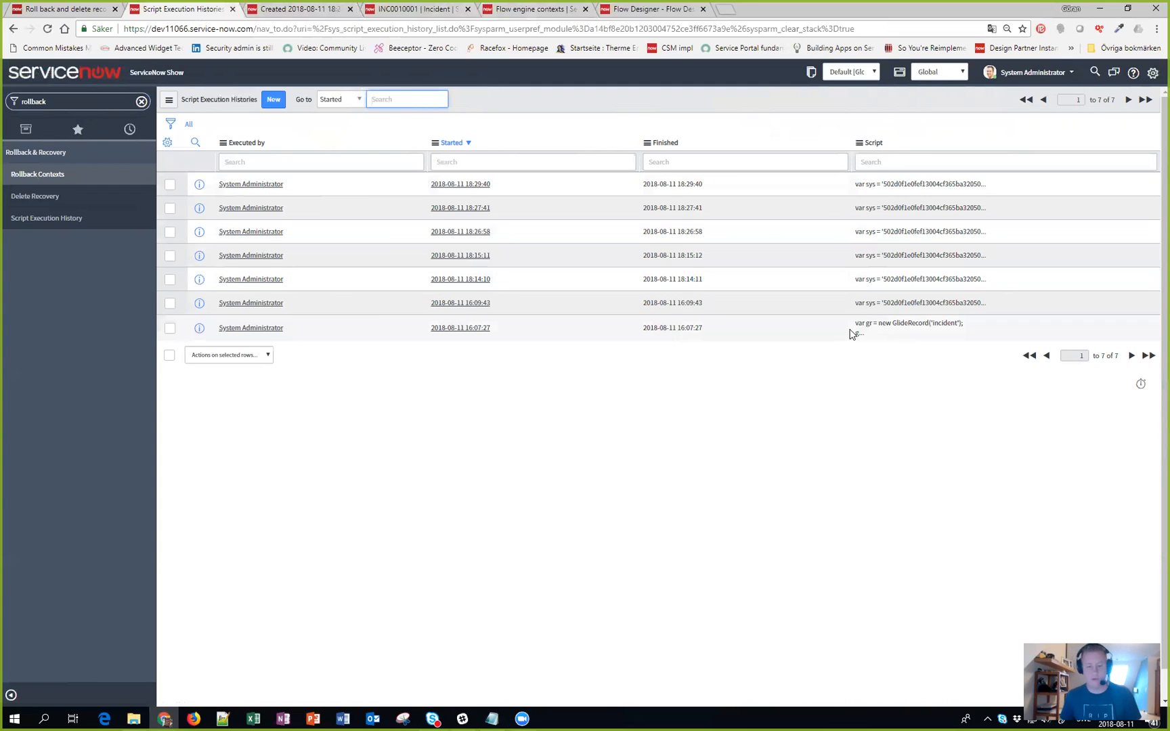
mouse_move(769, 308)
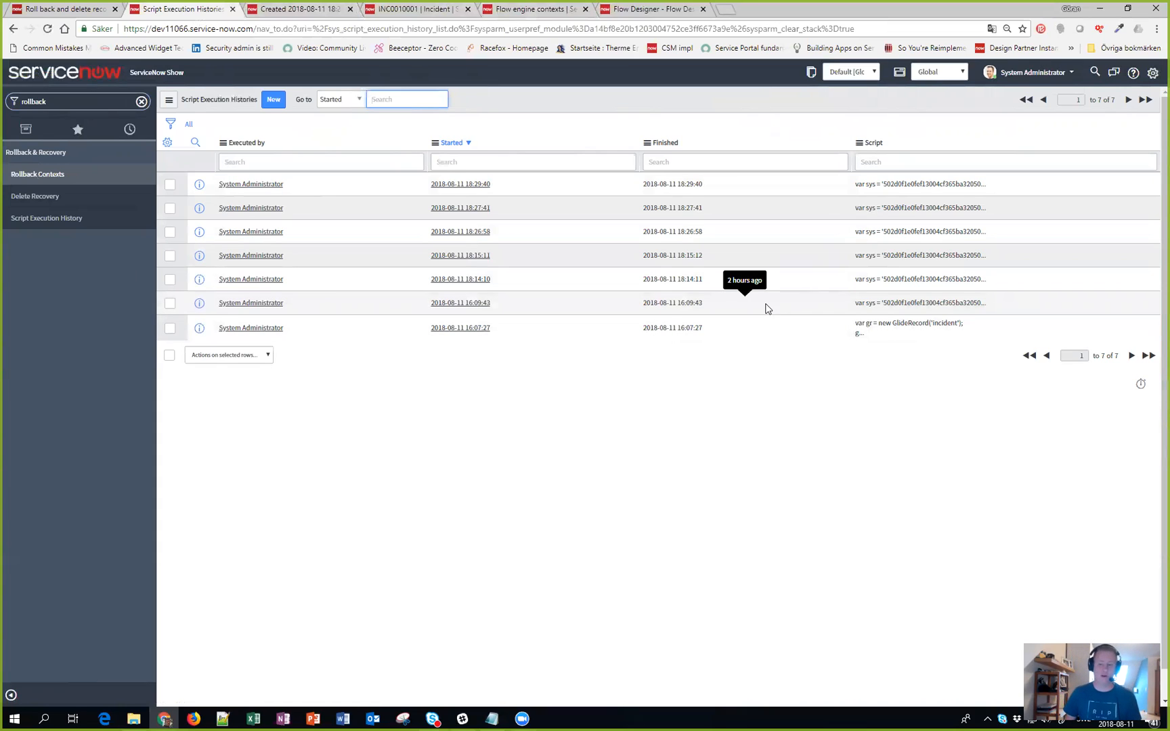
mouse_move(493, 252)
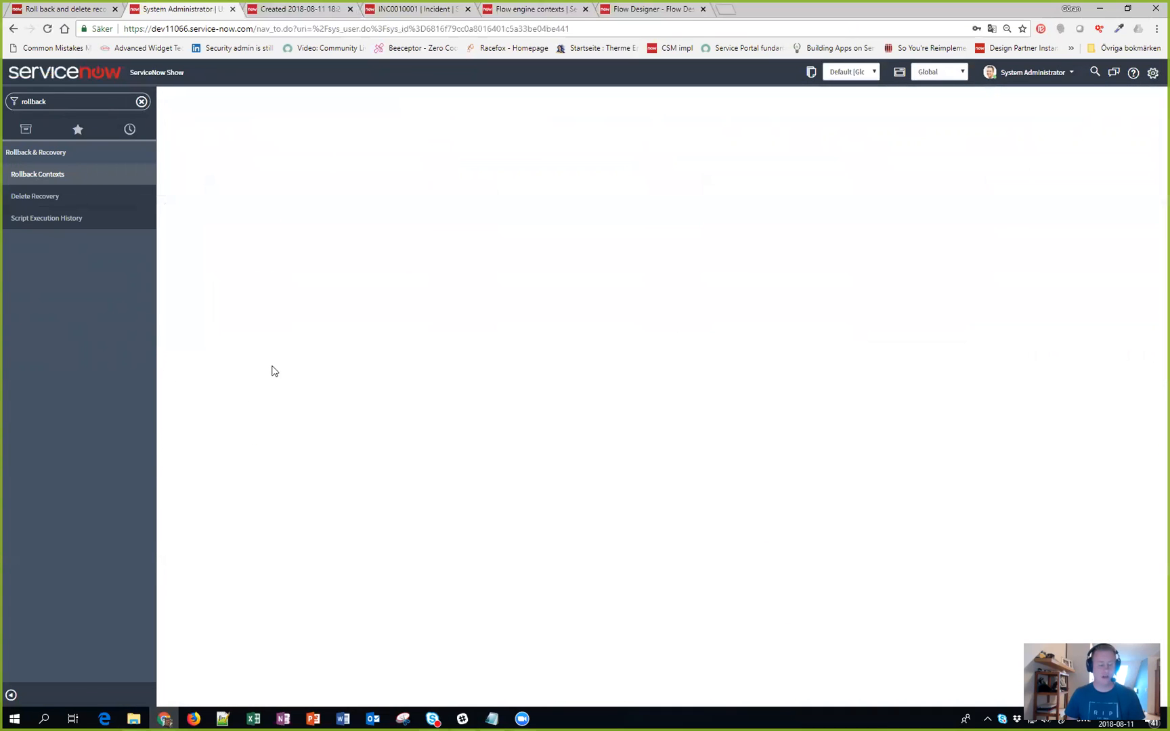
click(46, 218)
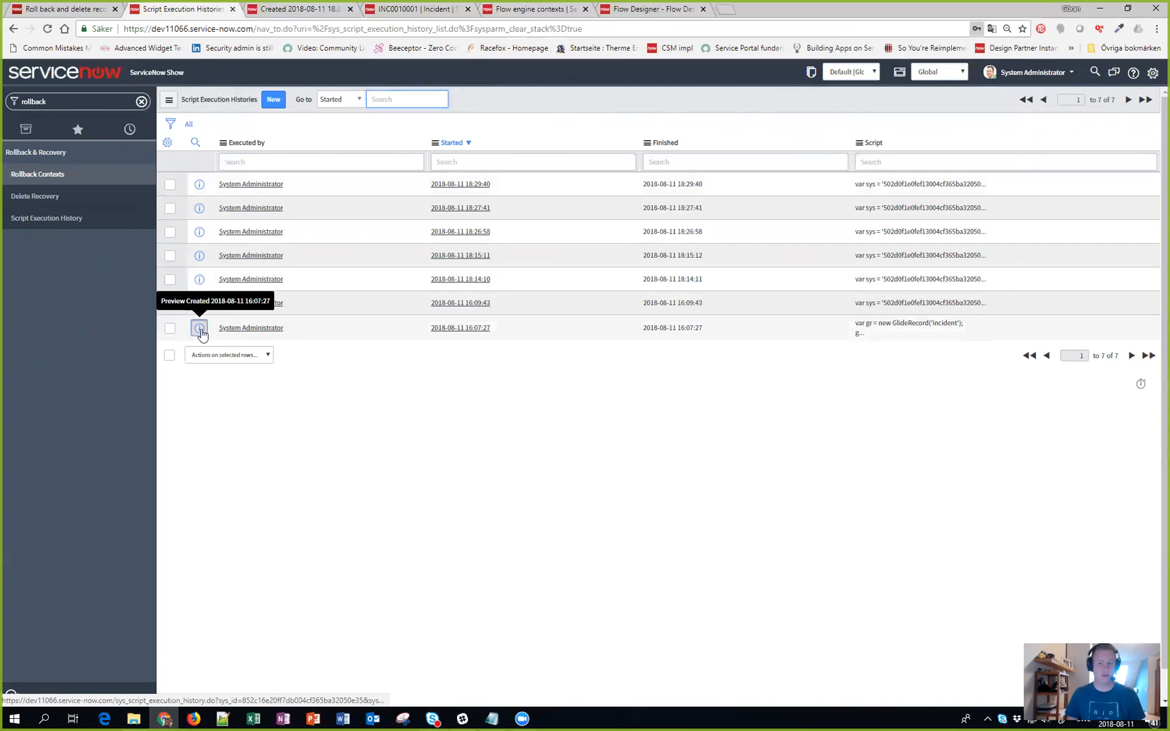
mouse_move(566, 384)
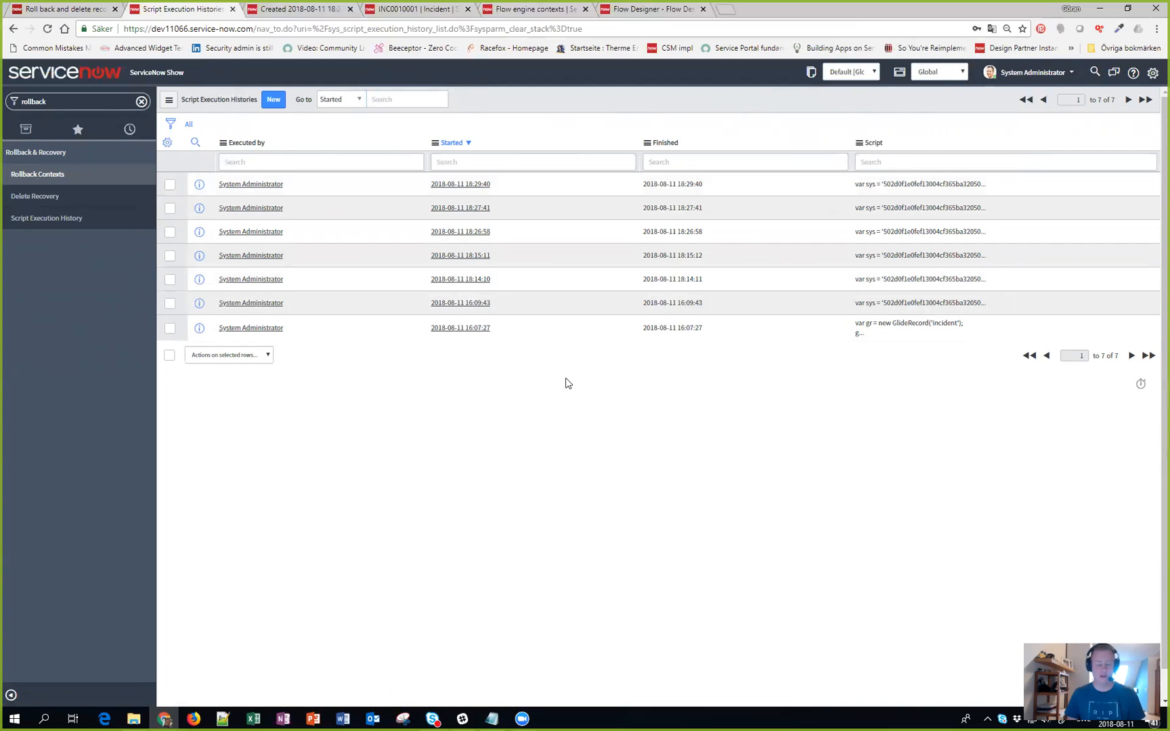
Step: Preview the earliest script run from 16:07:27 and open its full record
click(199, 328)
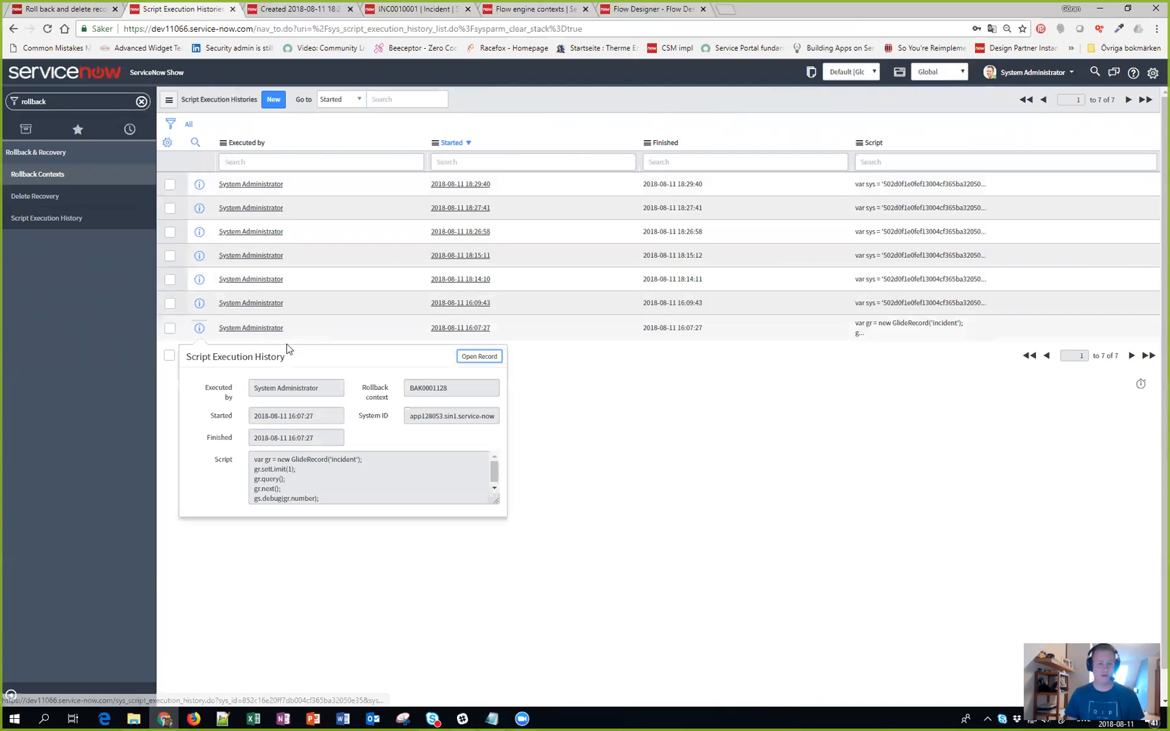
click(479, 356)
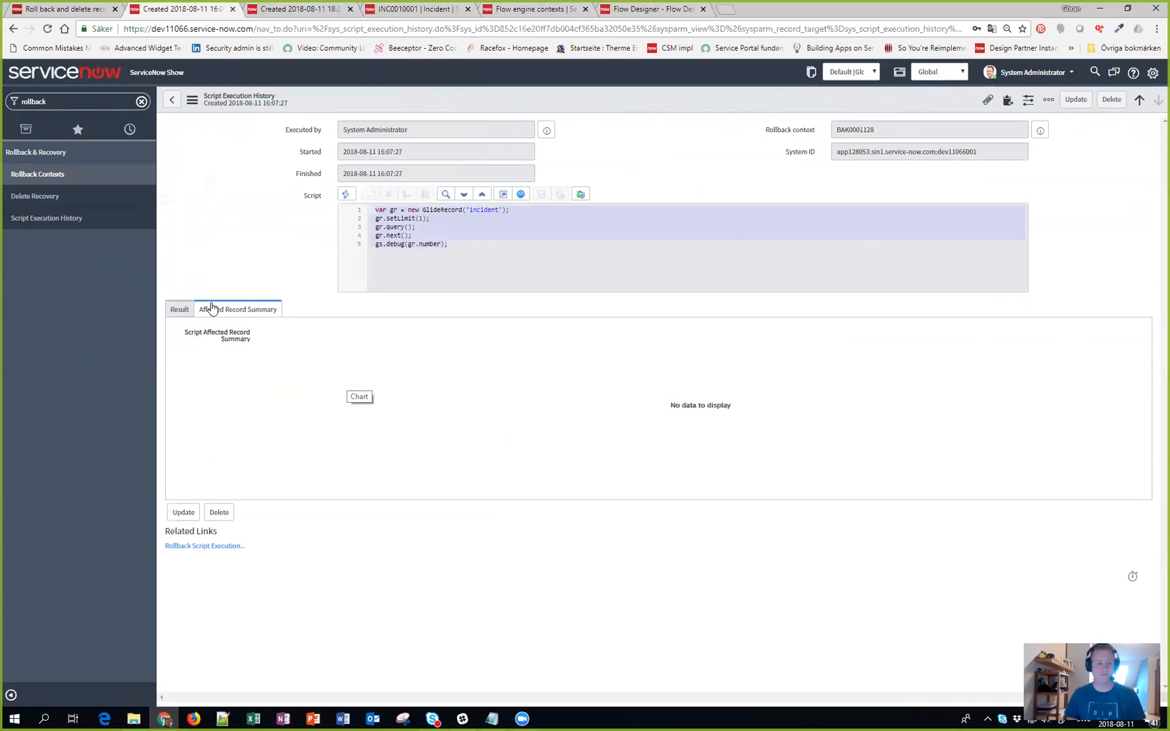
mouse_move(37, 174)
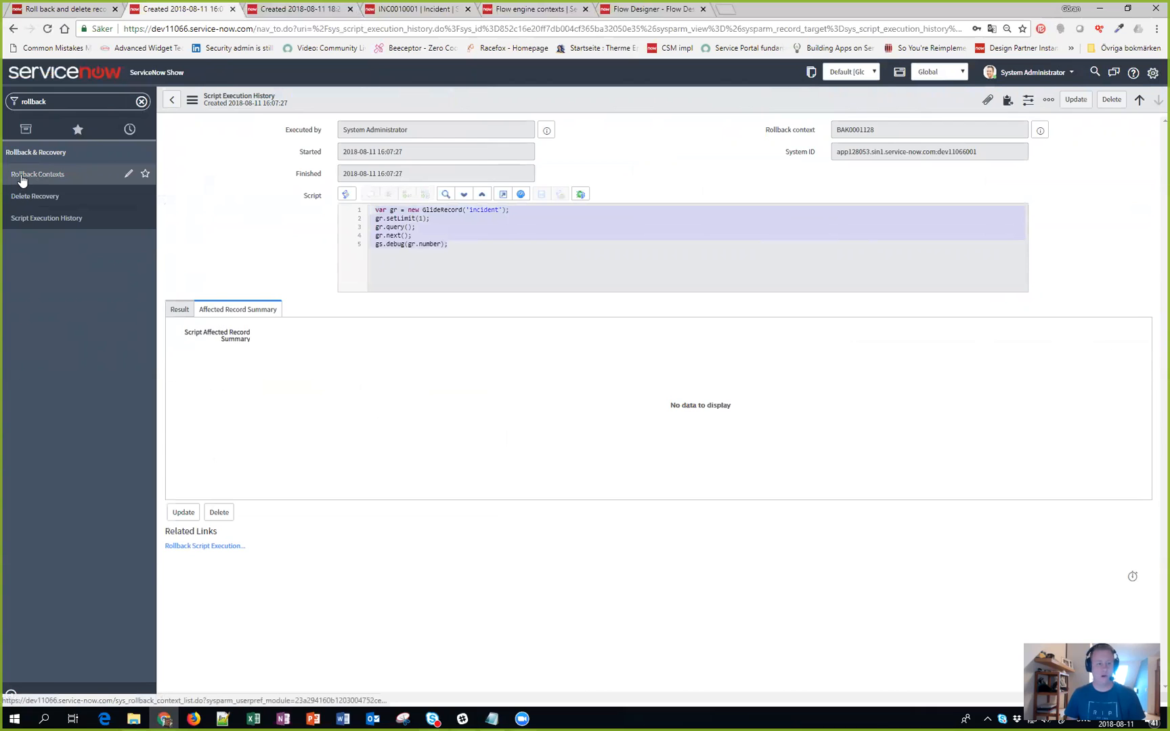
Step: Review the Rollback Contexts list and their Finished recording state, then show Delete Recoveries
click(38, 173)
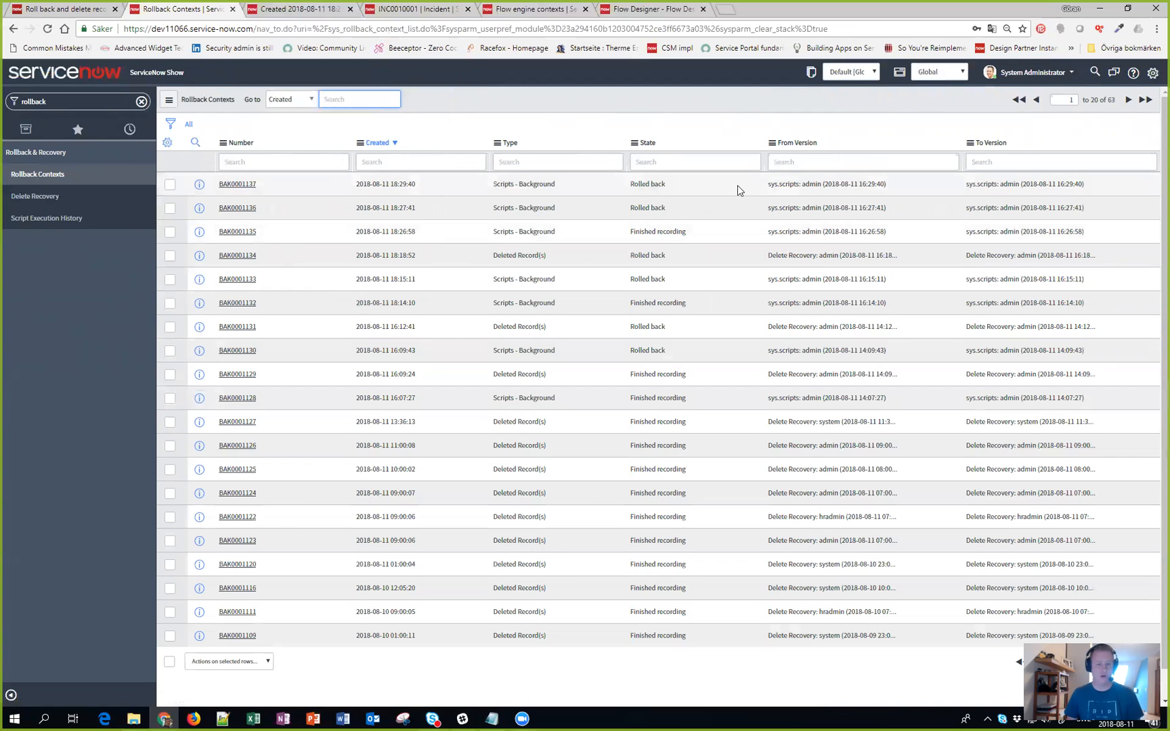
double_click(647, 184)
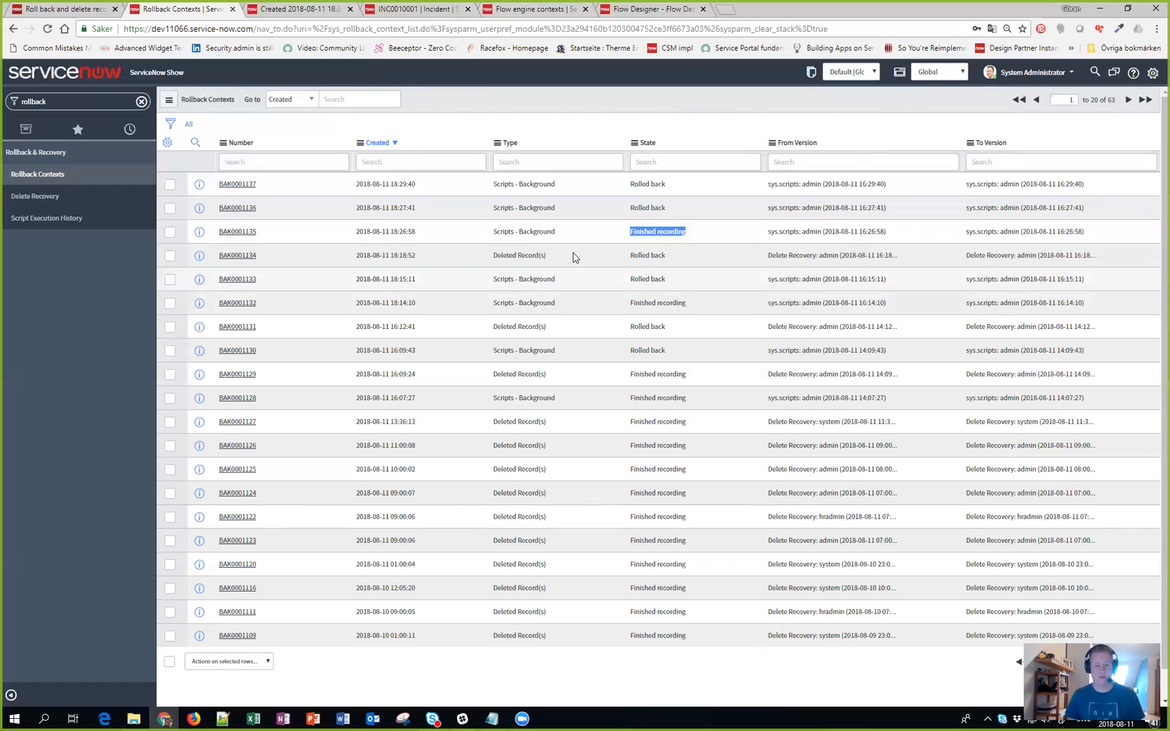
mouse_move(462, 409)
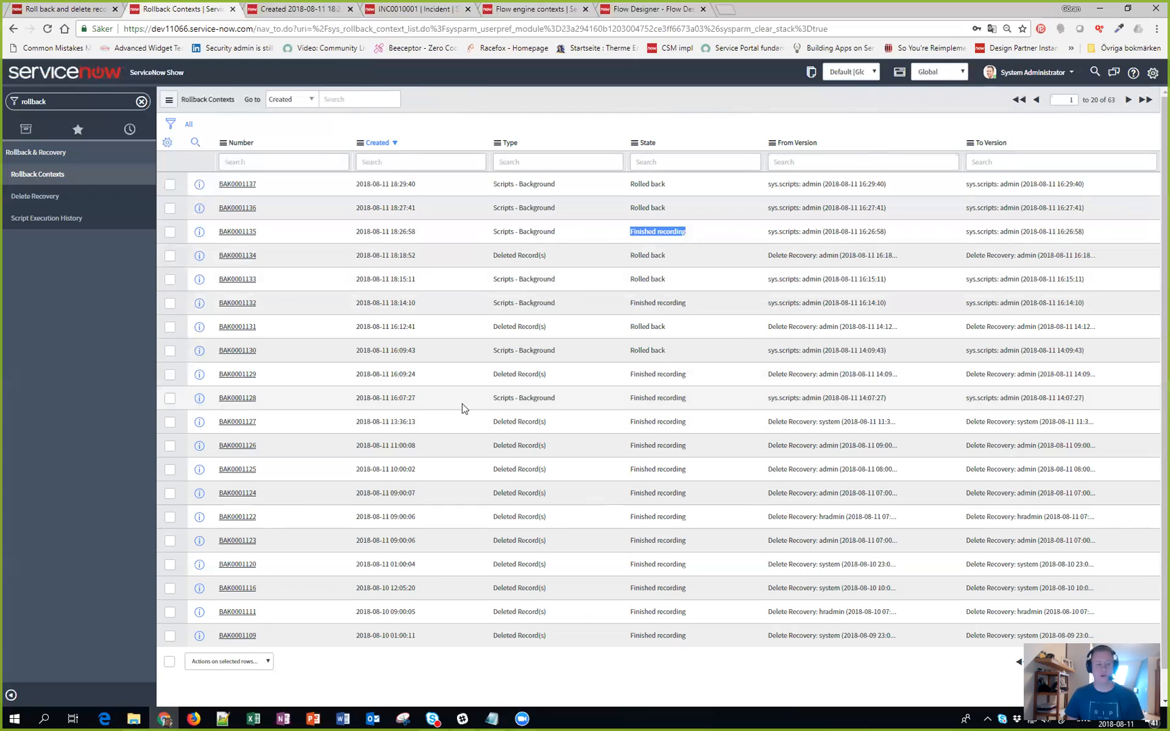
click(34, 195)
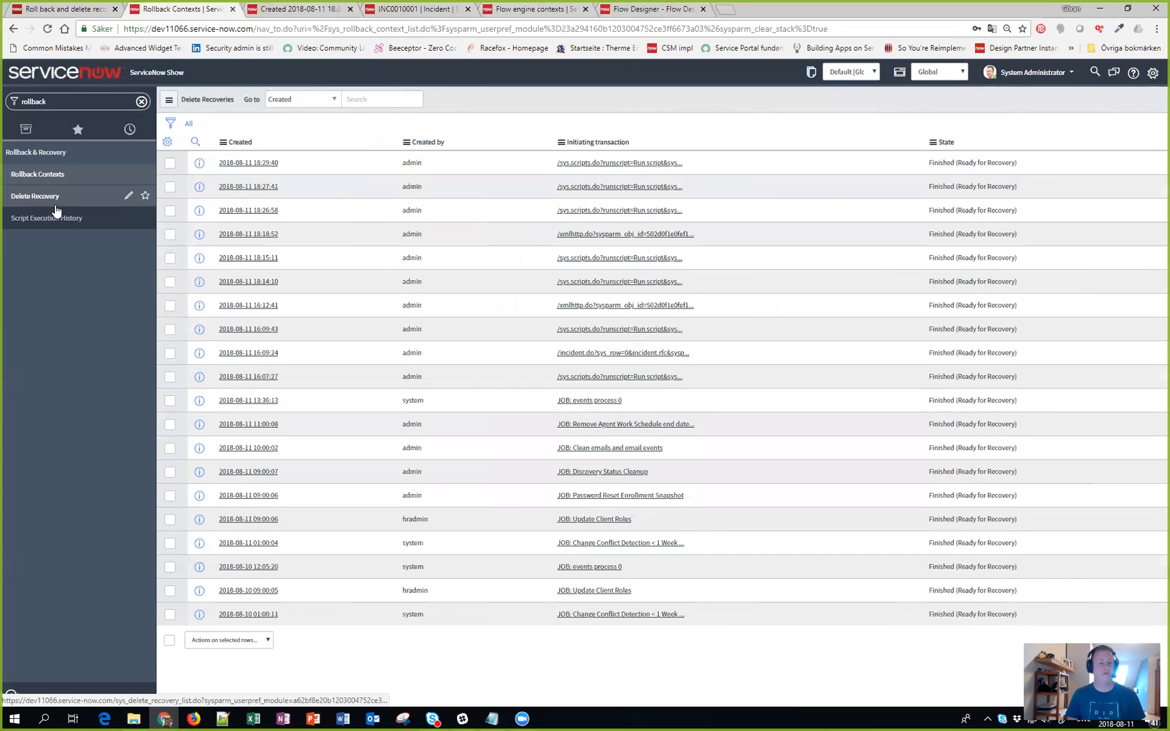
Step: Reload the Delete Recoveries list showing 43 records ready for recovery
click(34, 195)
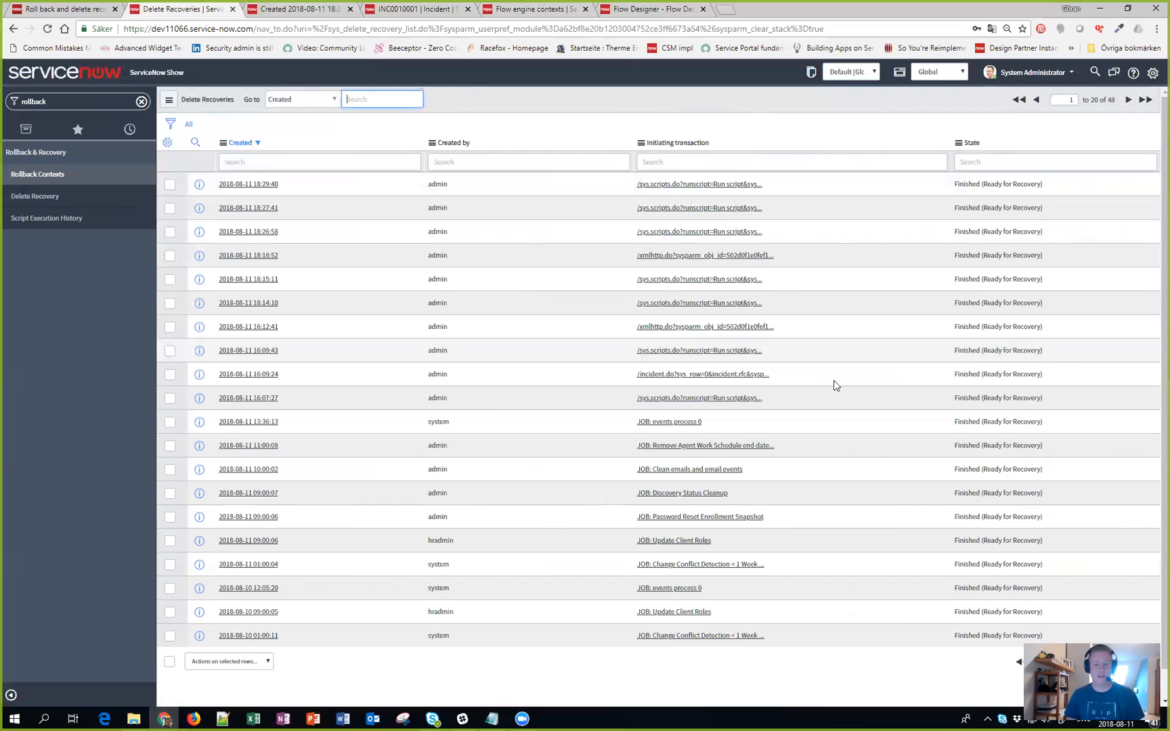
mouse_move(652, 387)
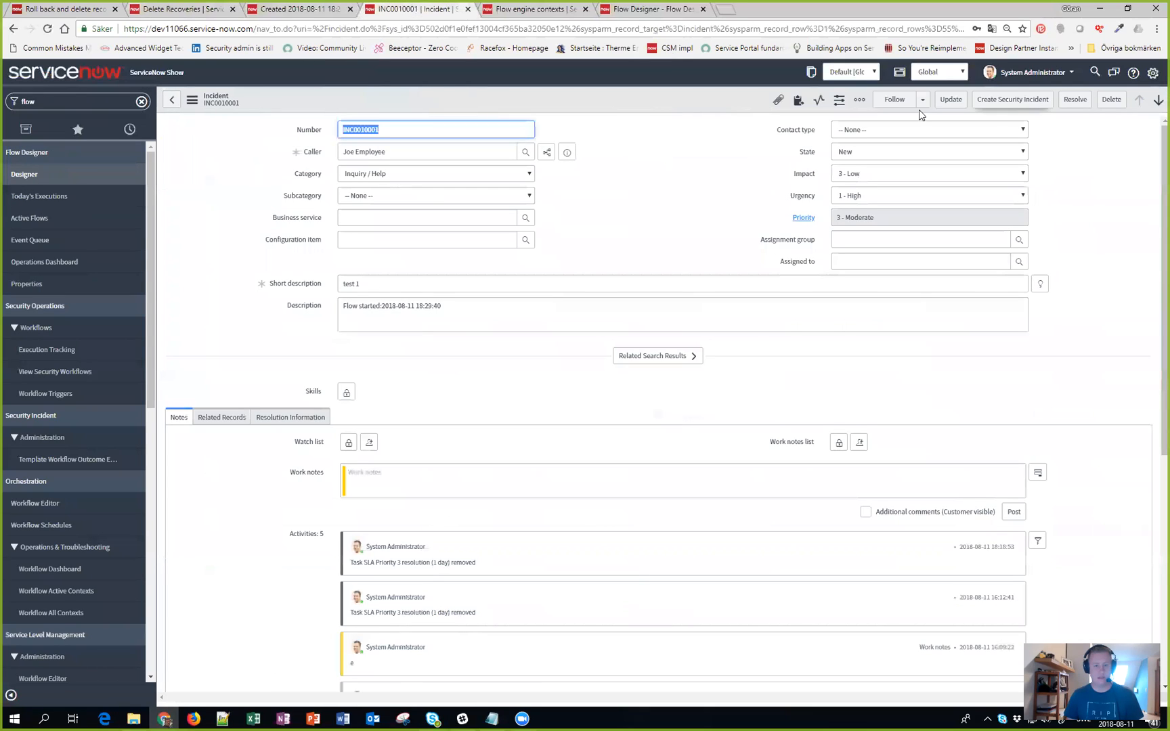
mouse_move(223, 102)
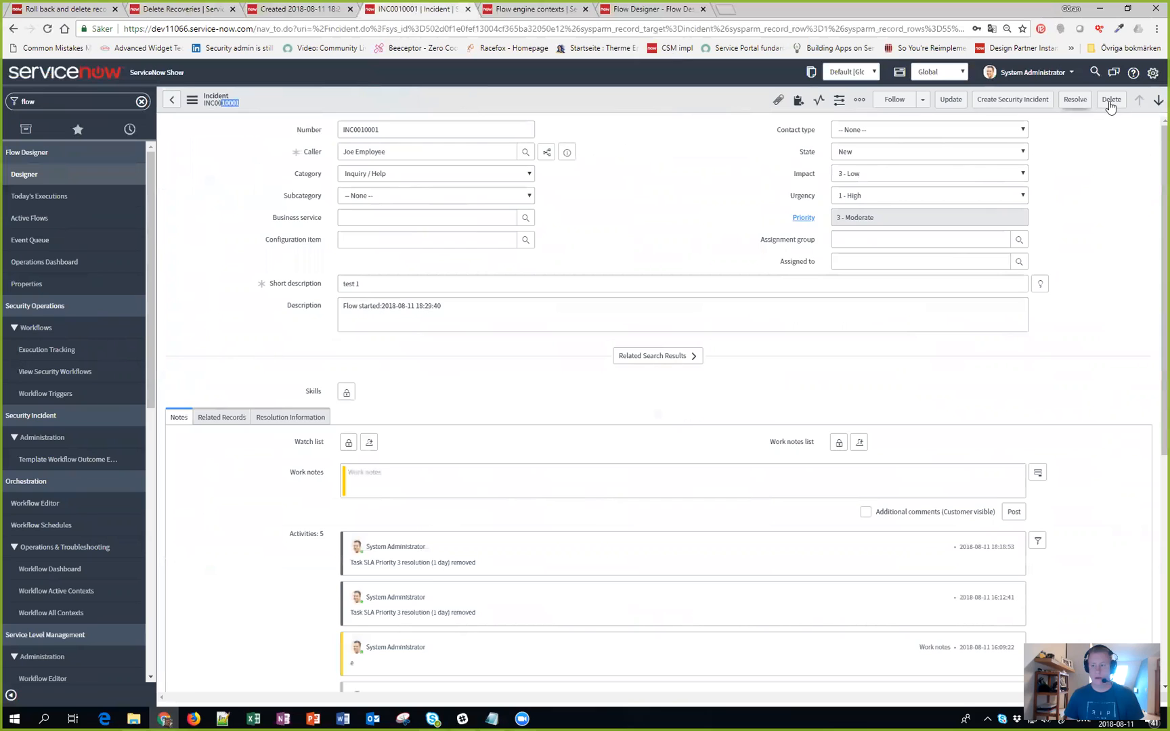
Step: Delete incident INC0010001 together with its task SLA
click(1111, 99)
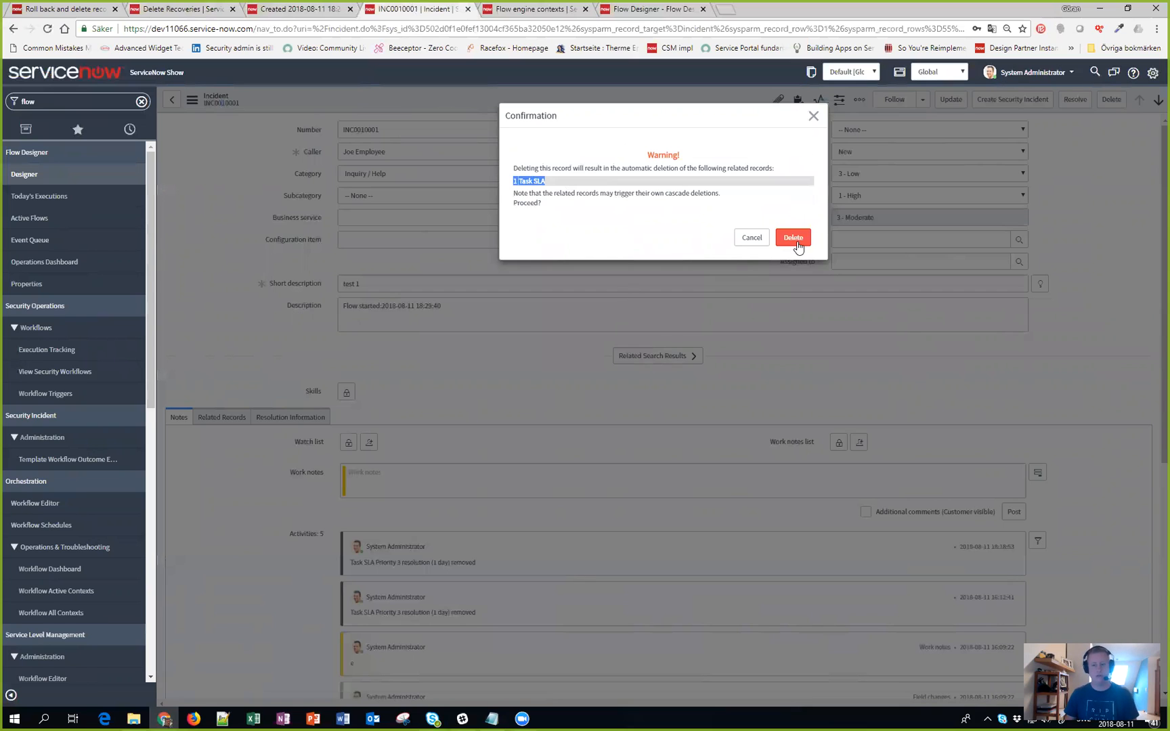
click(793, 237)
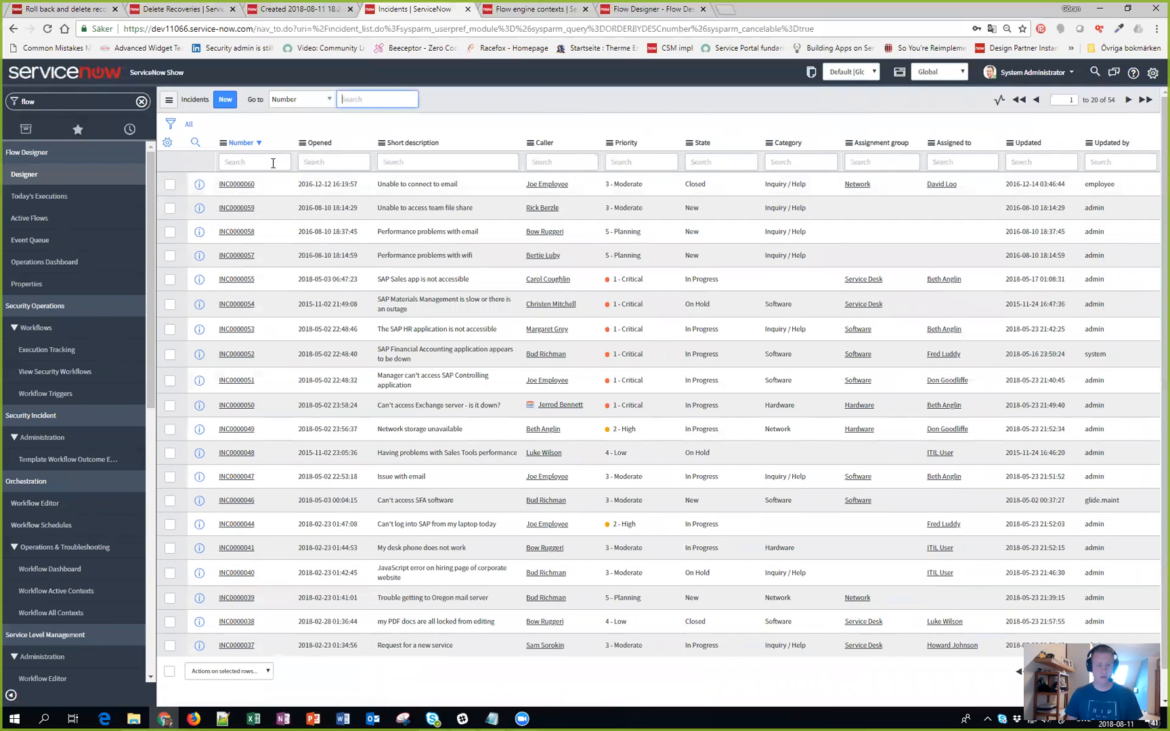
Step: Filter the incident list to numbers containing '*01' to confirm it is gone
text(*01)
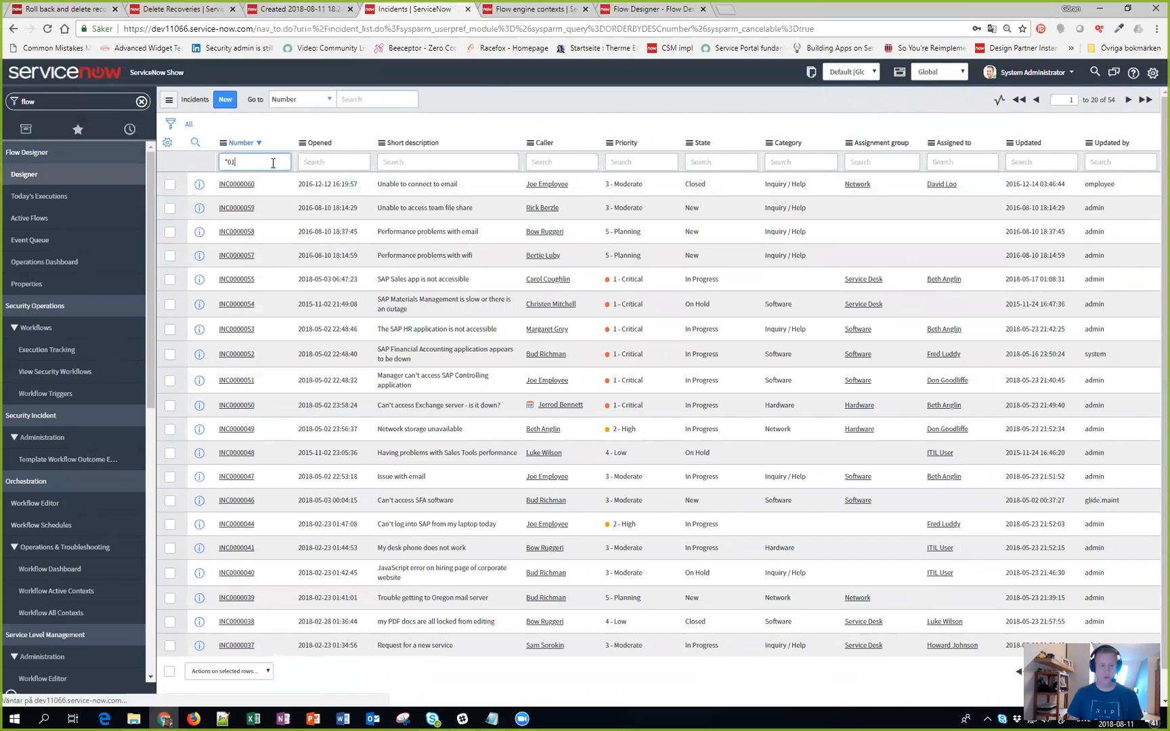
key(Return)
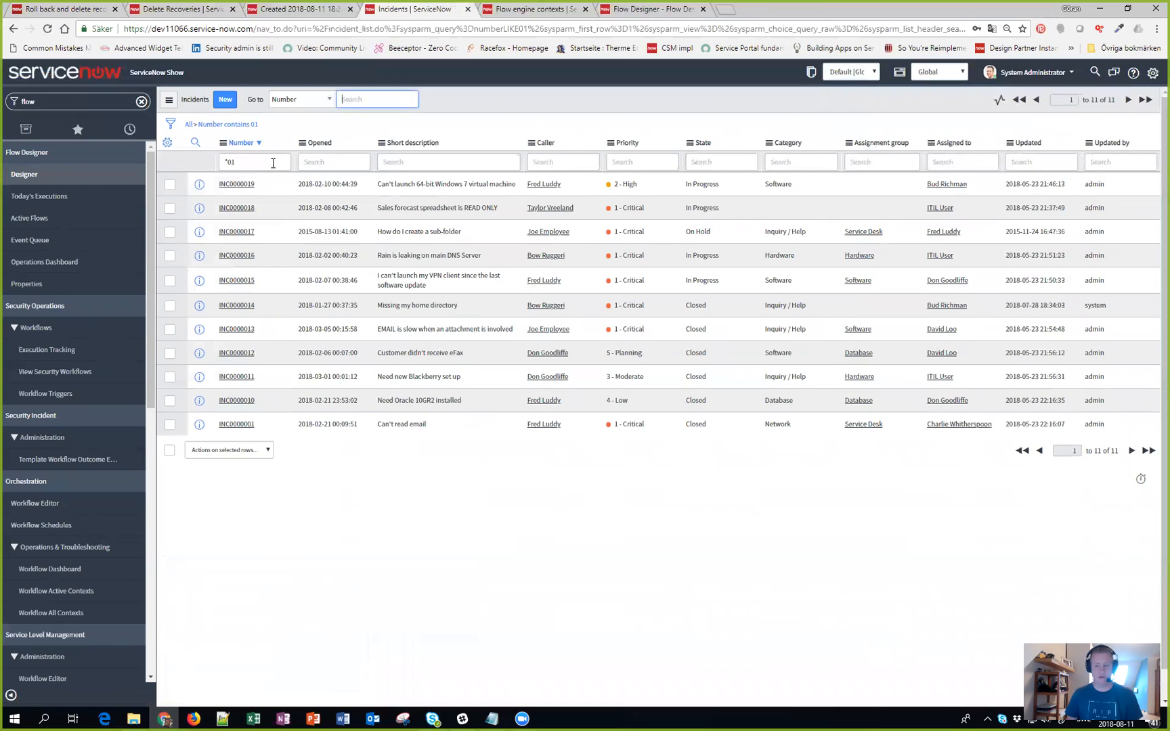
mouse_move(233, 232)
text(rollback)
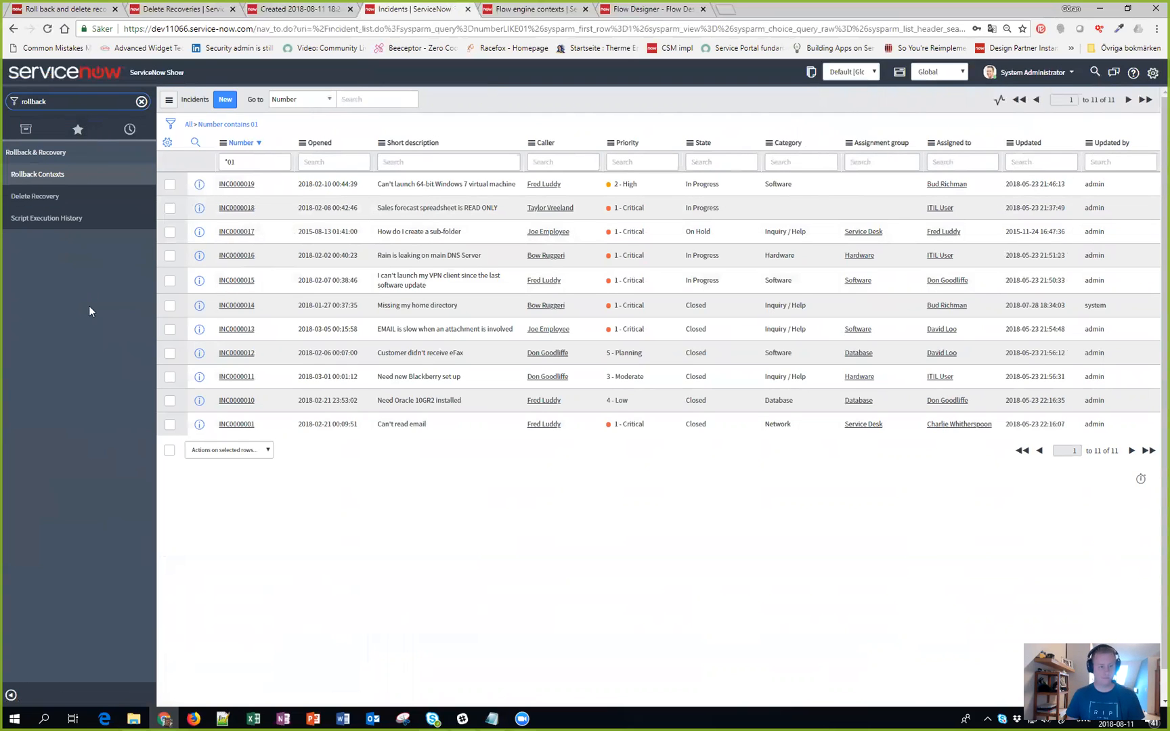
Step: From Rollback Contexts, show BAK0001138 listing the deleted incident and task SLA
click(34, 195)
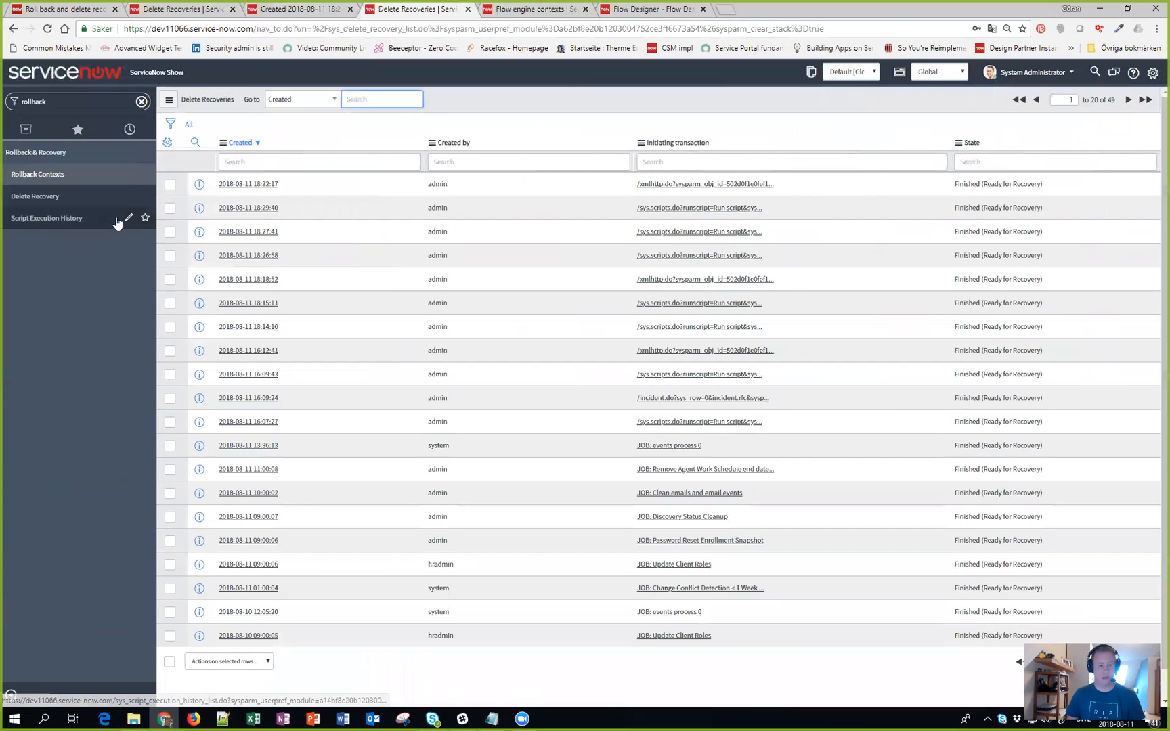
mouse_move(723, 286)
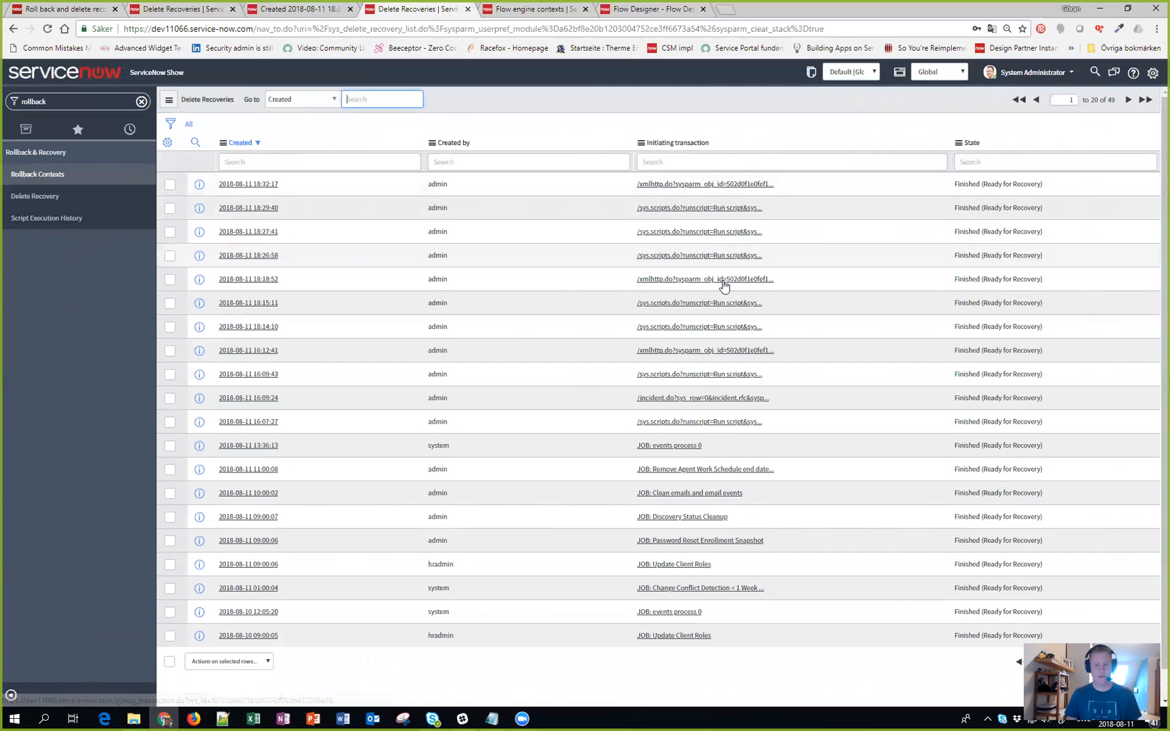
mouse_move(36, 196)
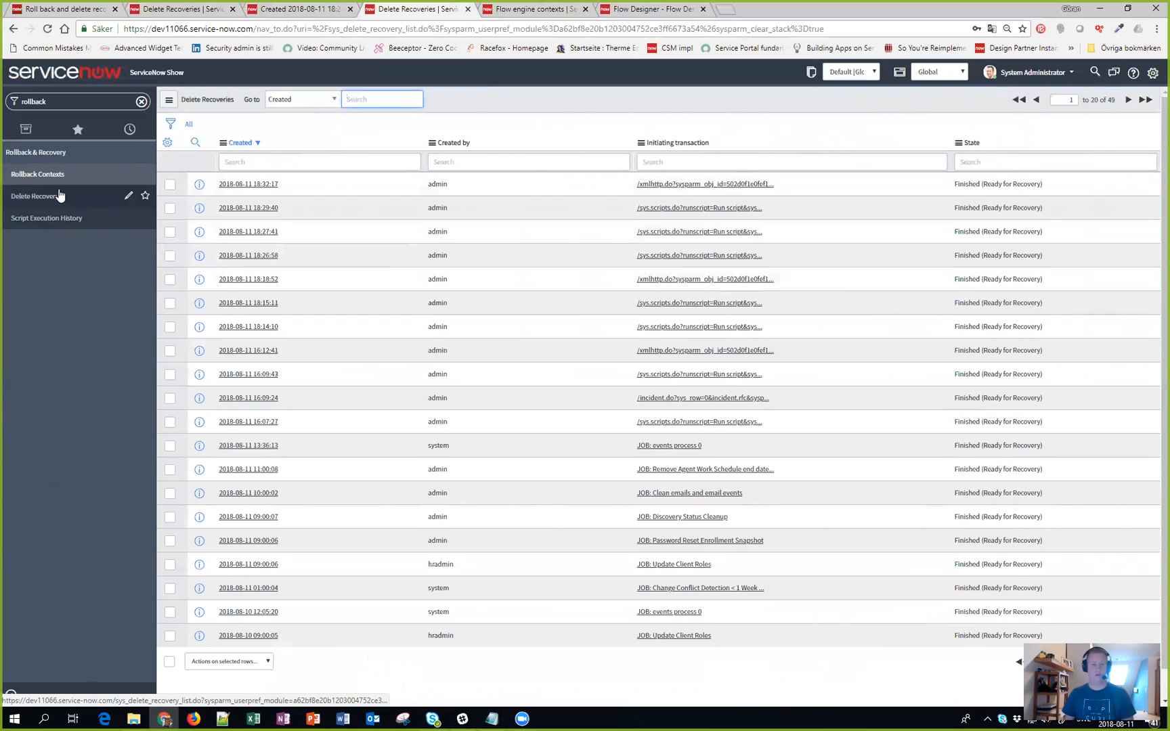
click(38, 173)
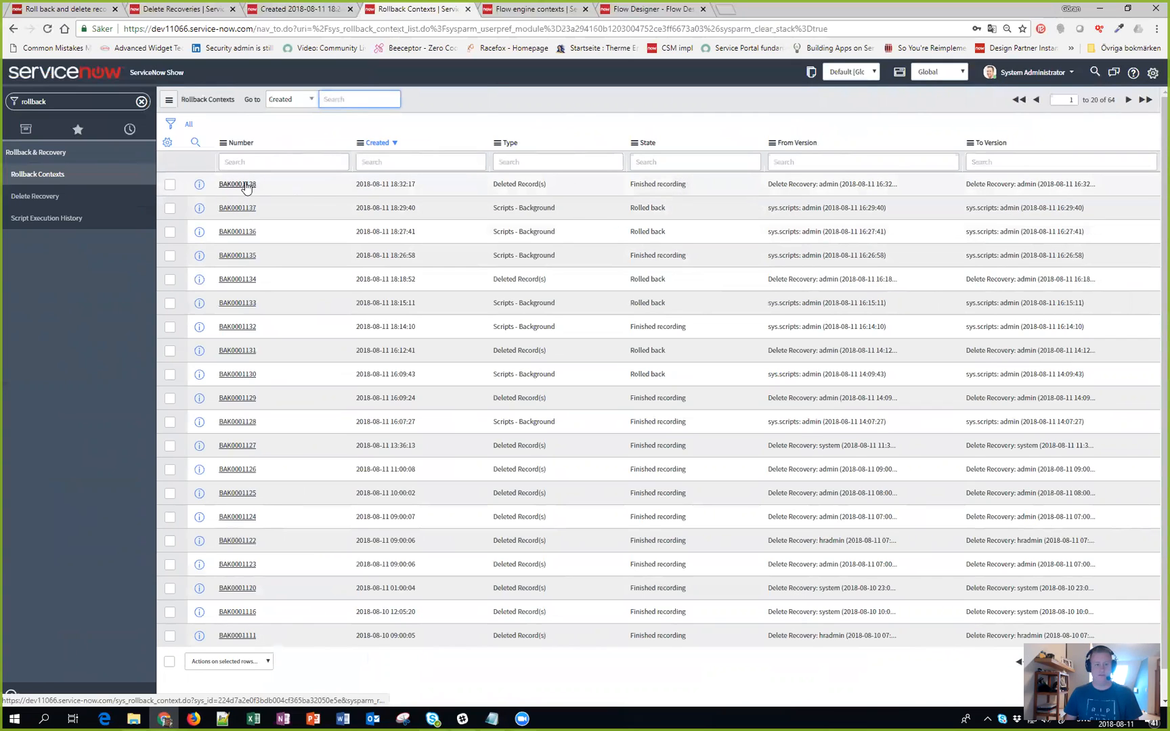
click(237, 184)
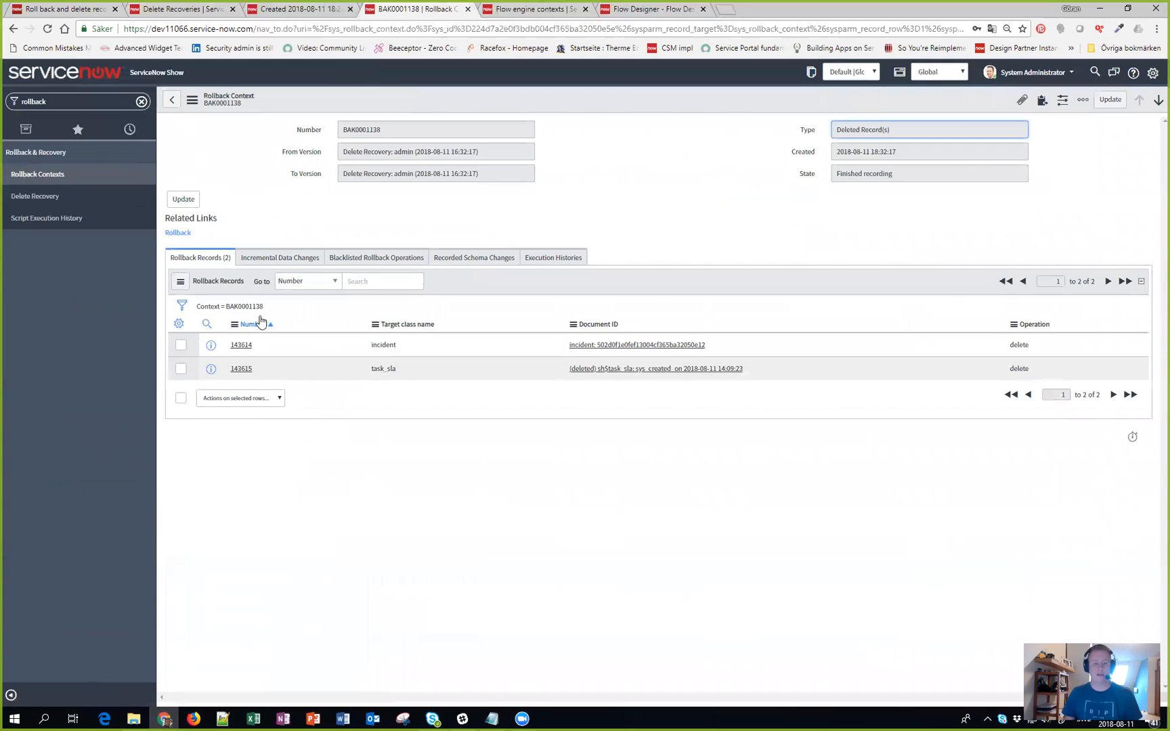
double_click(383, 345)
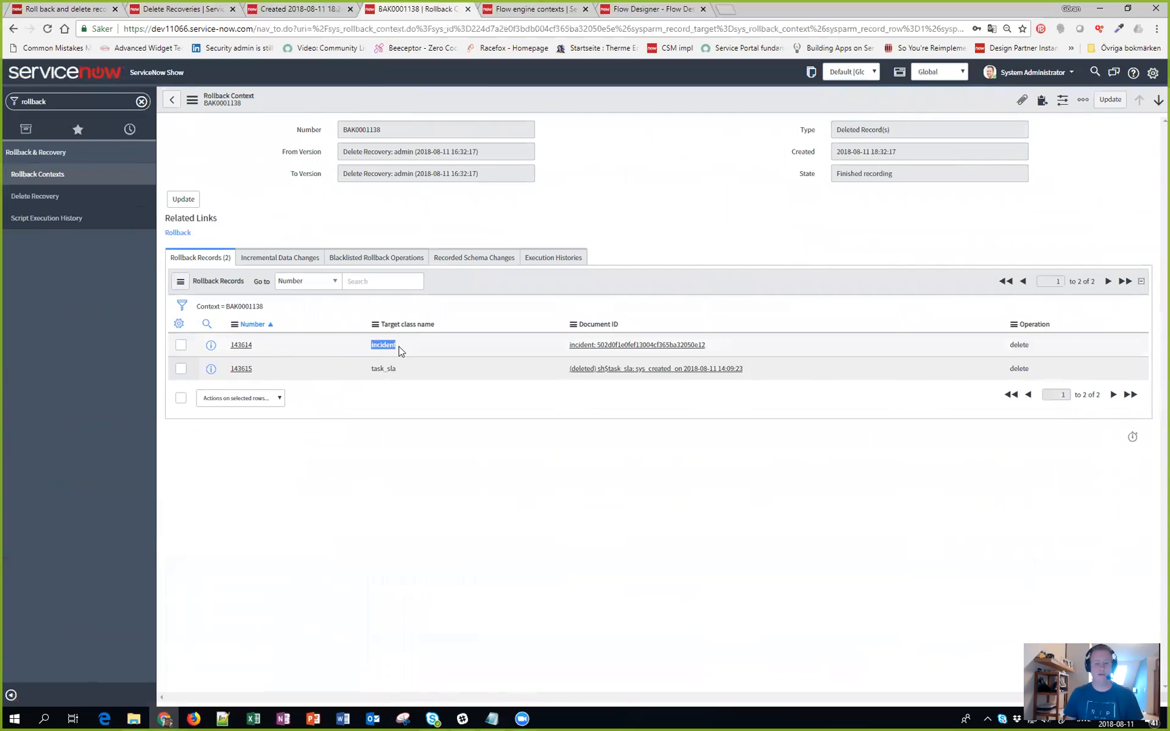
mouse_move(678, 346)
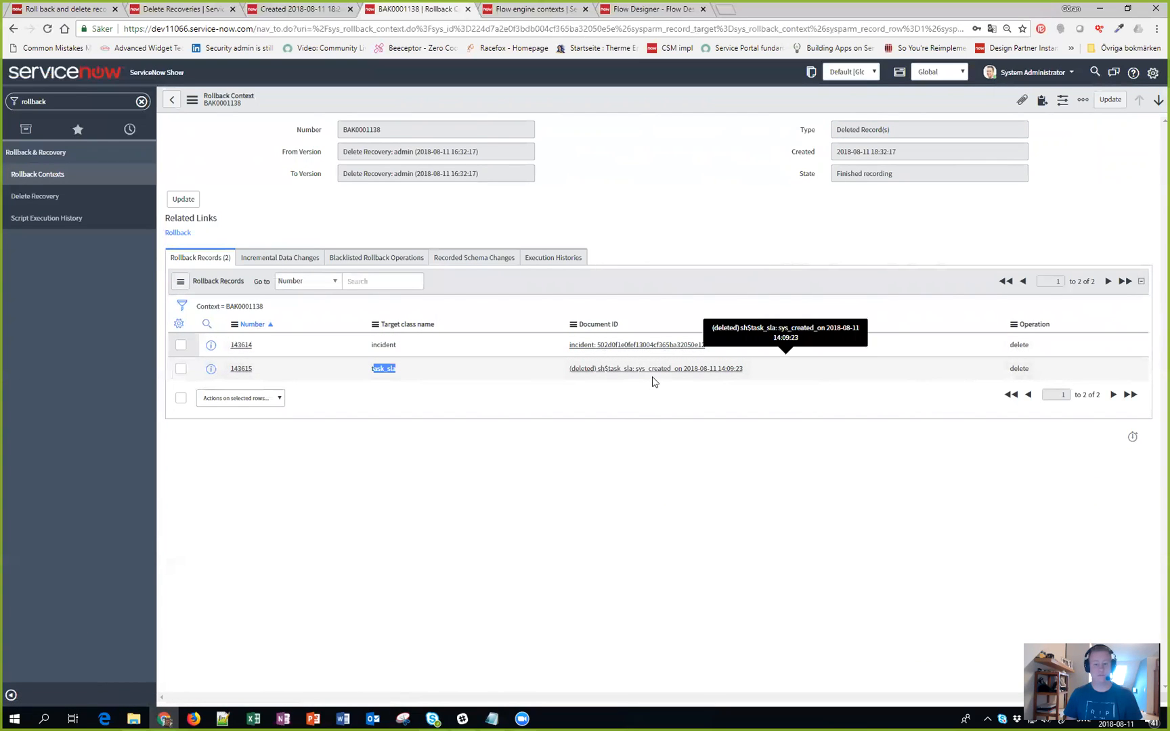
mouse_move(177, 233)
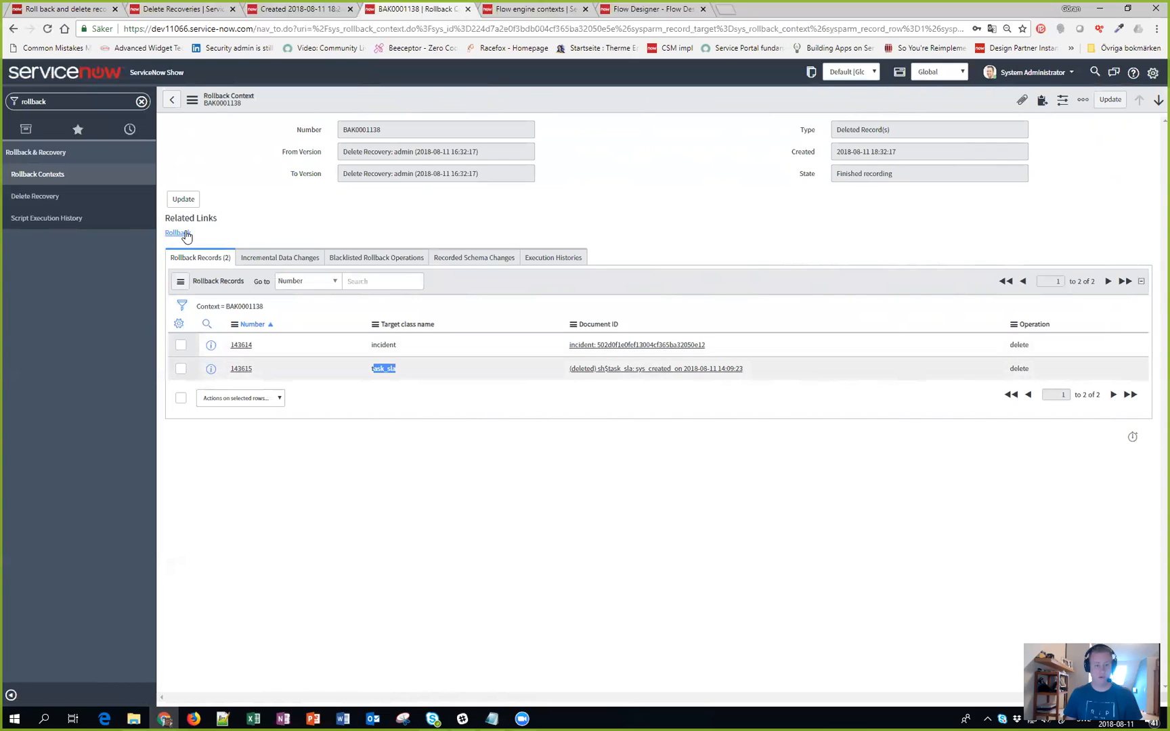
Step: Roll back context BAK0001138, confirm, and close the progress summary to restore INC0010001
click(177, 233)
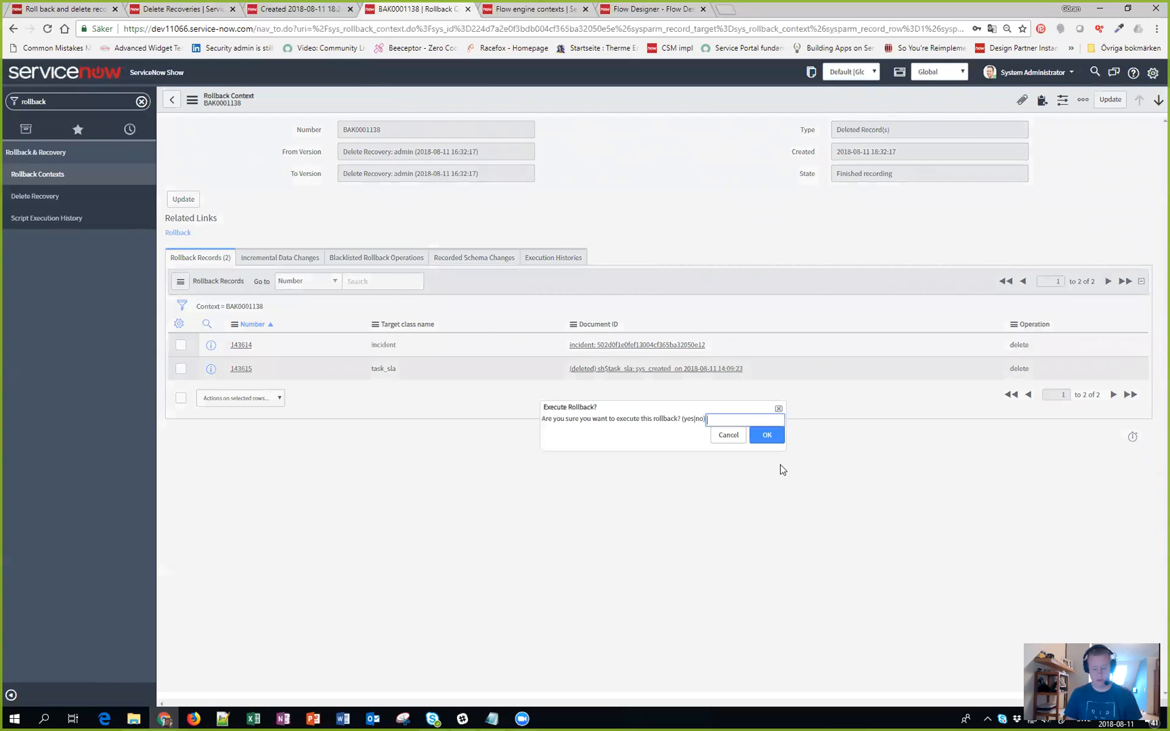
click(727, 435)
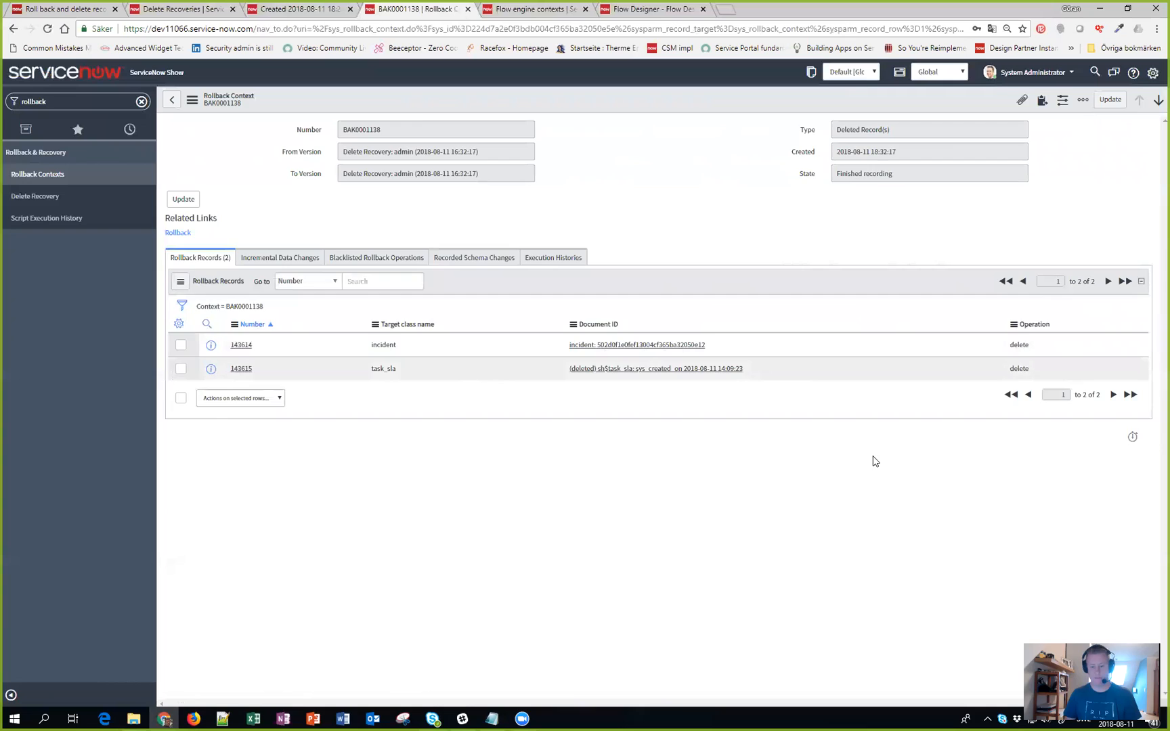
click(177, 233)
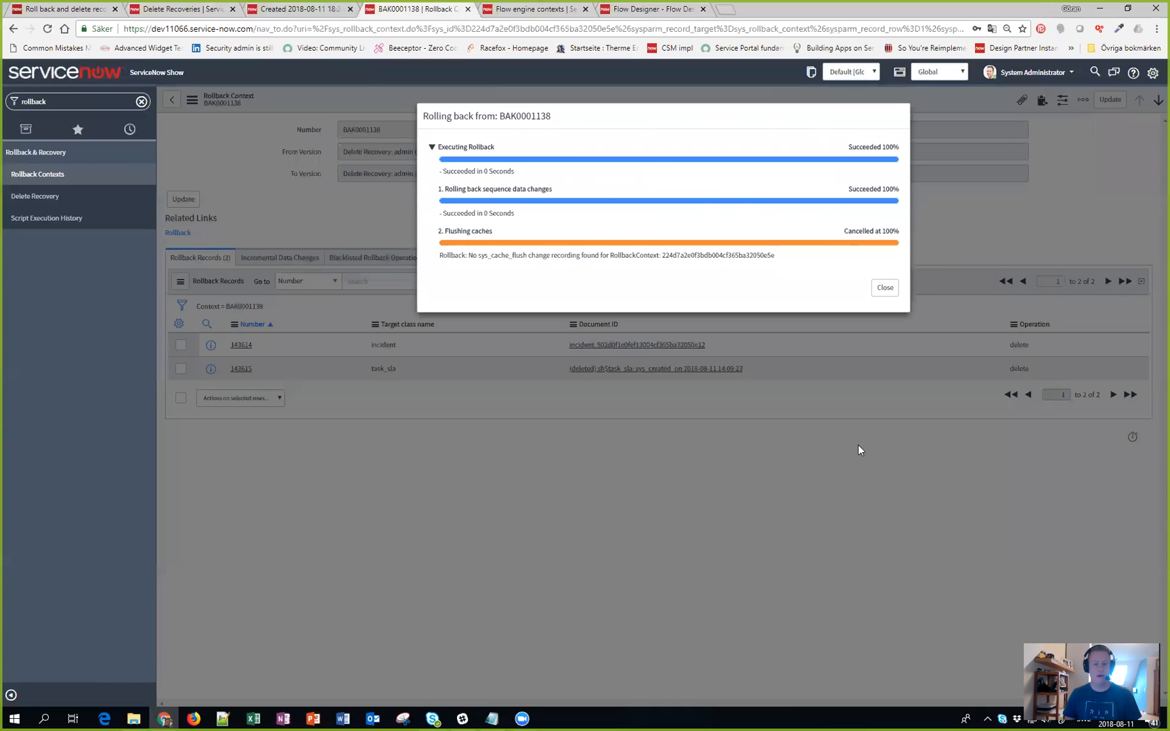
click(883, 287)
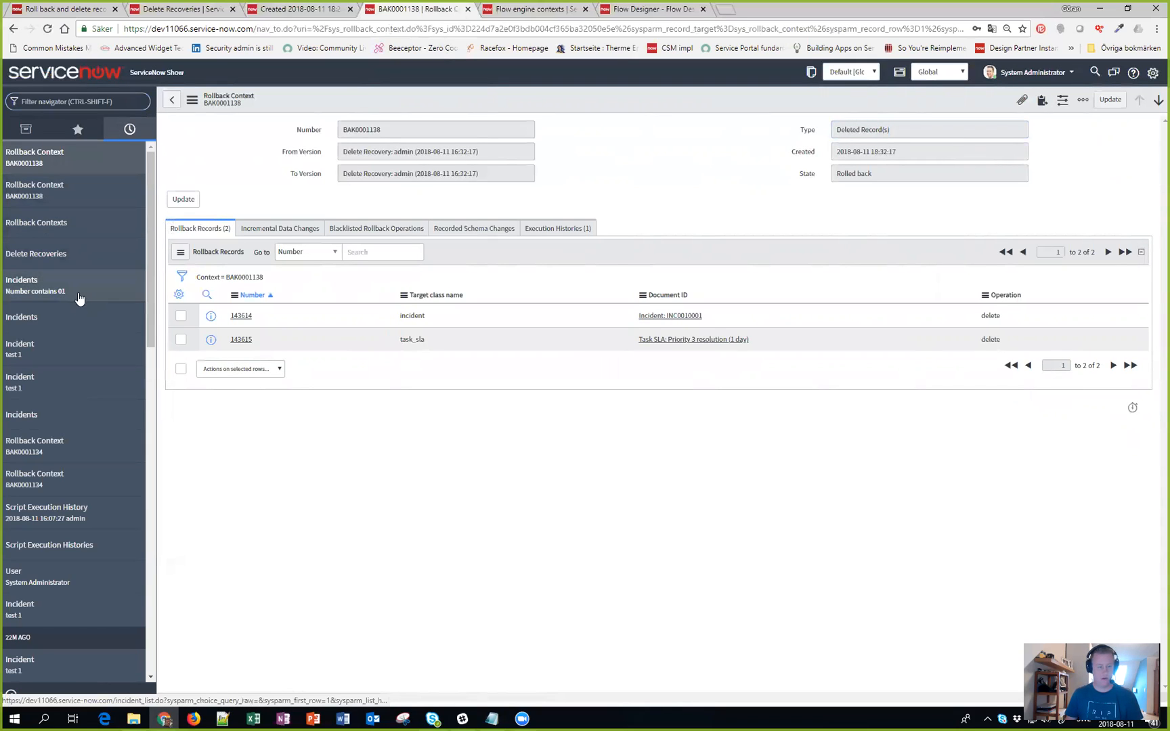
click(35, 283)
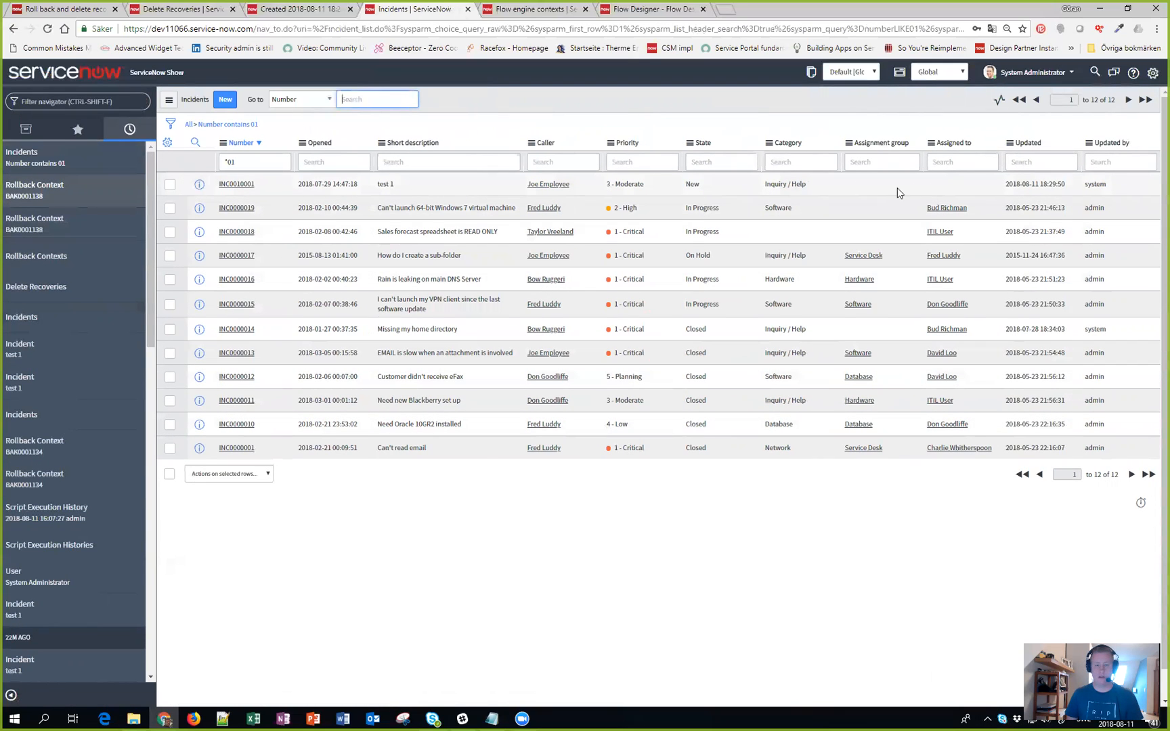
click(237, 184)
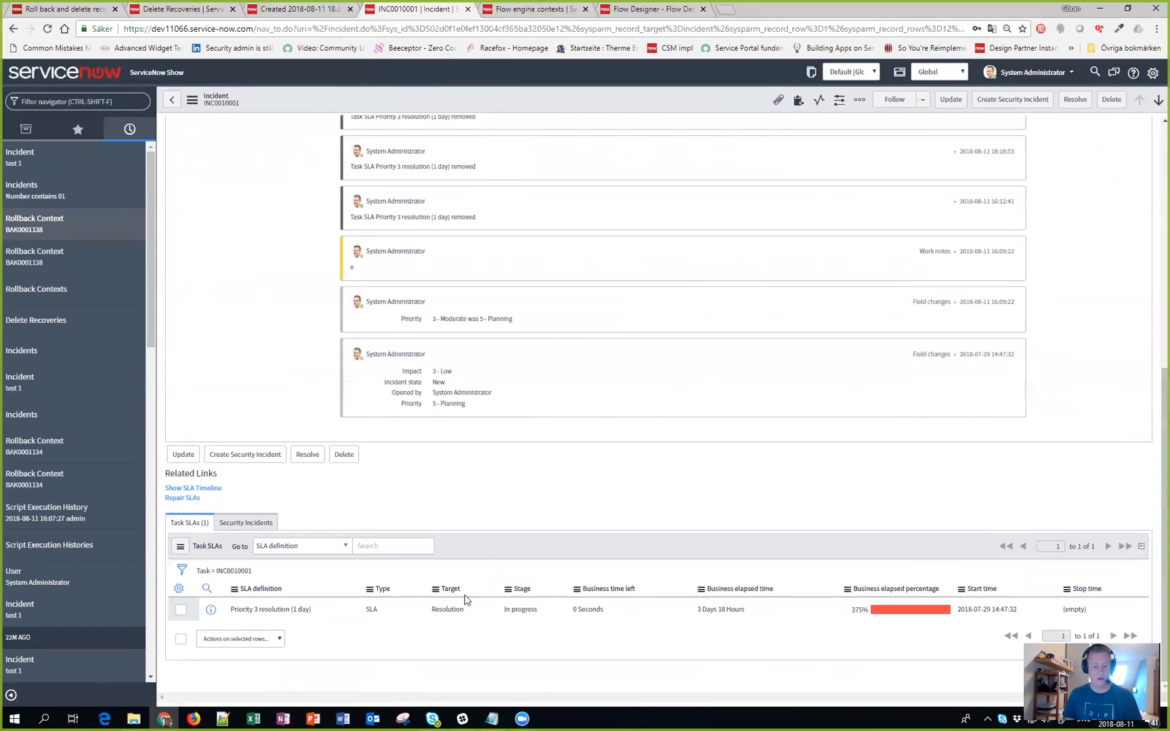
double_click(270, 609)
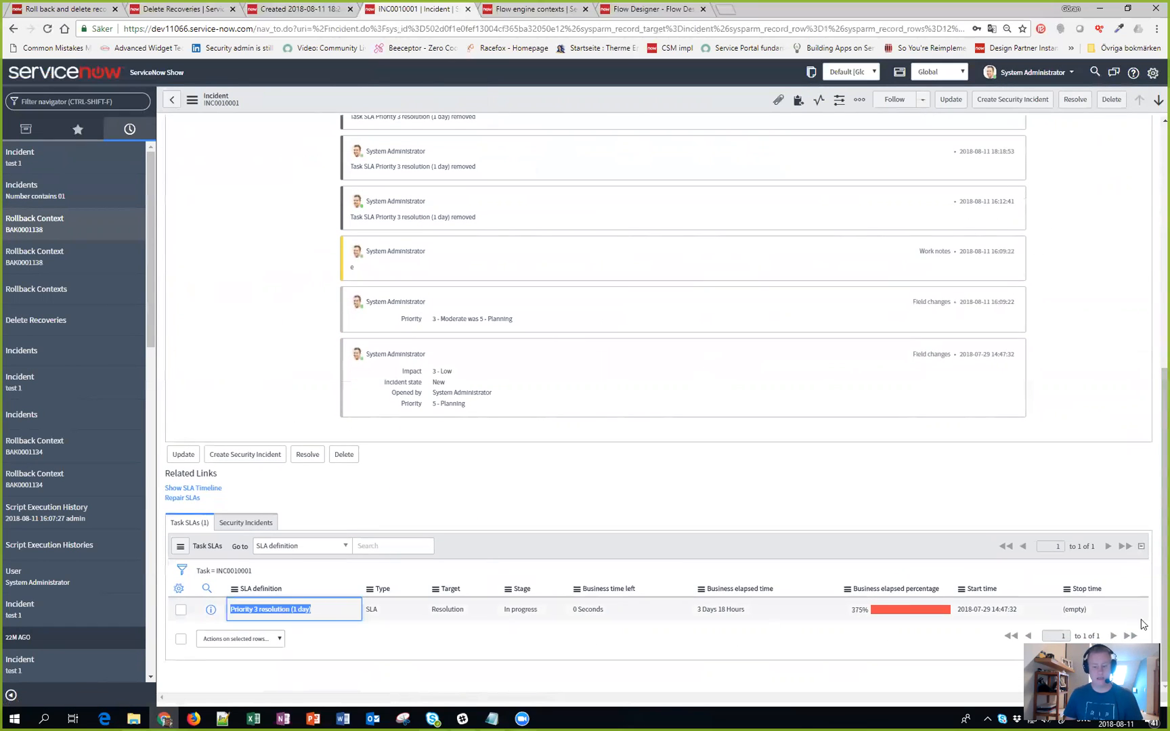
mouse_move(813, 481)
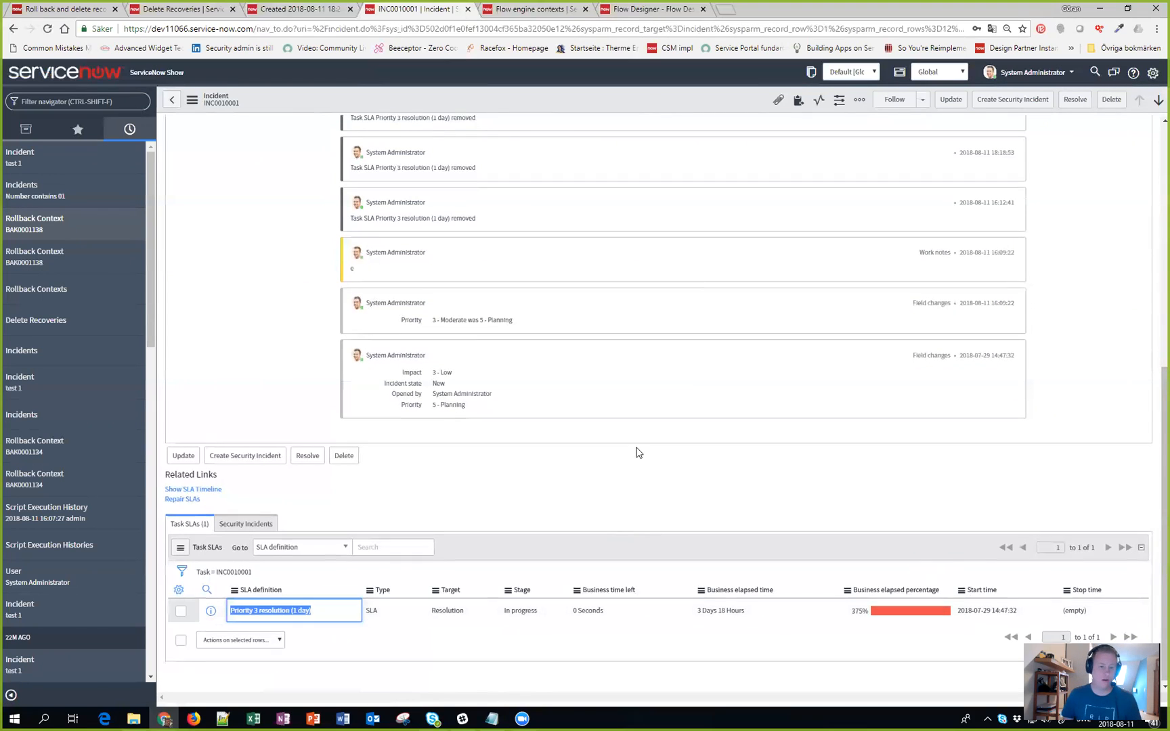
scroll(up, 3)
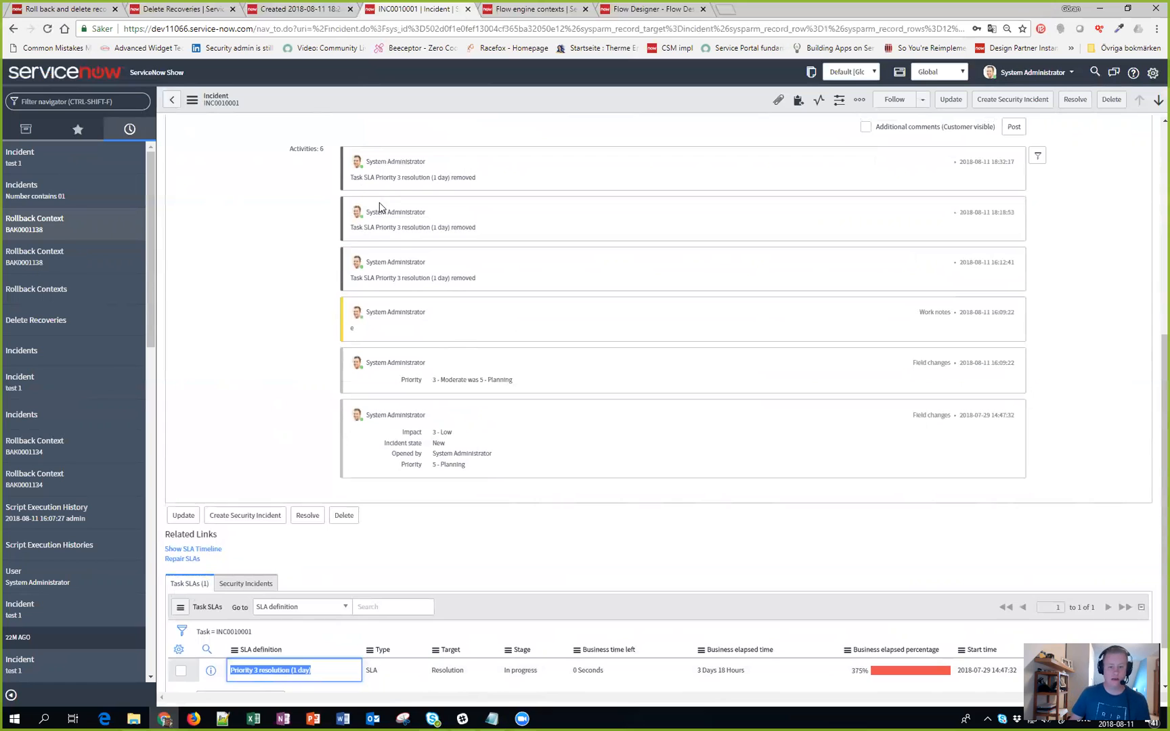
mouse_move(365, 185)
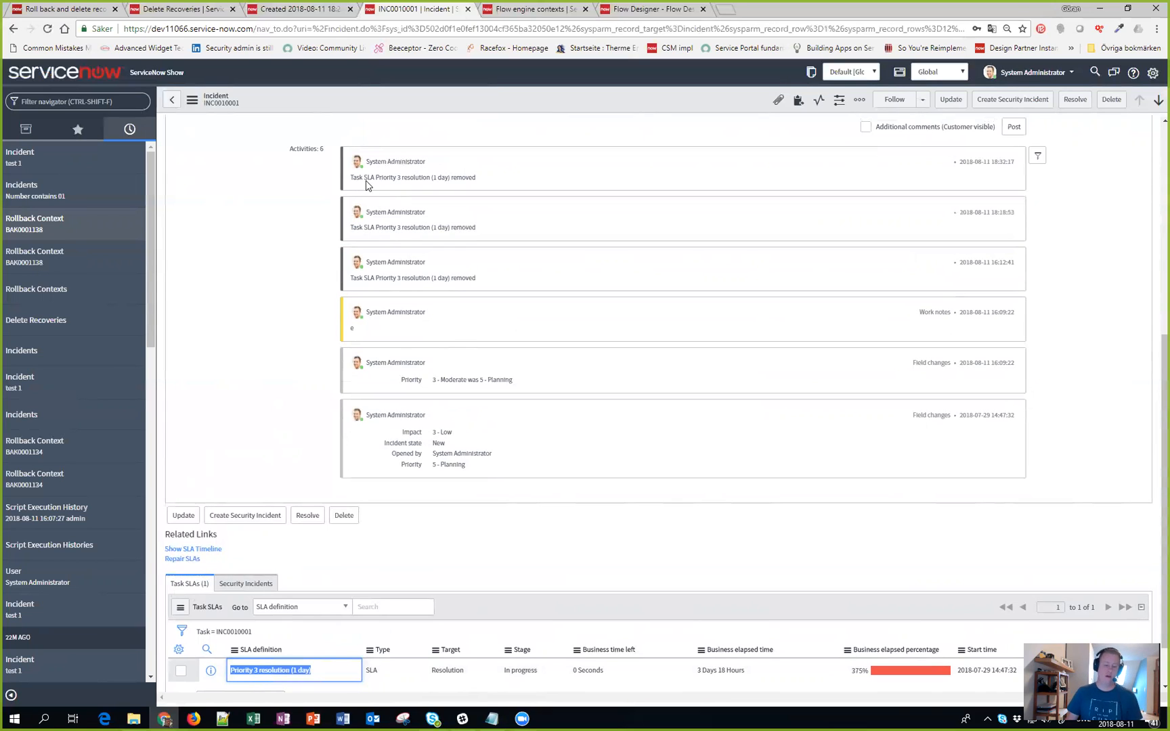
mouse_move(588, 224)
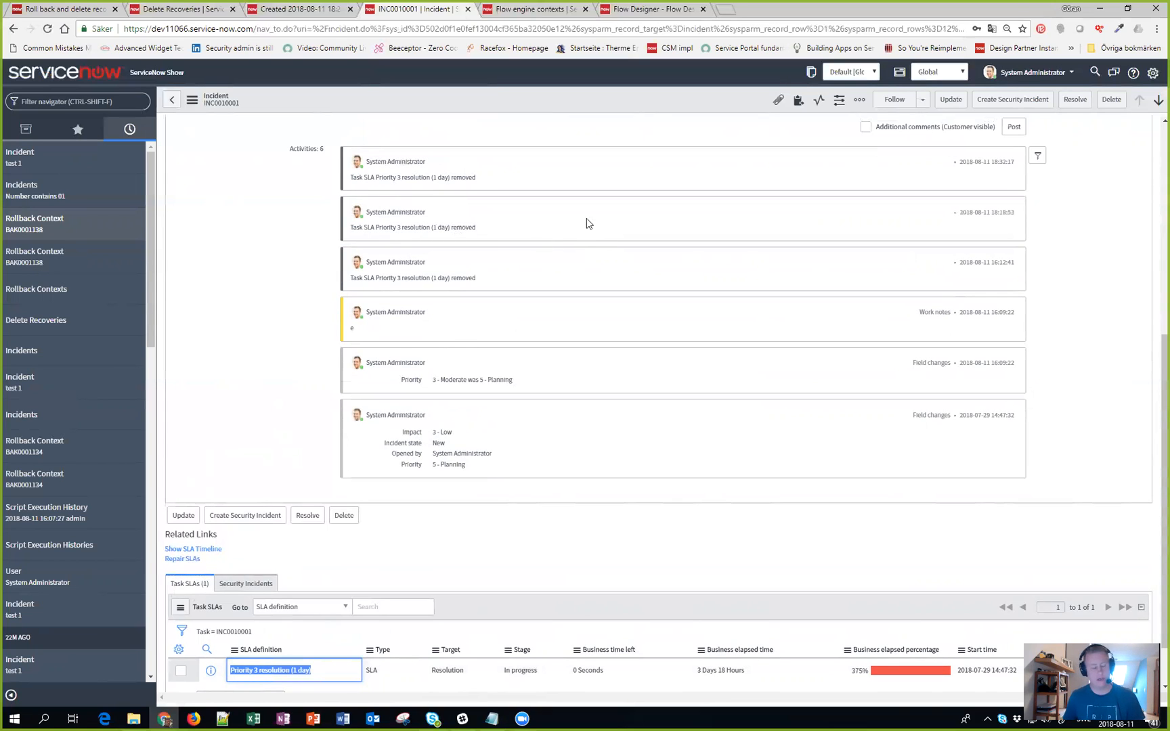
mouse_move(188, 593)
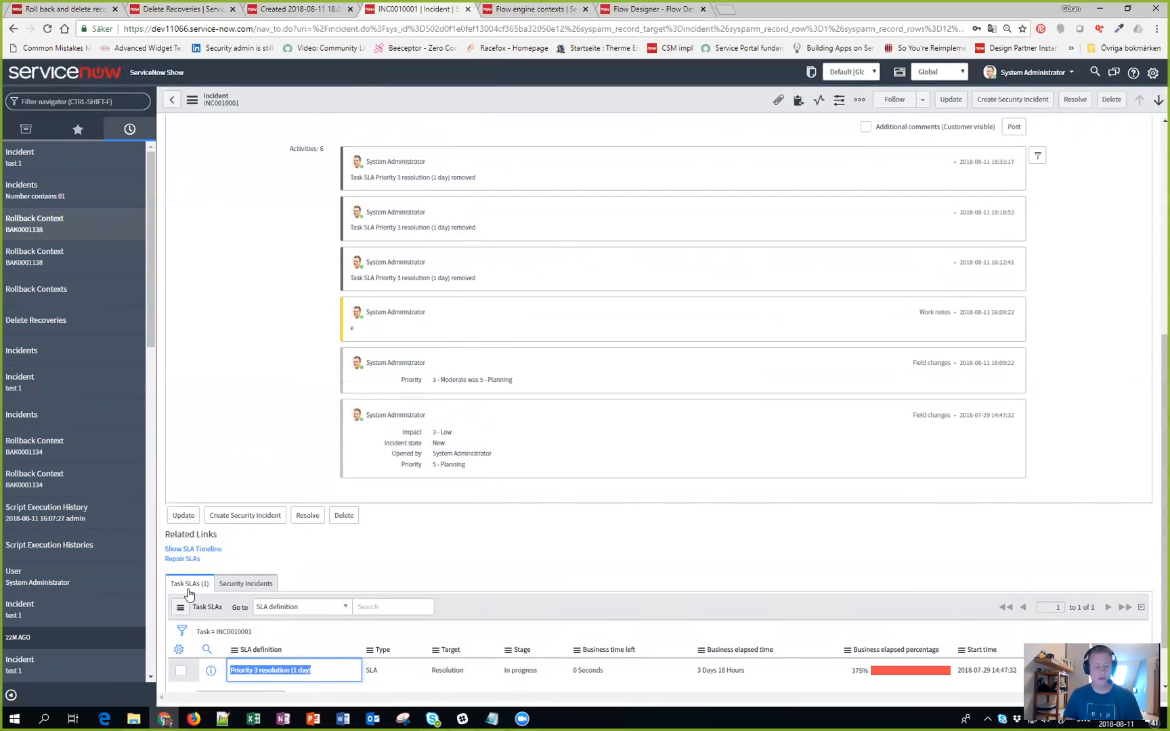
scroll(up, 3)
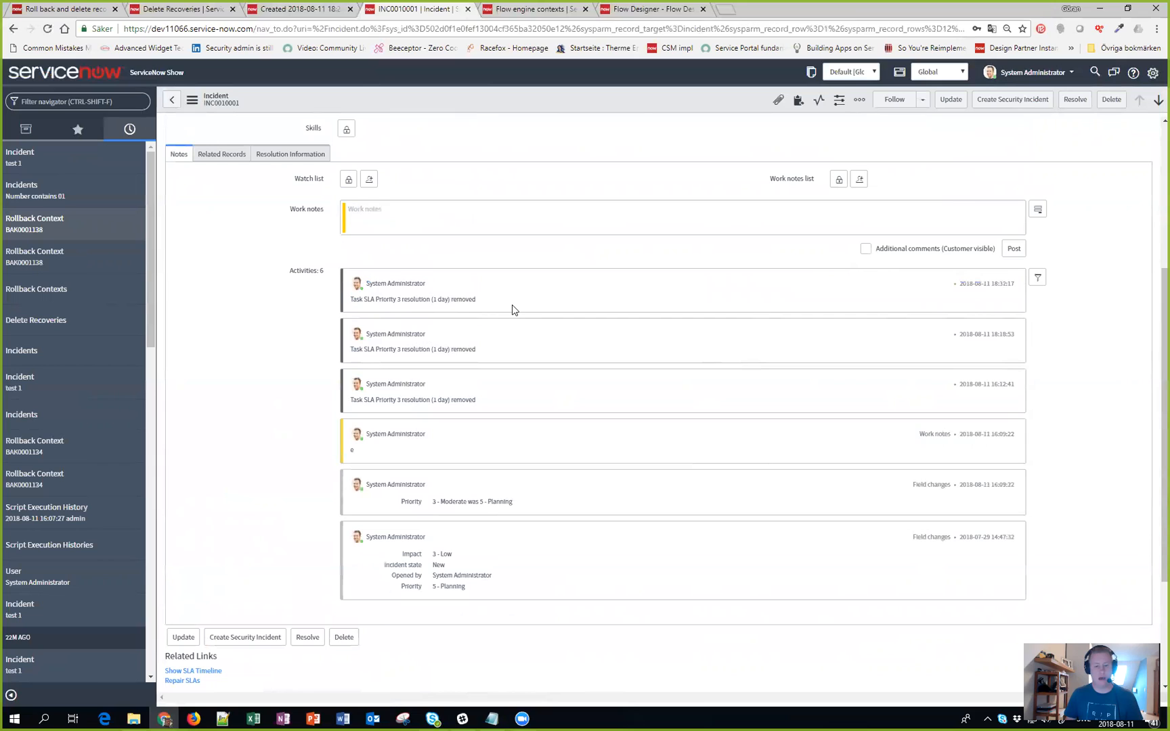
mouse_move(526, 287)
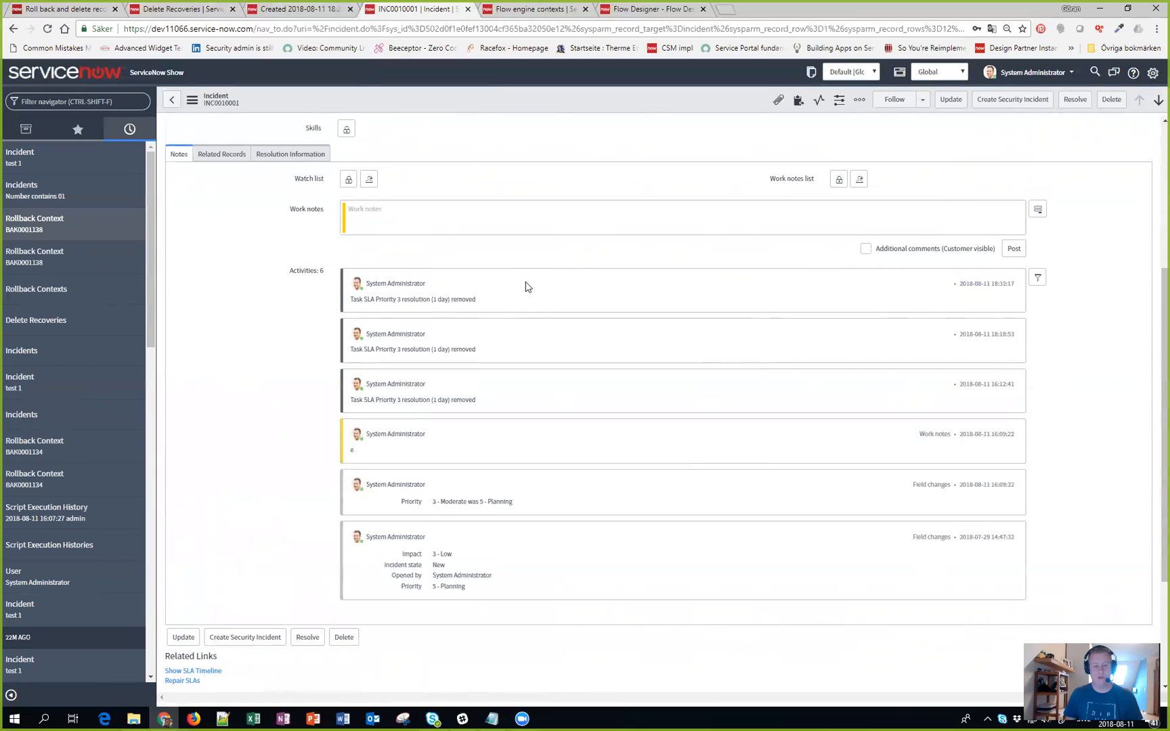
mouse_move(515, 309)
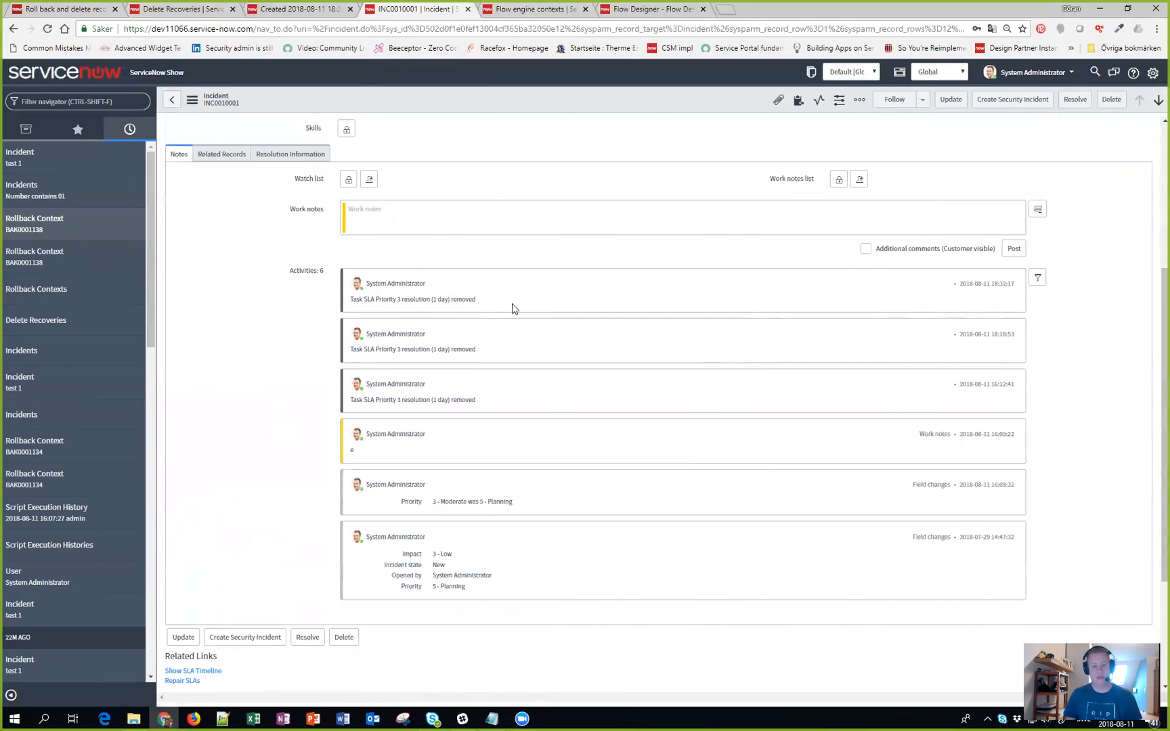
scroll(down, 3)
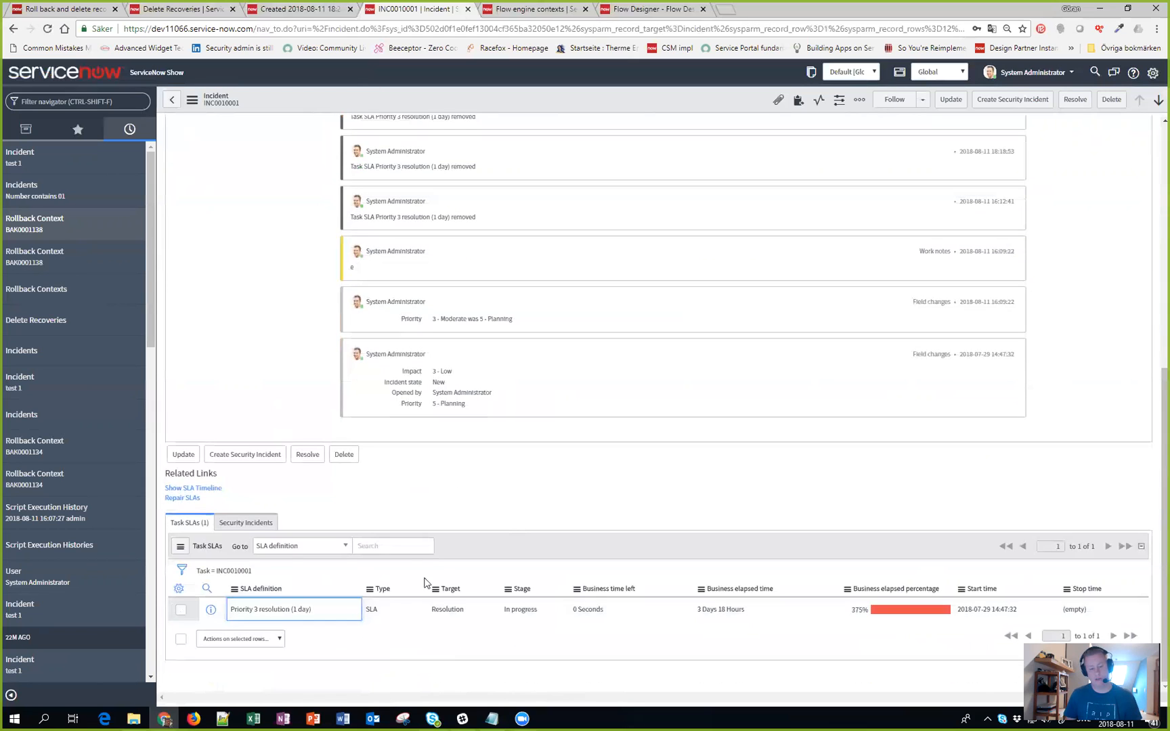
scroll(up, 3)
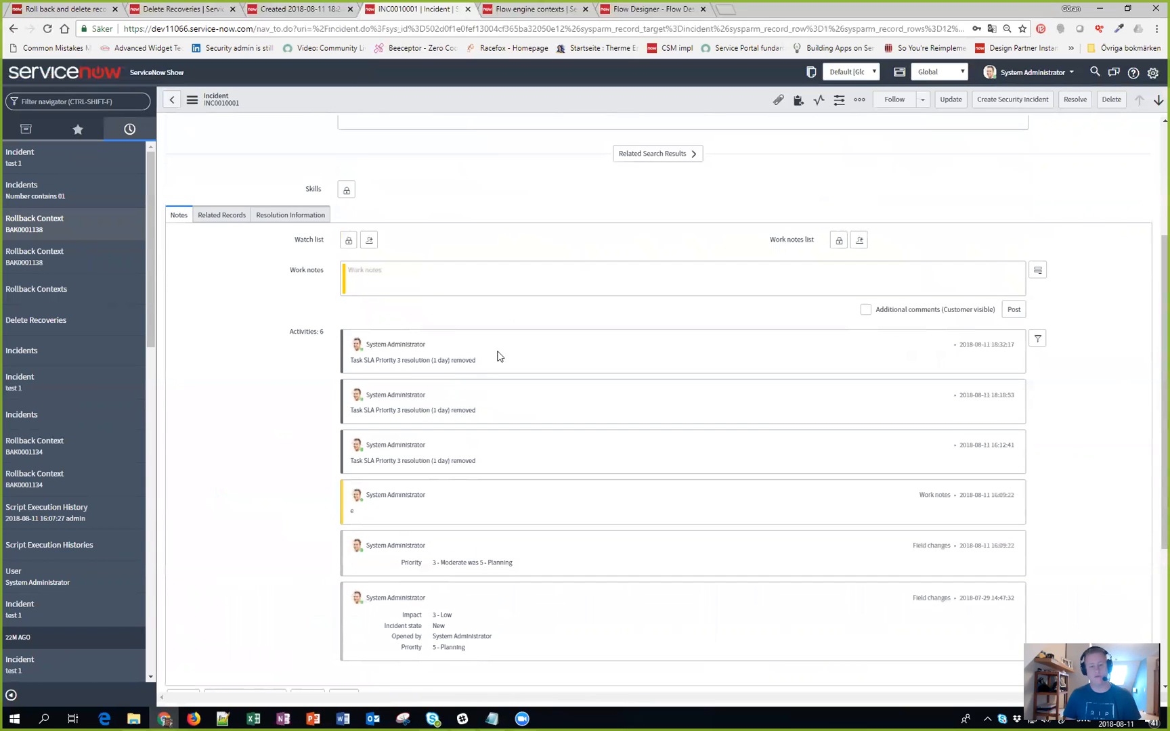
mouse_move(370, 567)
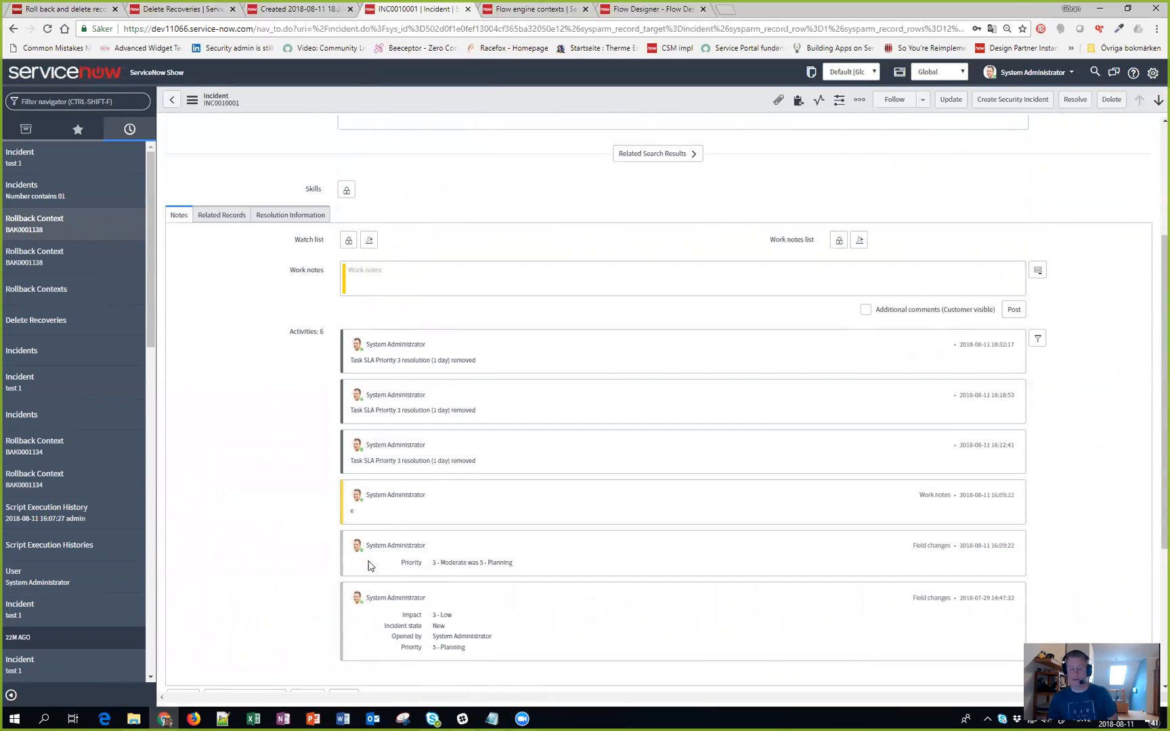
mouse_move(597, 521)
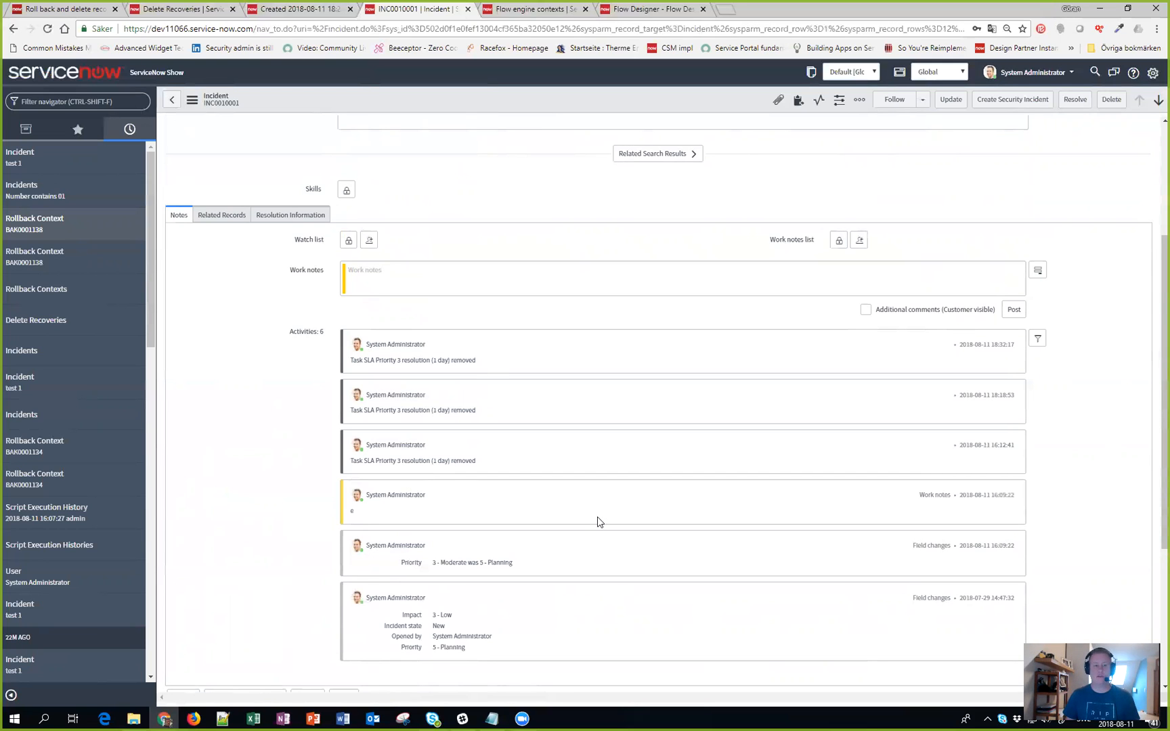
scroll(up, 3)
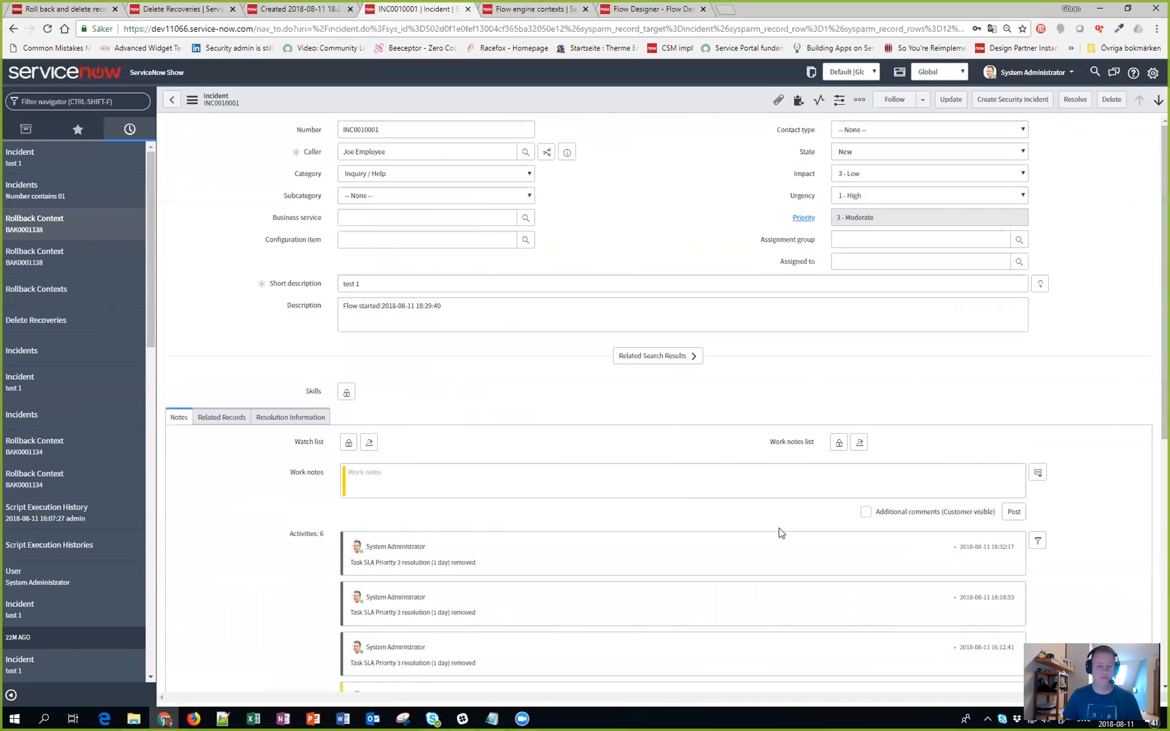
mouse_move(594, 430)
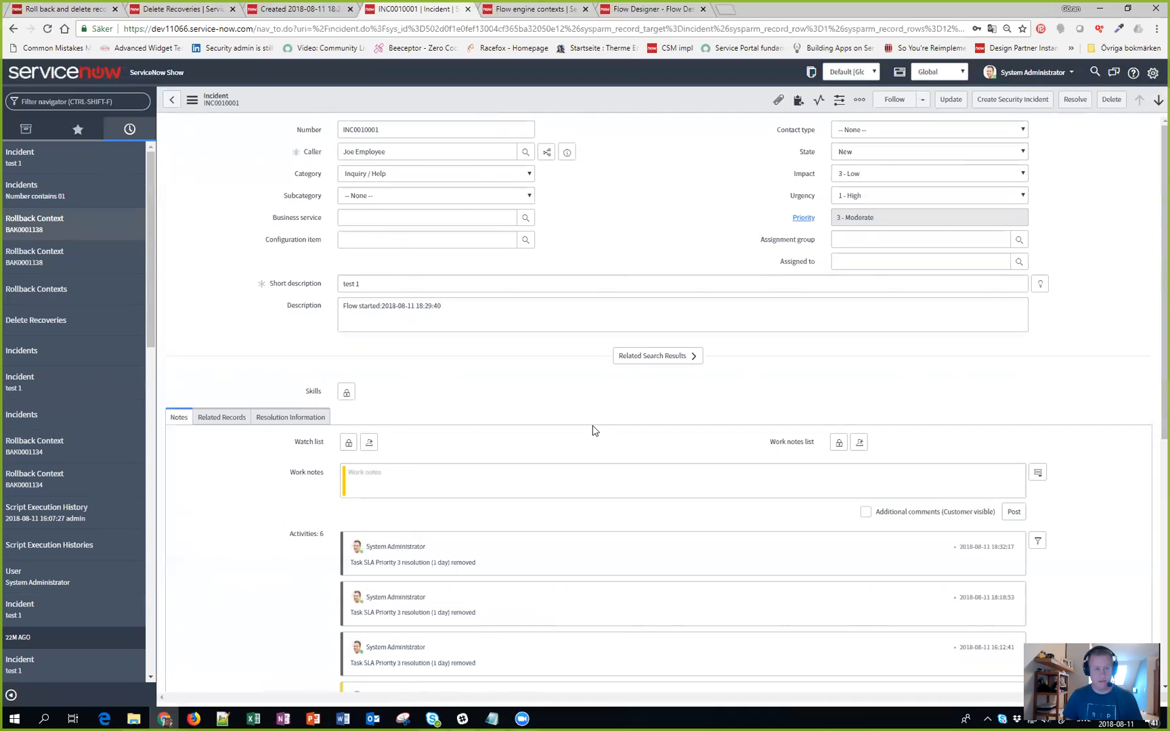
mouse_move(593, 346)
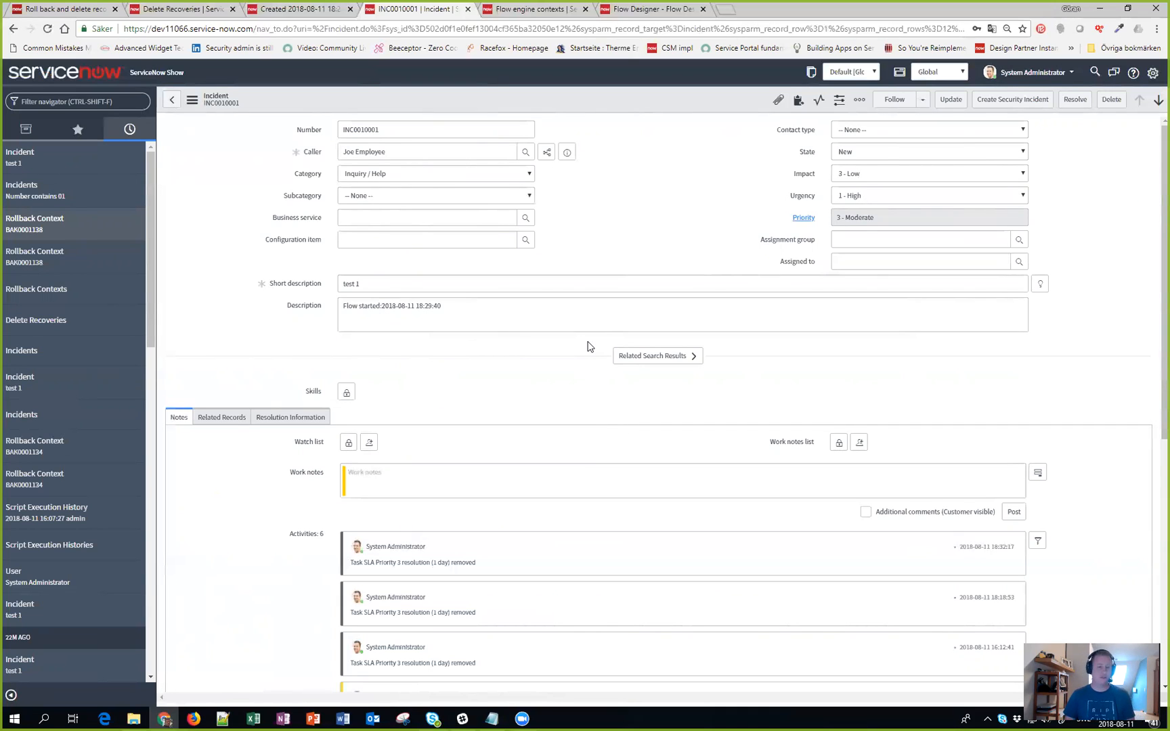
mouse_move(602, 359)
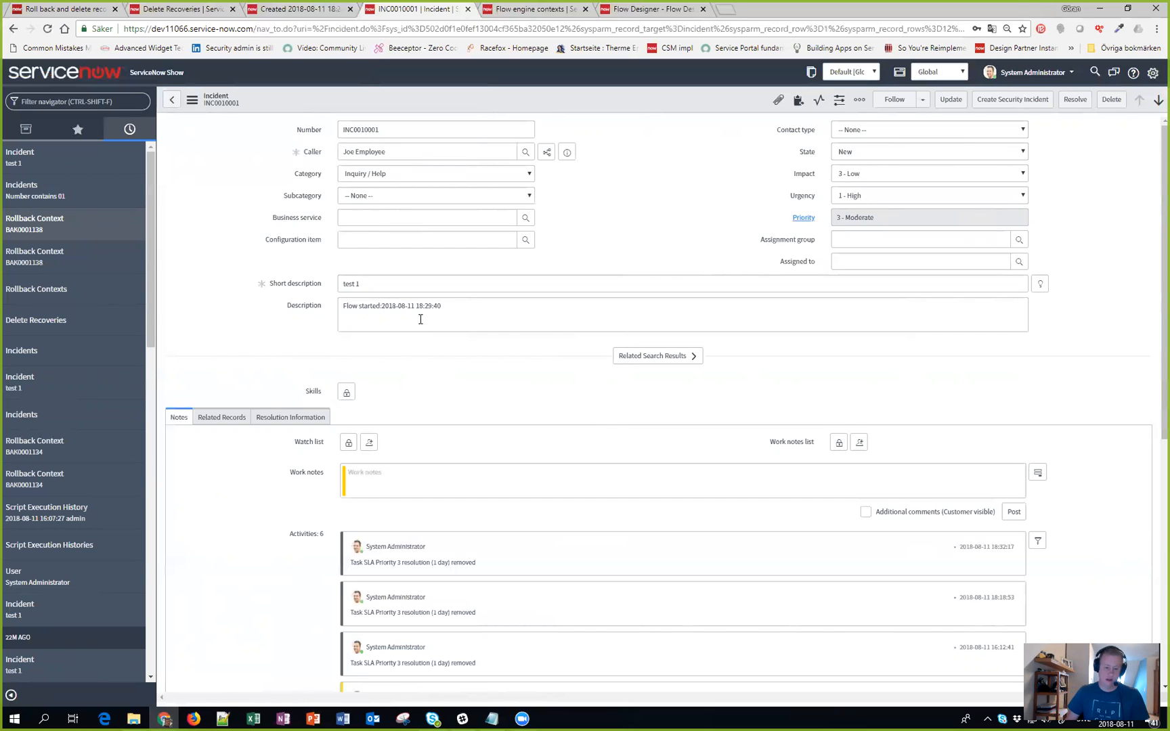
mouse_move(282, 258)
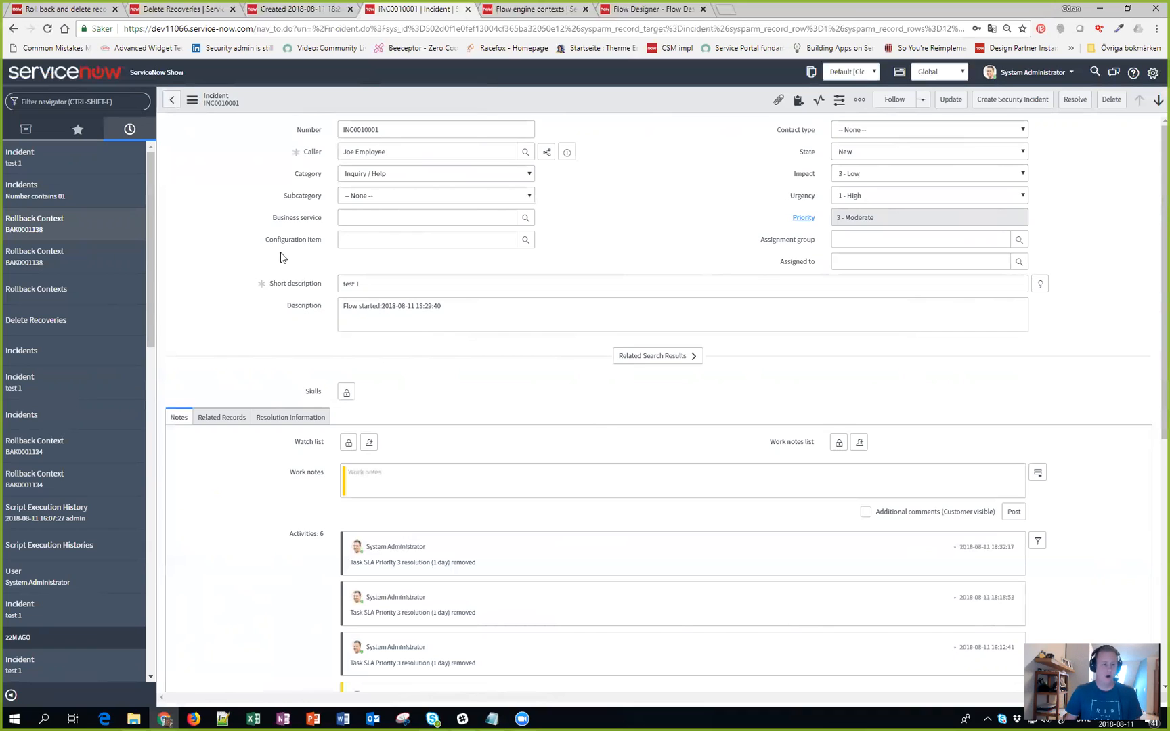
mouse_move(136, 152)
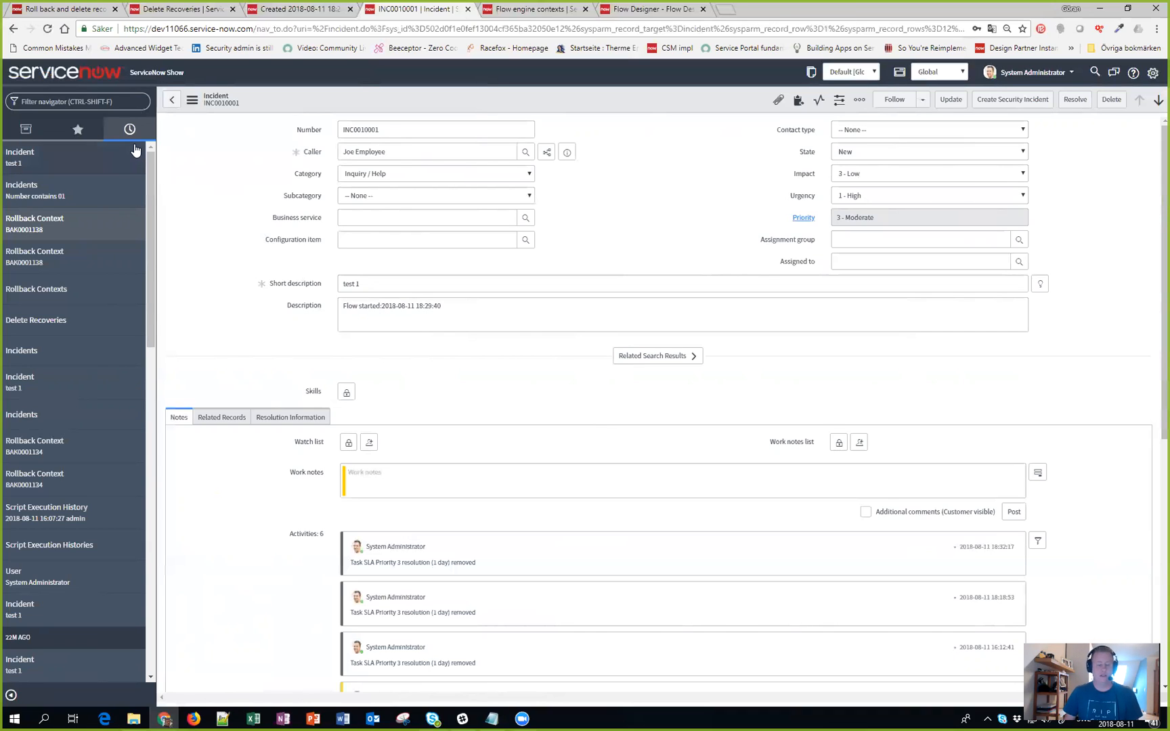
mouse_move(137, 157)
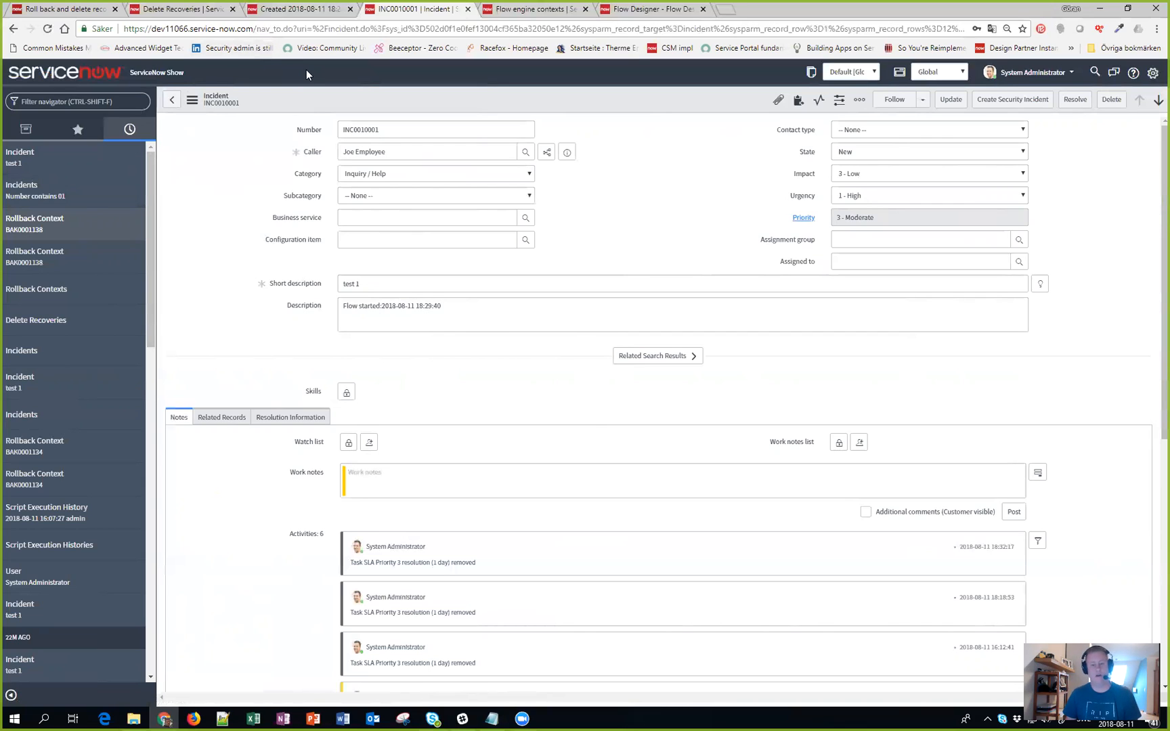
mouse_move(275, 255)
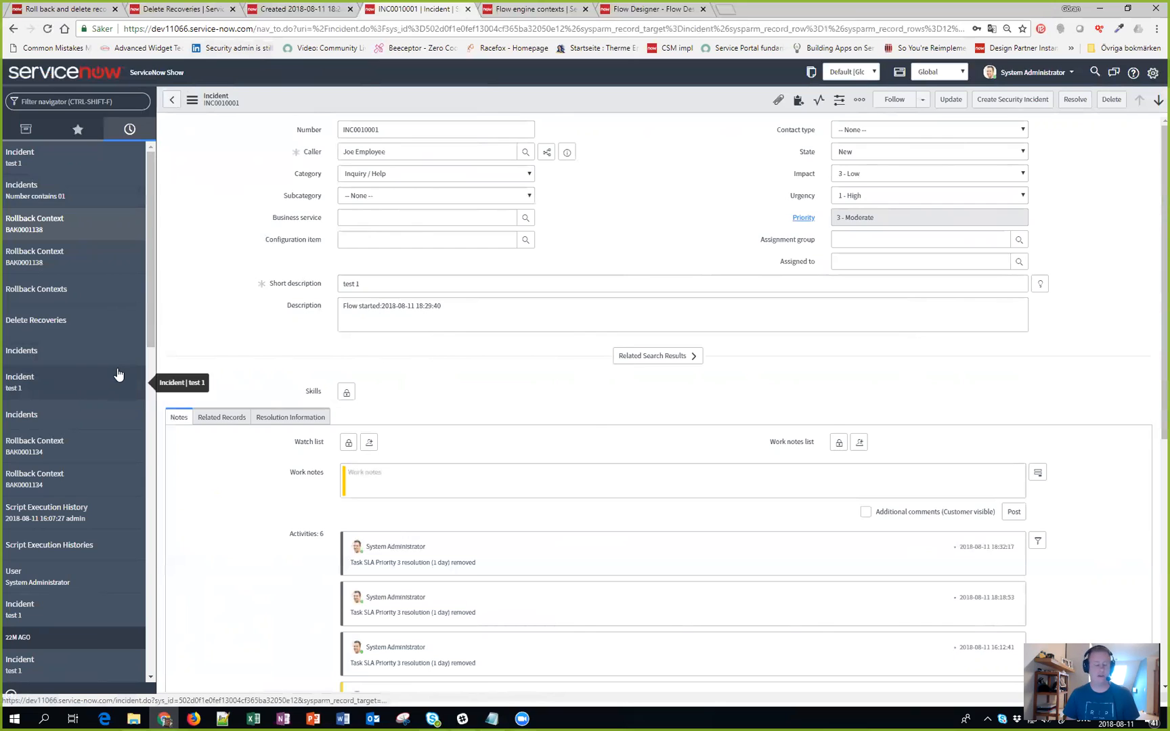
mouse_move(20, 350)
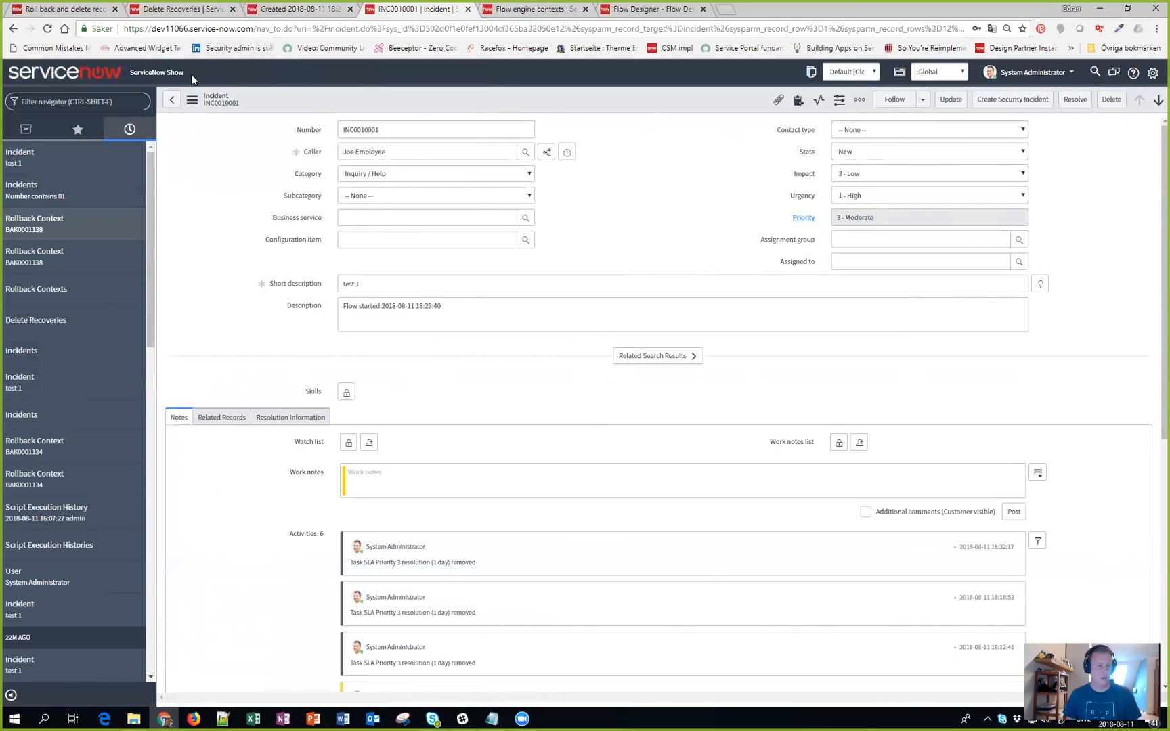
Step: Switch to the 'Roll back and delete recovery' documentation page
click(63, 8)
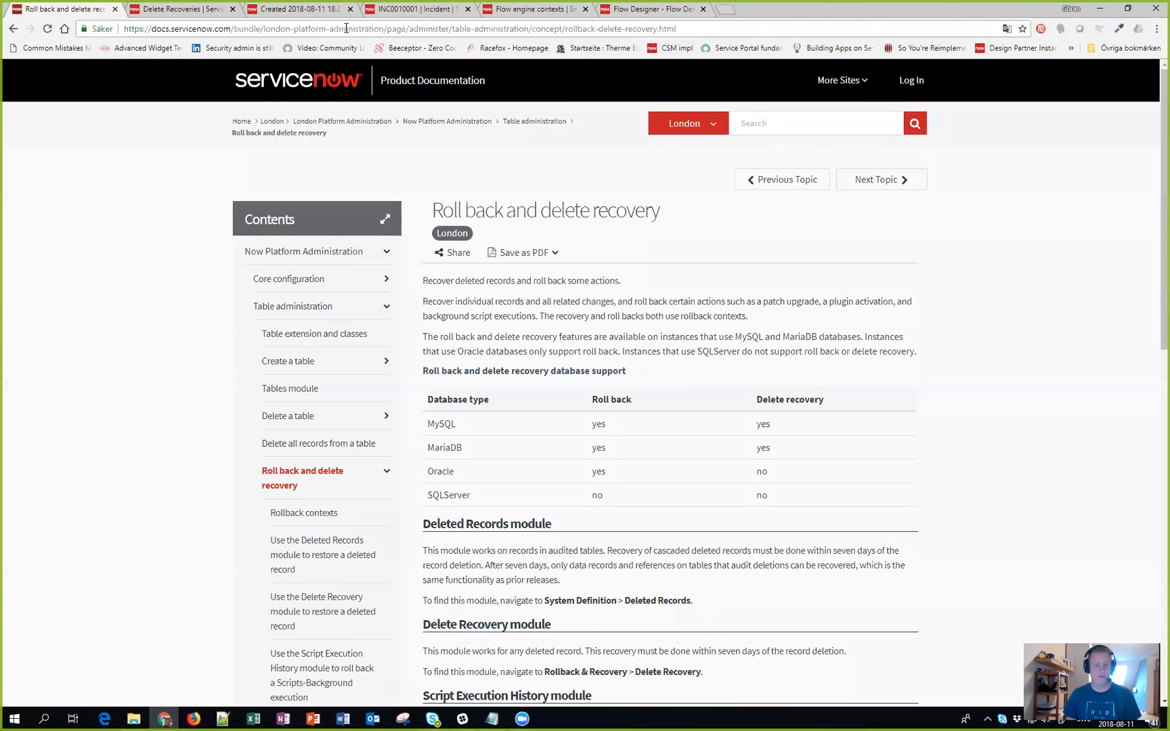
mouse_move(62, 340)
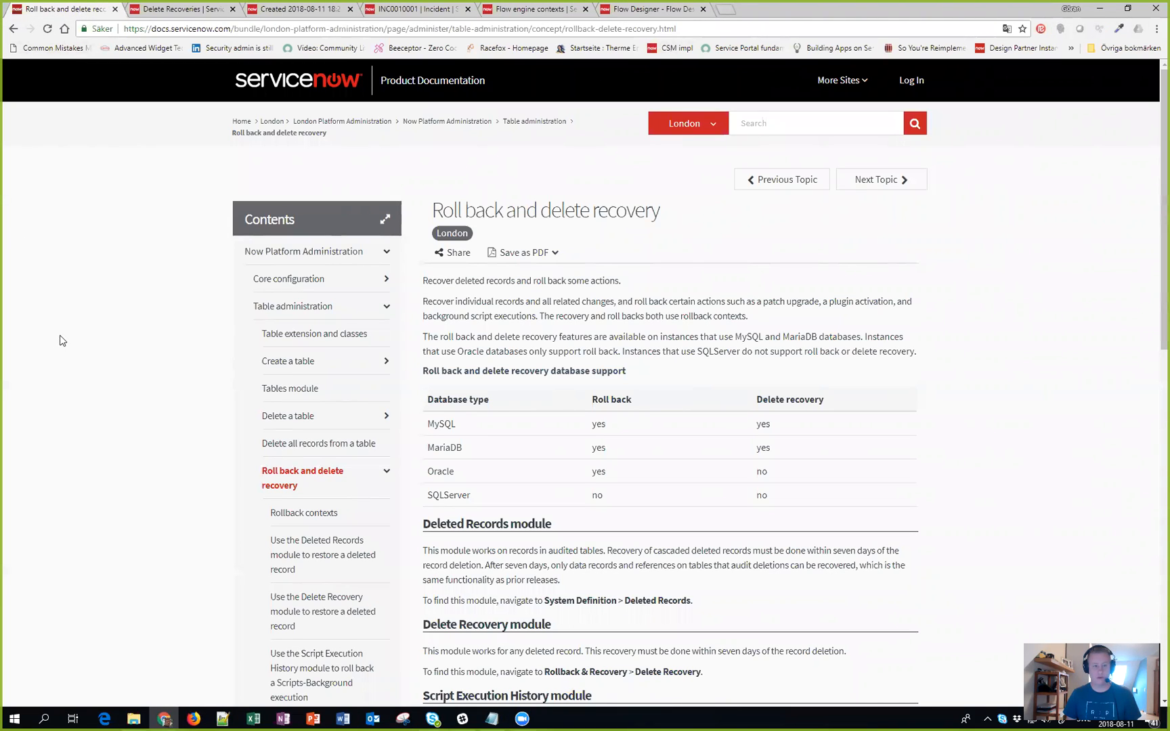
mouse_move(110, 344)
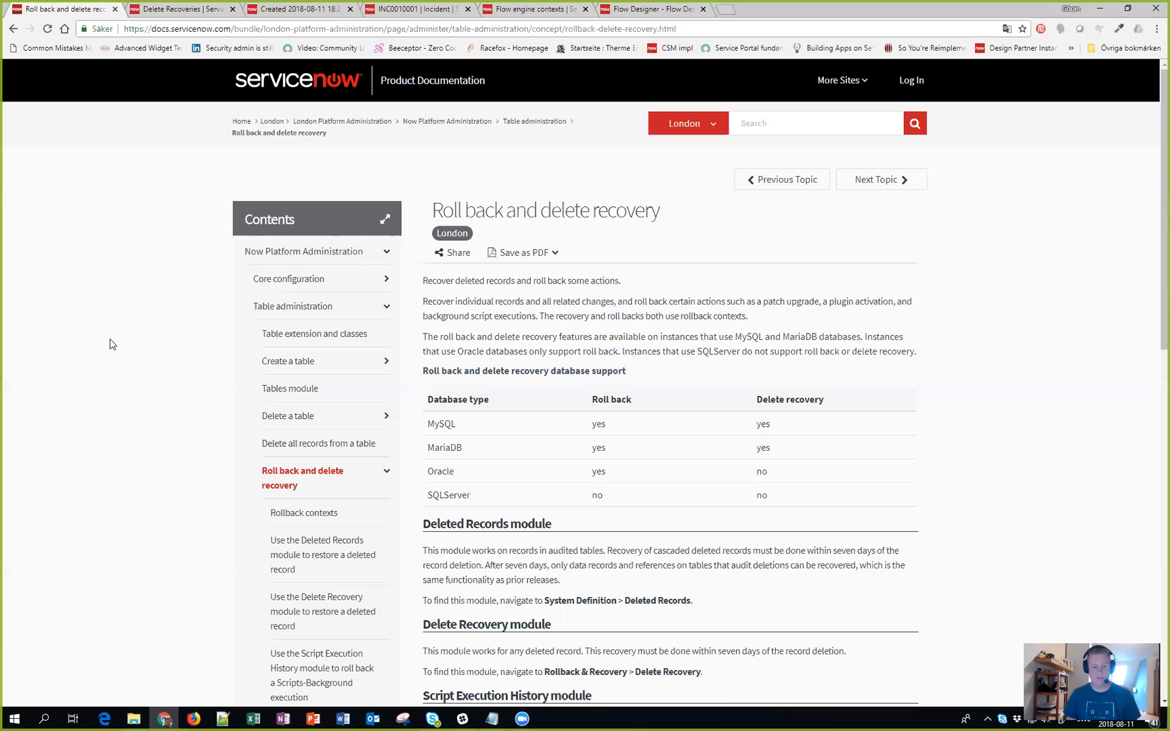
mouse_move(177, 299)
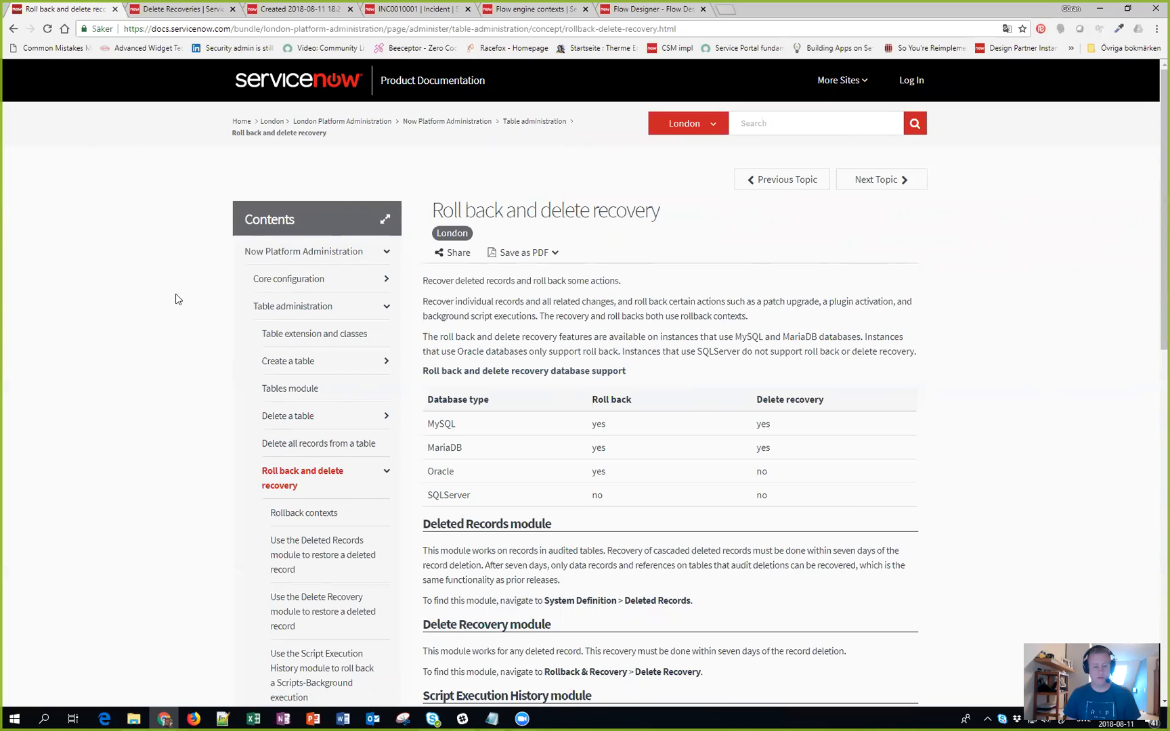
mouse_move(807, 389)
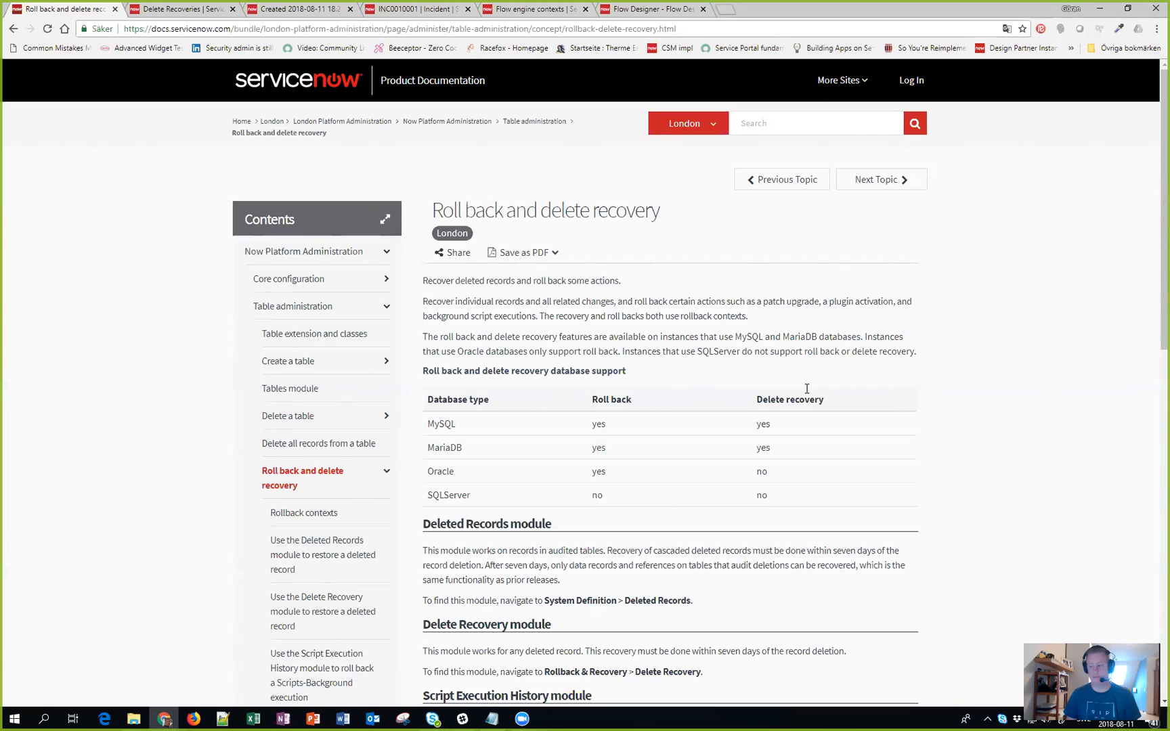